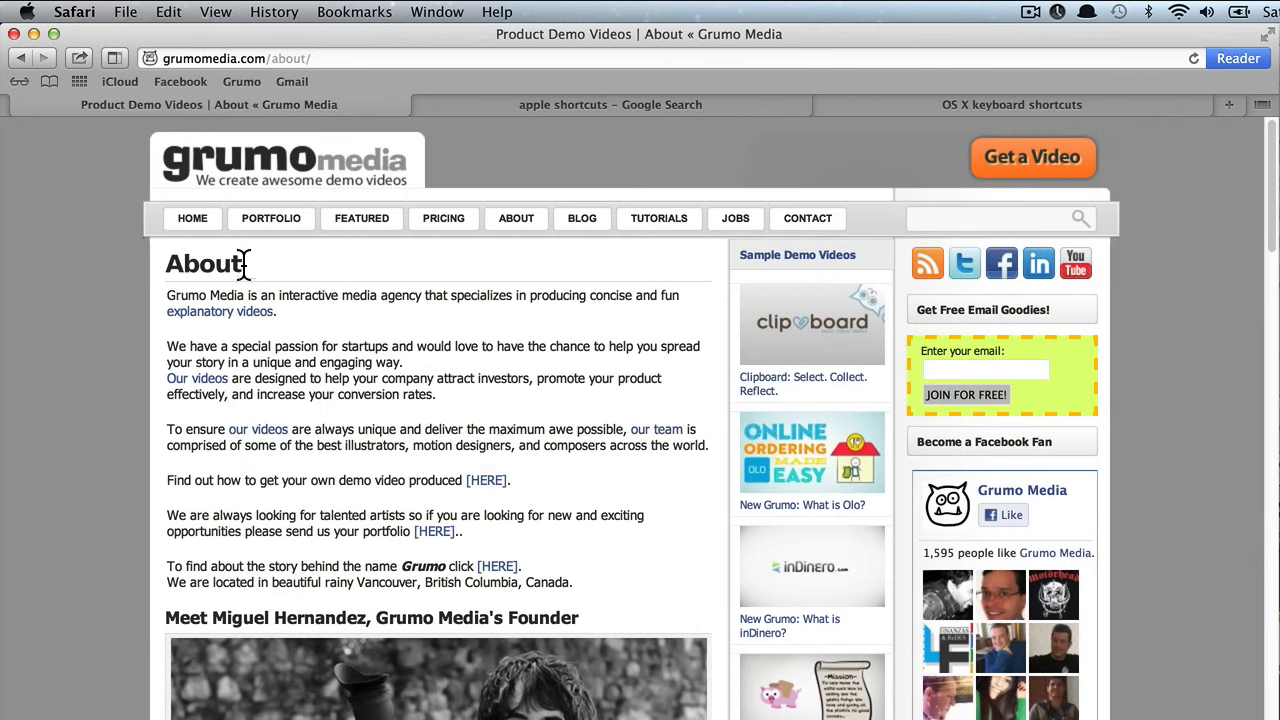
Select the opening About paragraphs on the Grumo Media page for copying.
double_click(184, 296)
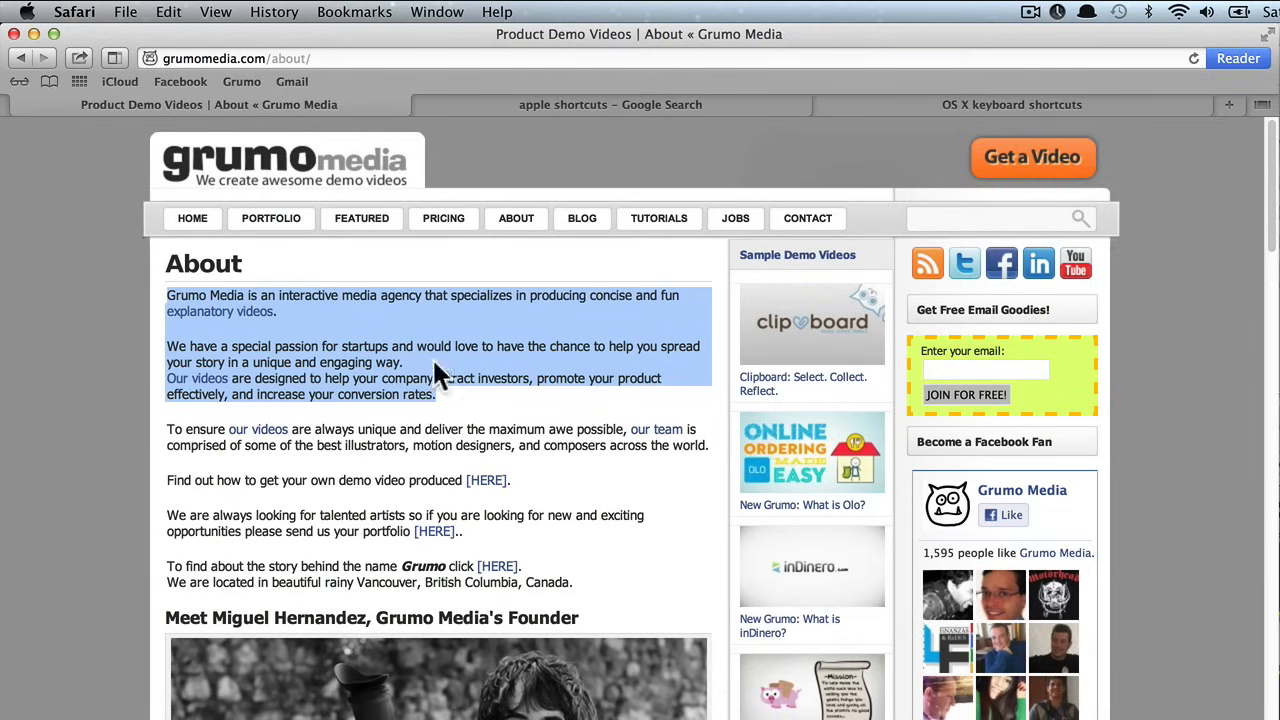
mouse_move(690, 344)
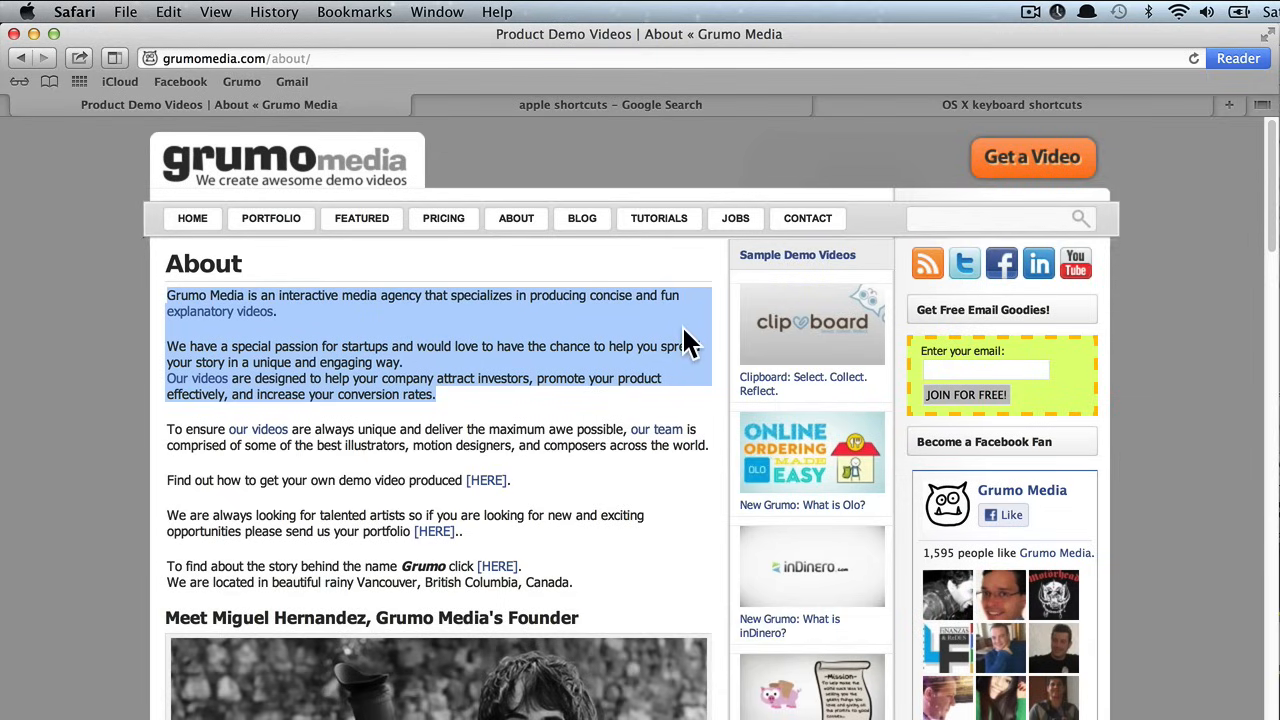
mouse_move(640, 350)
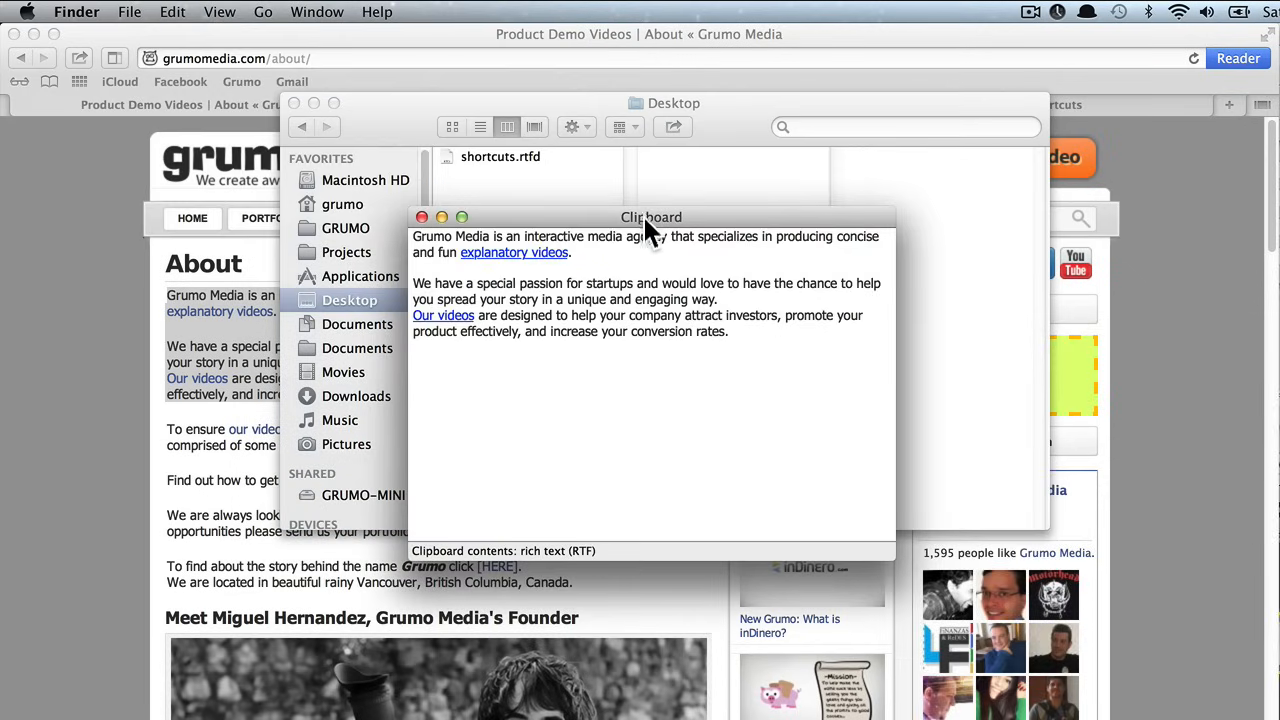
mouse_move(620, 276)
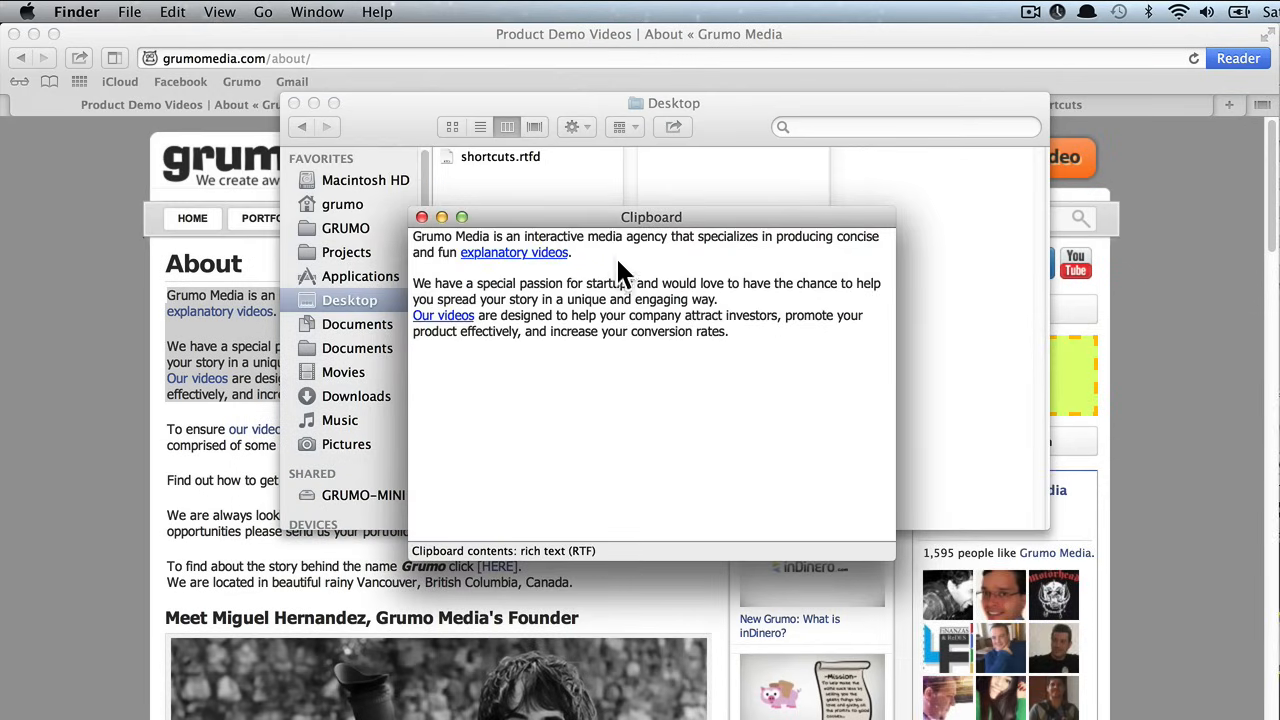
mouse_move(584, 276)
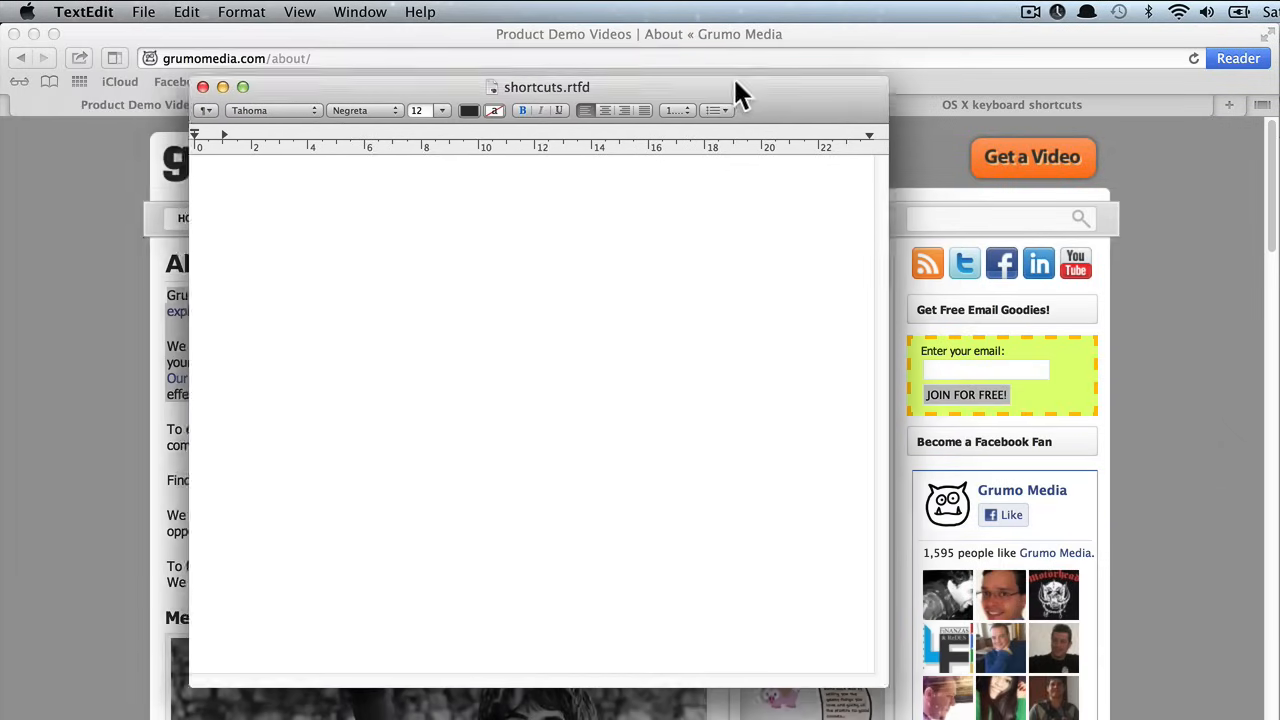
Paste the copied About paragraphs twice into shortcuts.rtfd and copy the last two paragraphs.
key(cmd+v)
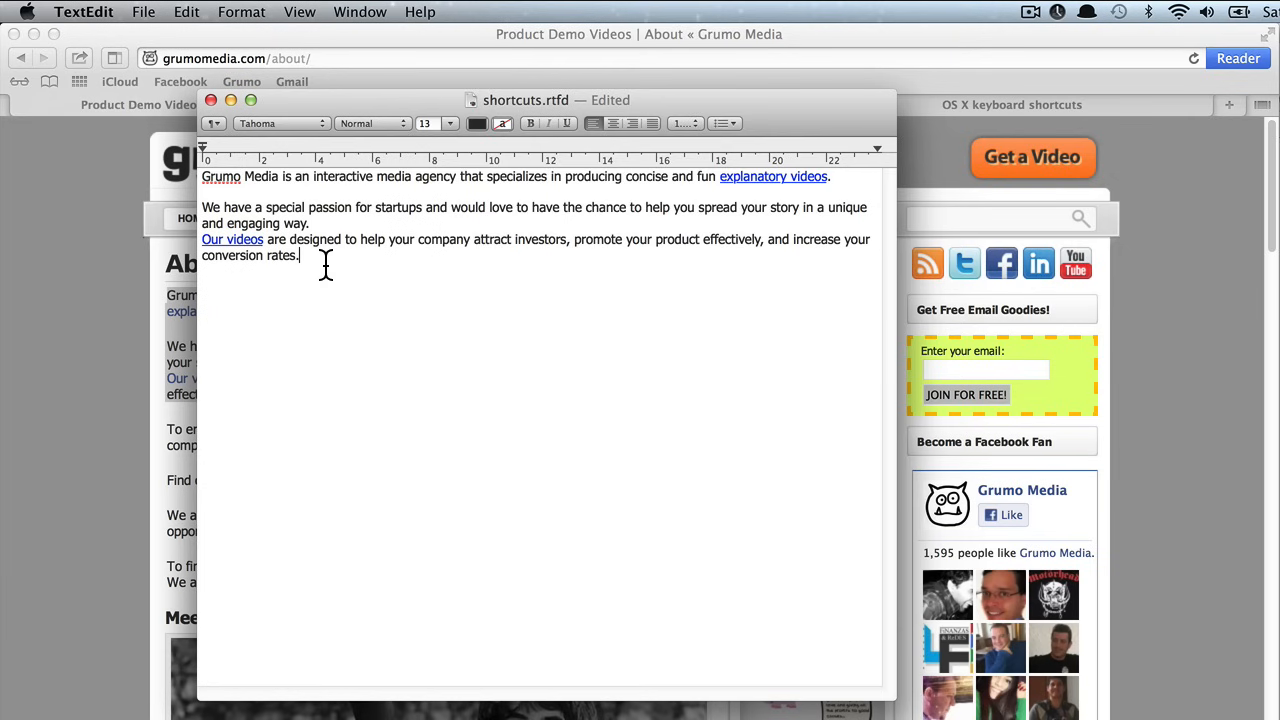
key(cmd+v)
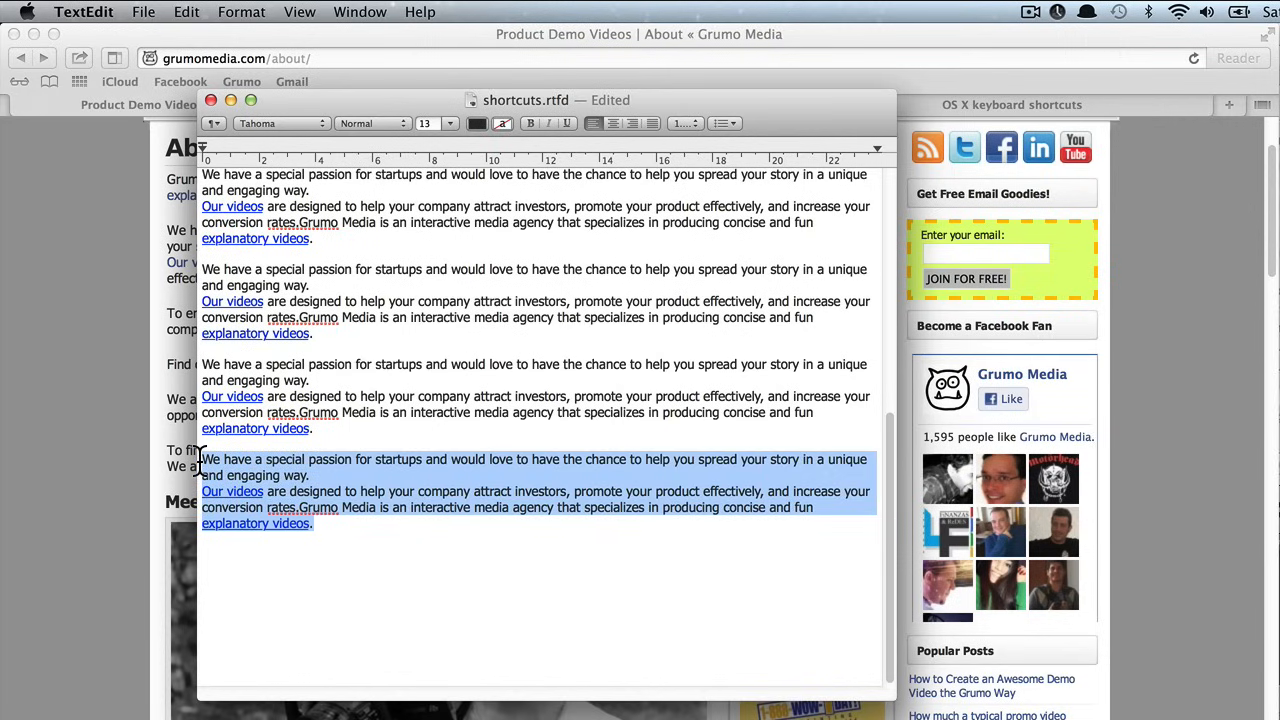
key(cmd)
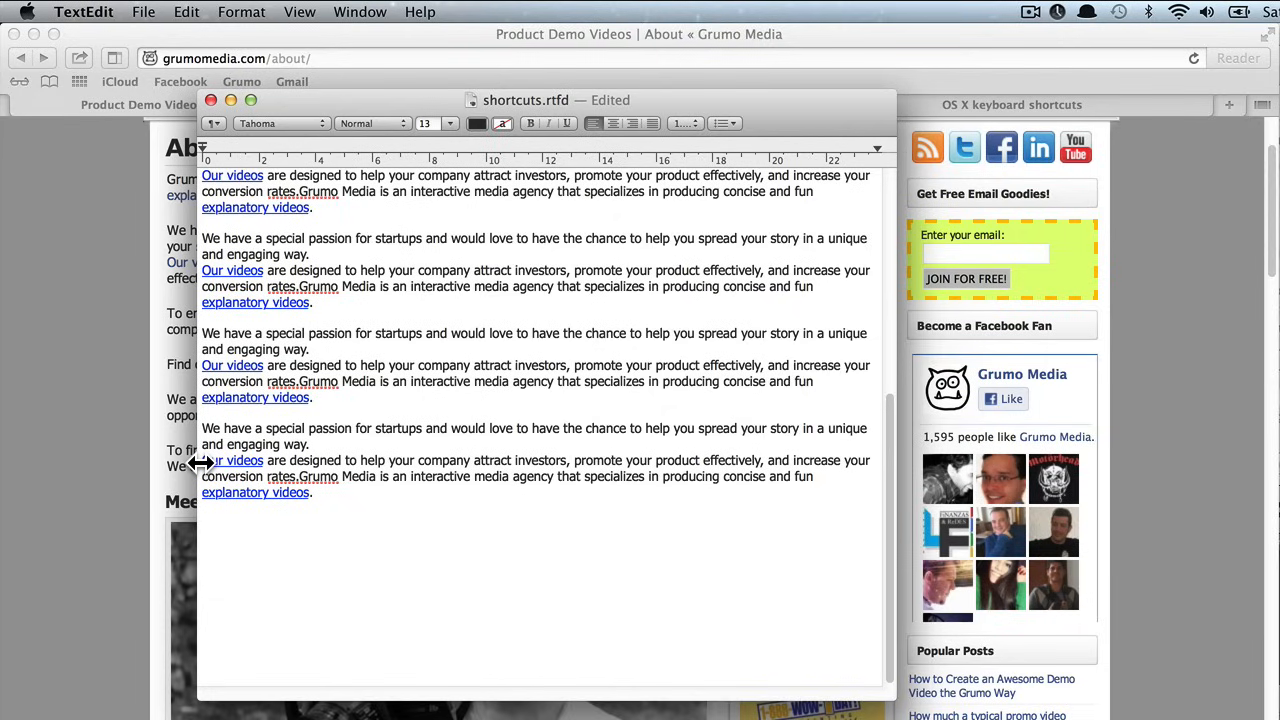
Paste two more copies before the last 'Our videos' line, select all, then hide TextEdit.
click(204, 522)
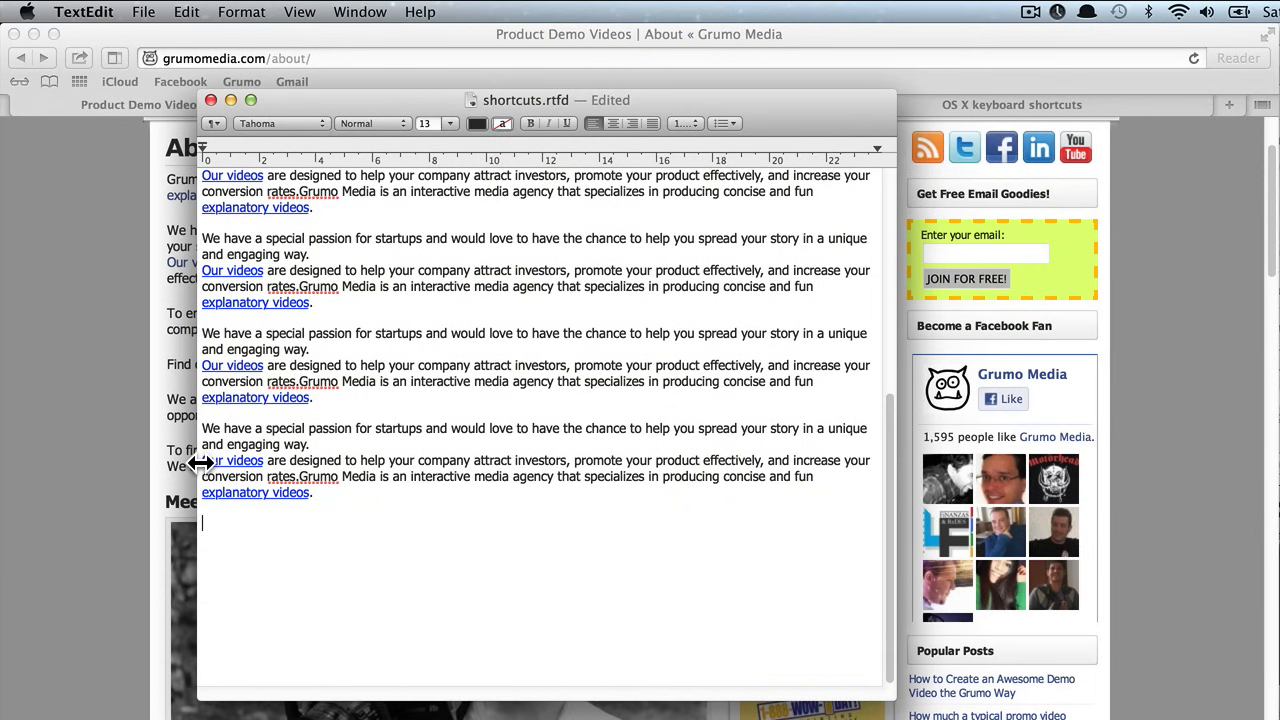
key(cmd+v)
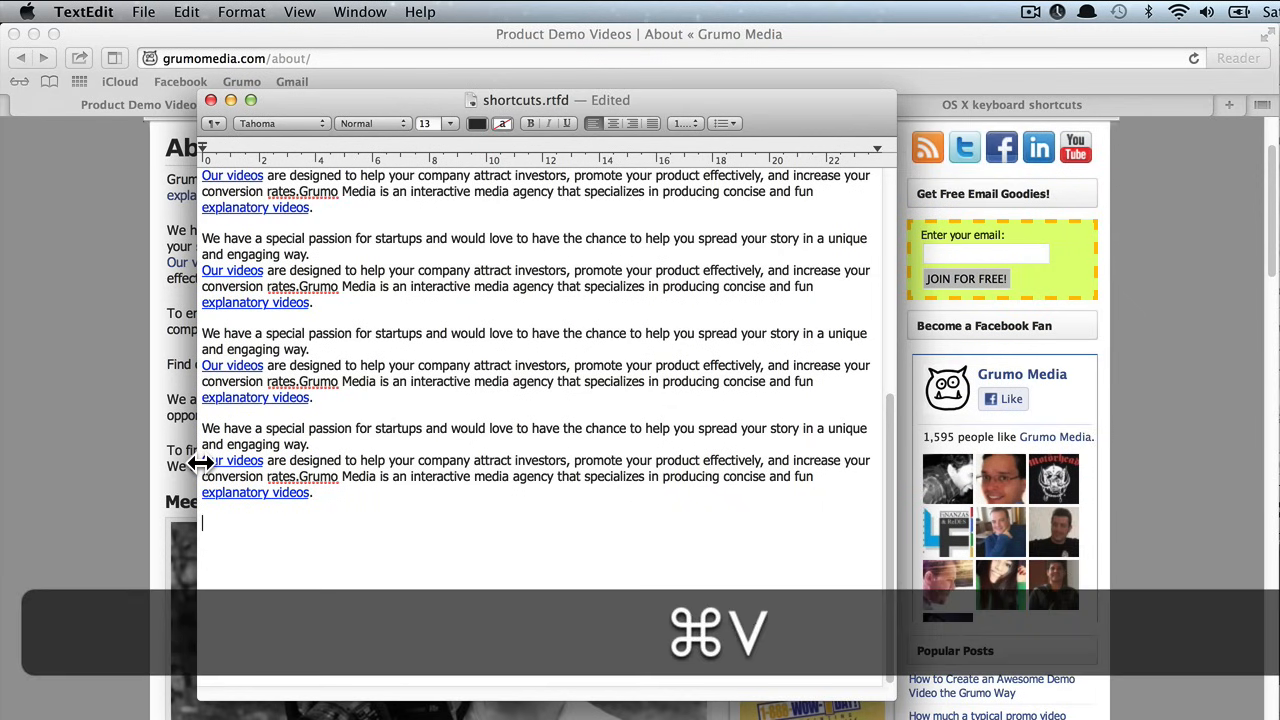
key(cmd+v)
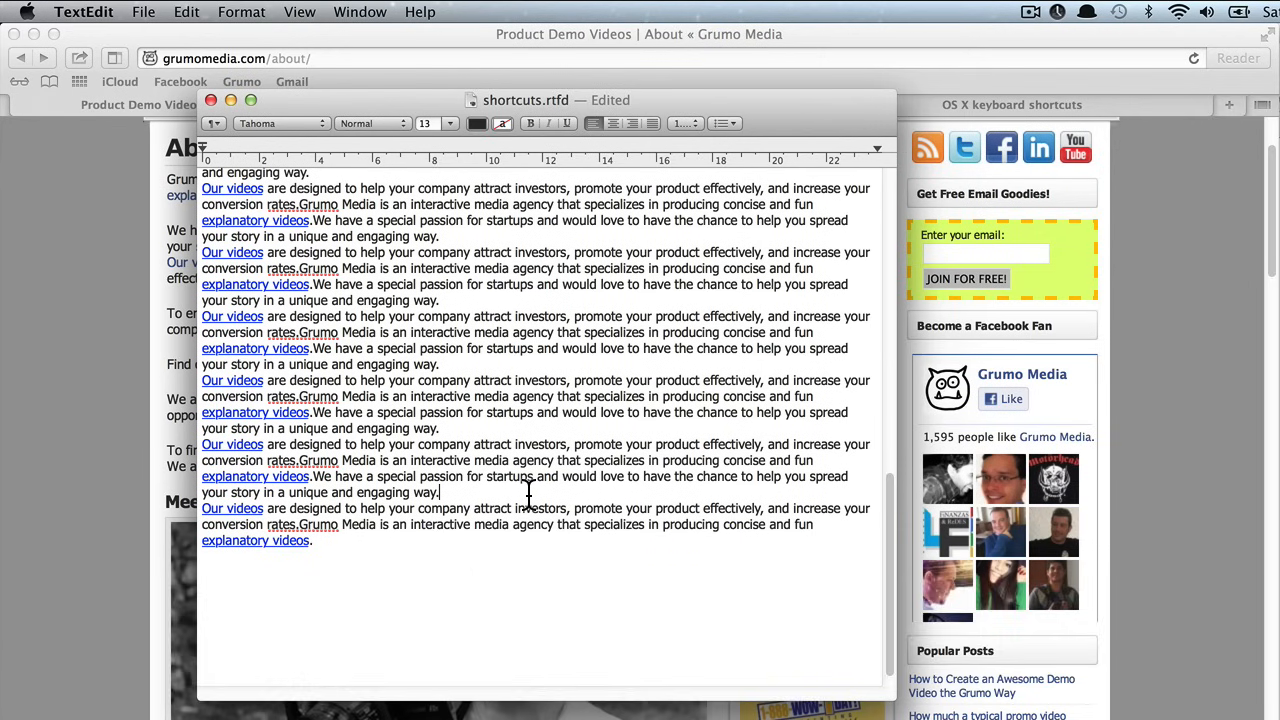
key(cmd+a)
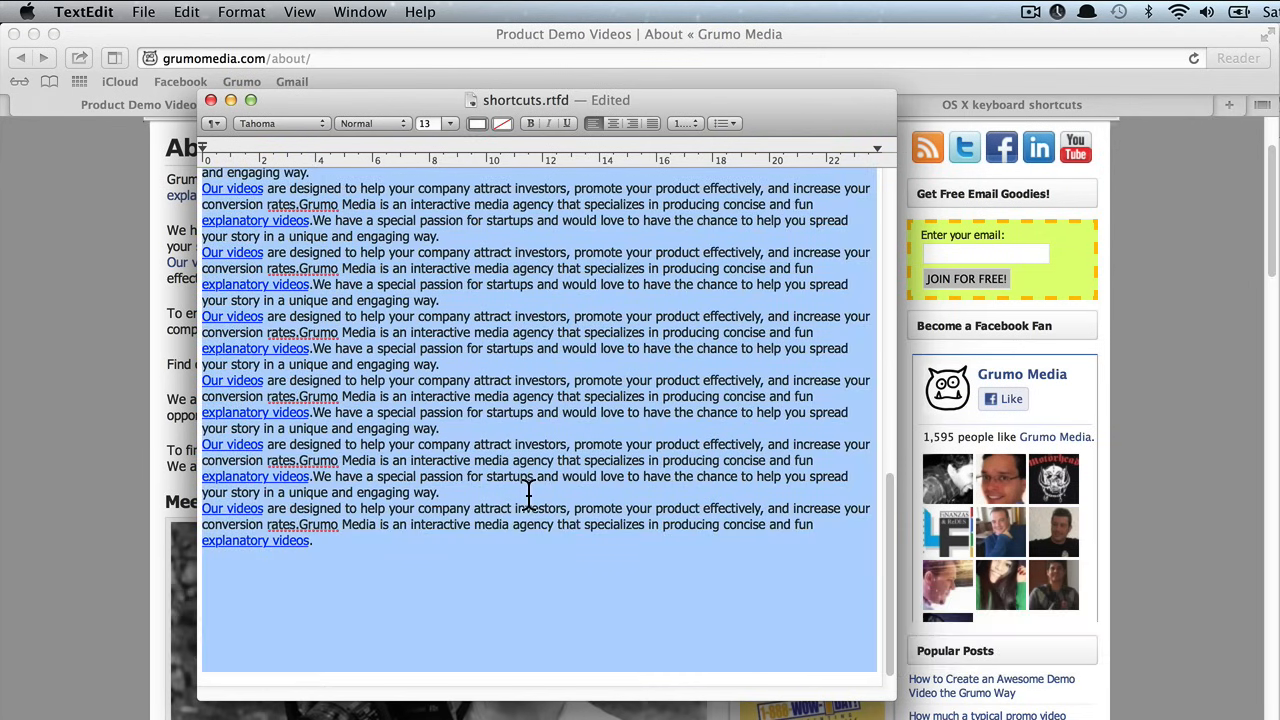
key(delete)
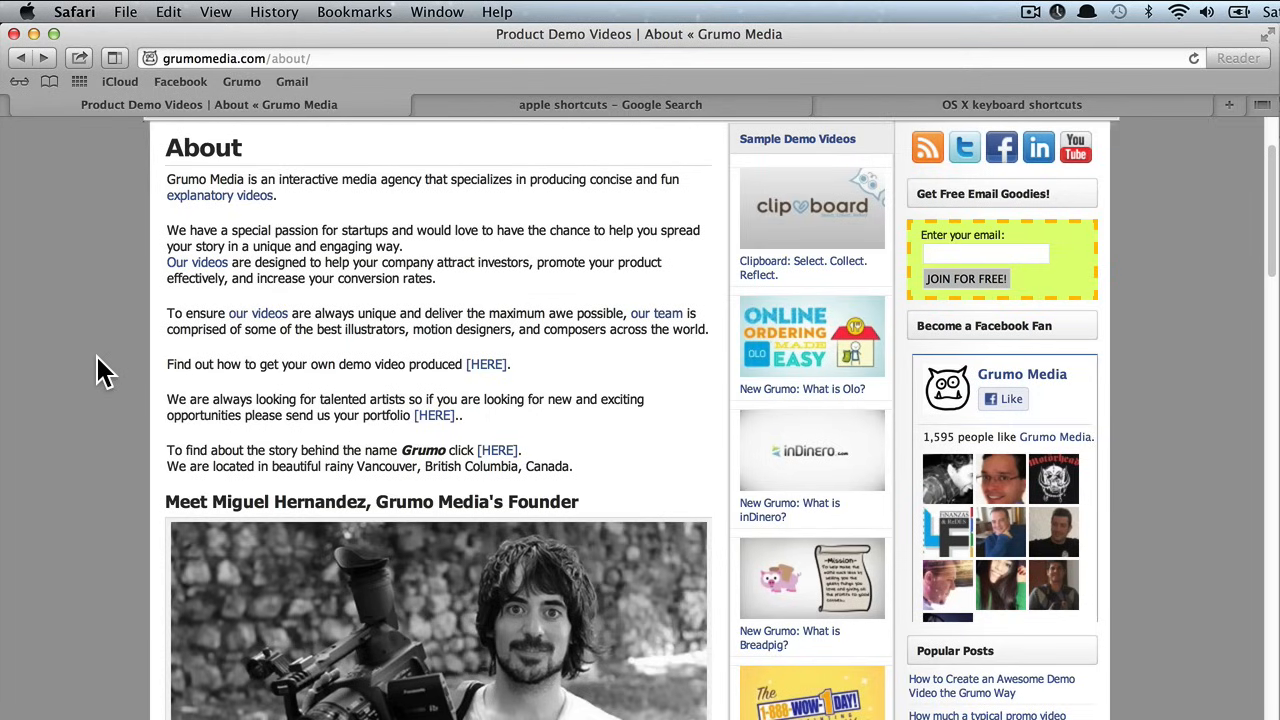
mouse_move(104, 372)
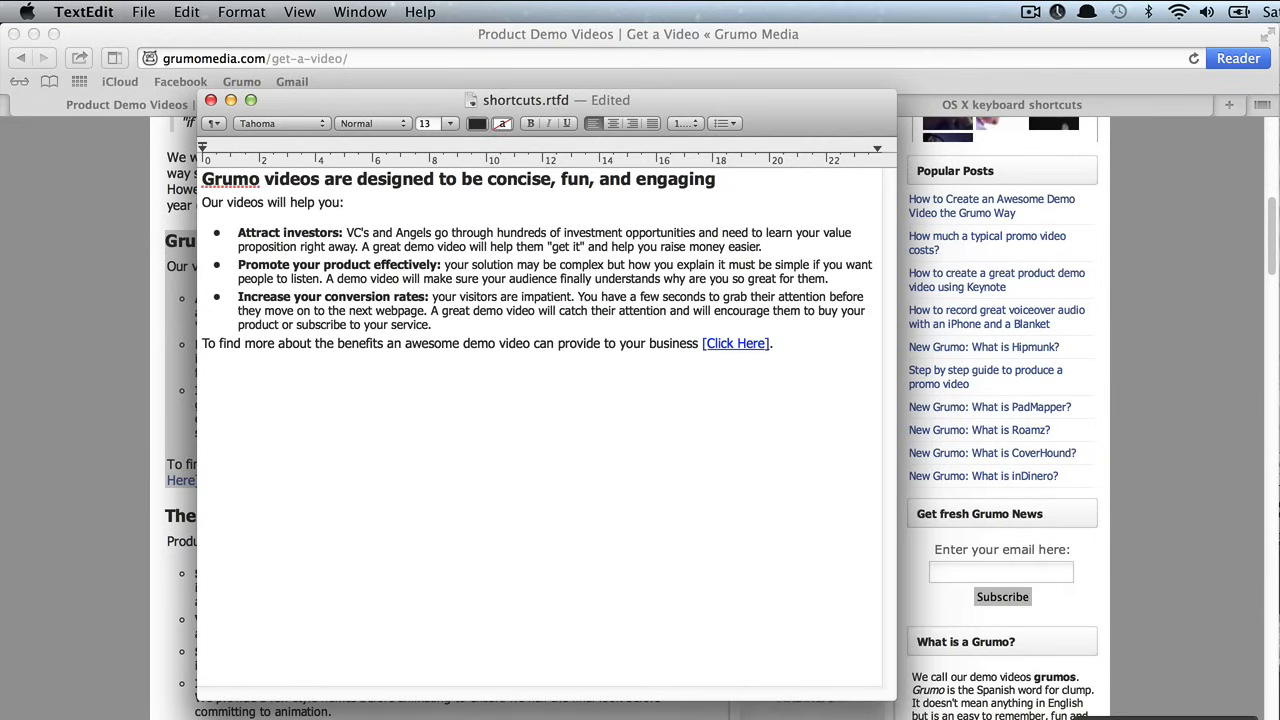
click(202, 374)
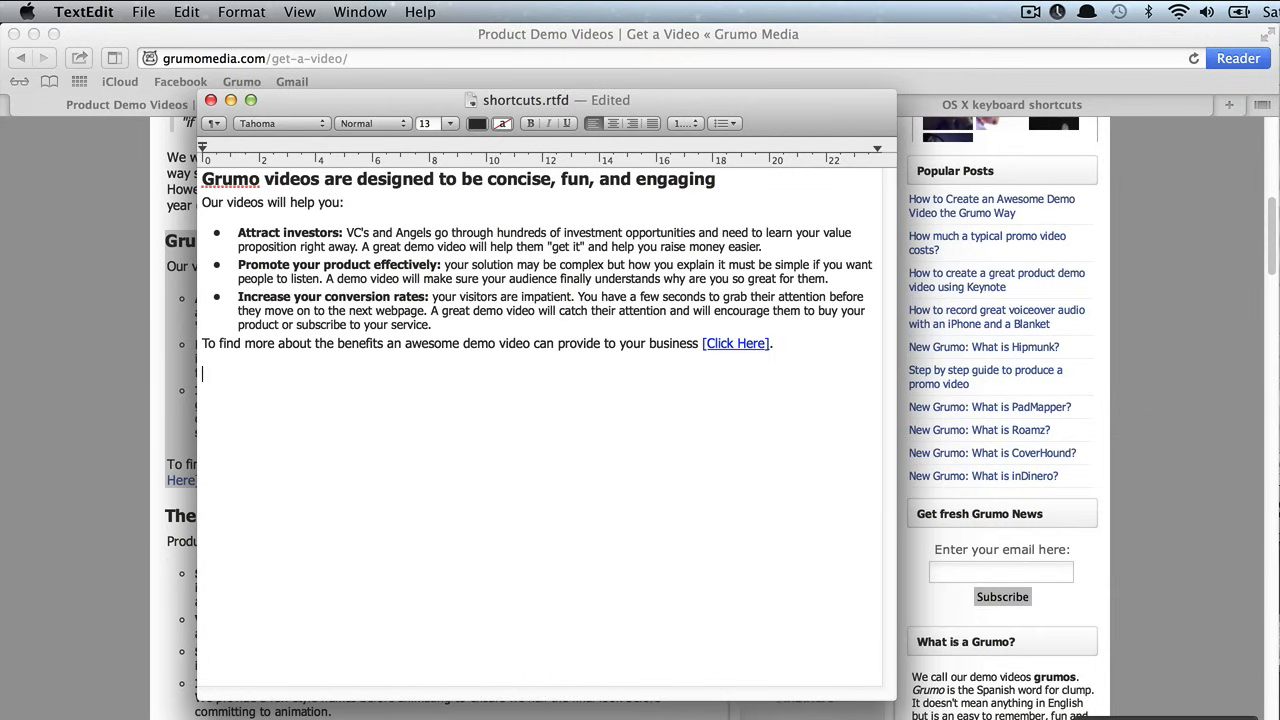
mouse_move(492, 310)
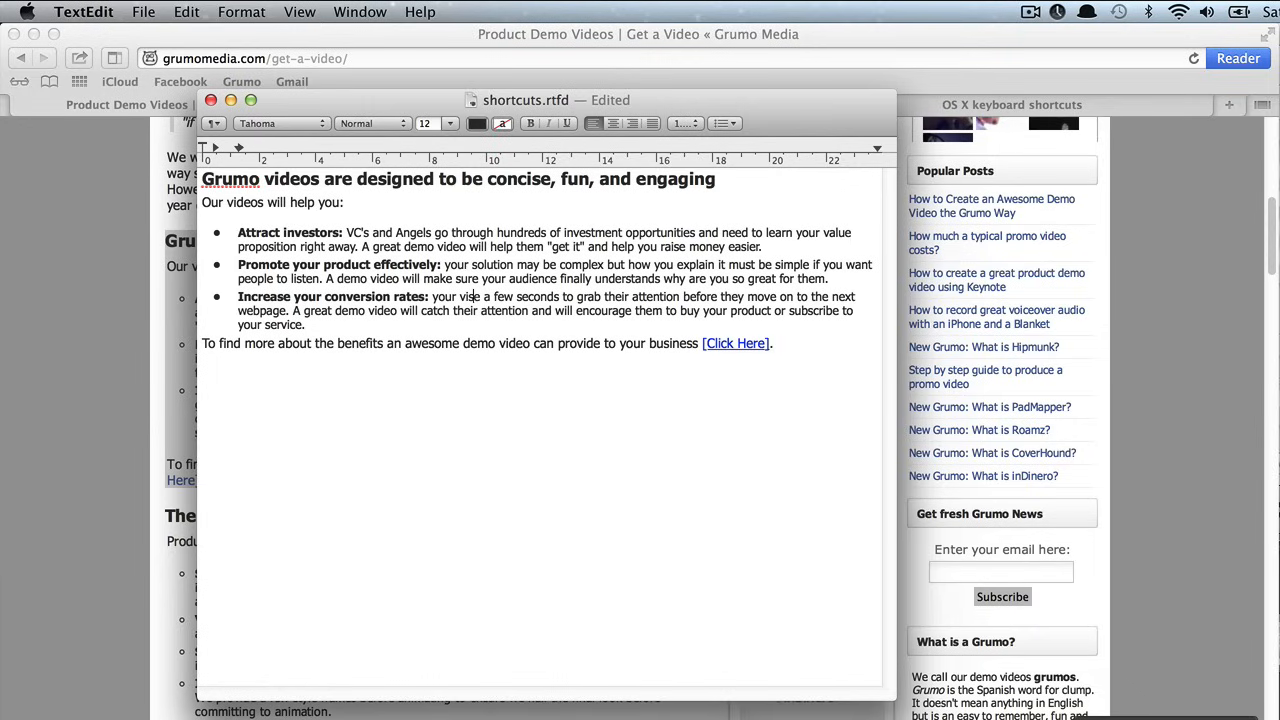
key(cmd+z)
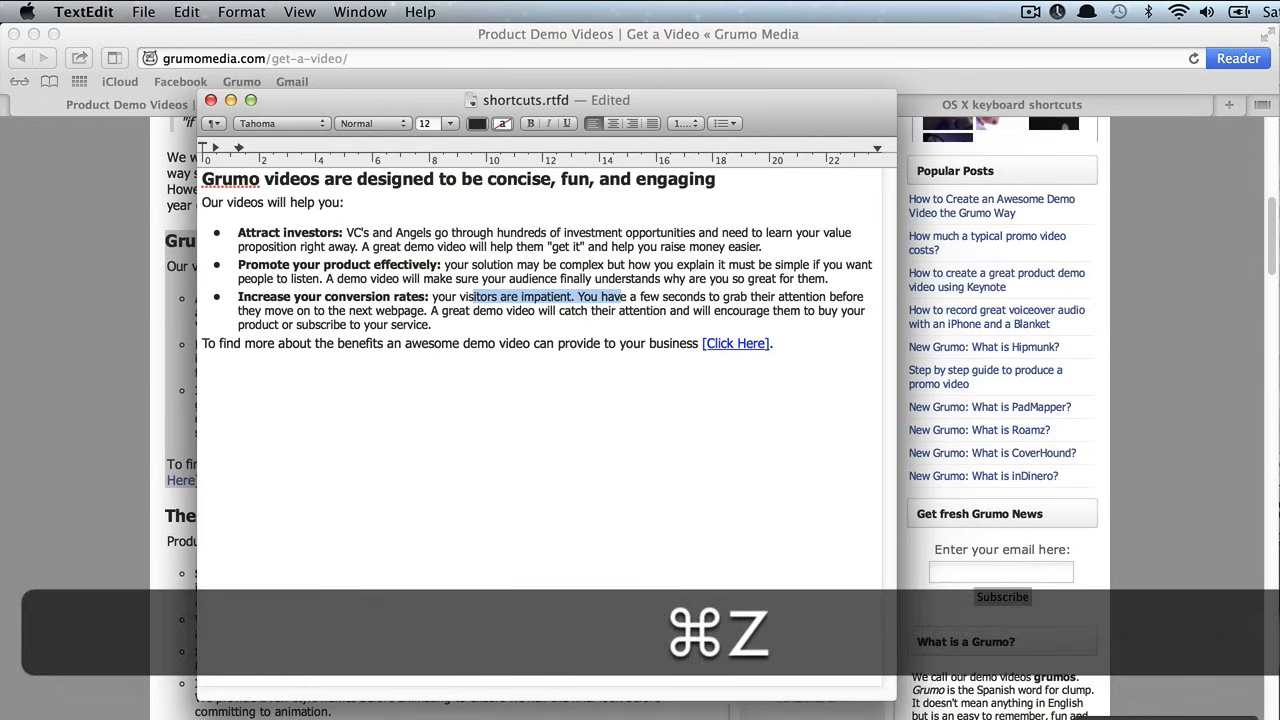
key(cmd+z)
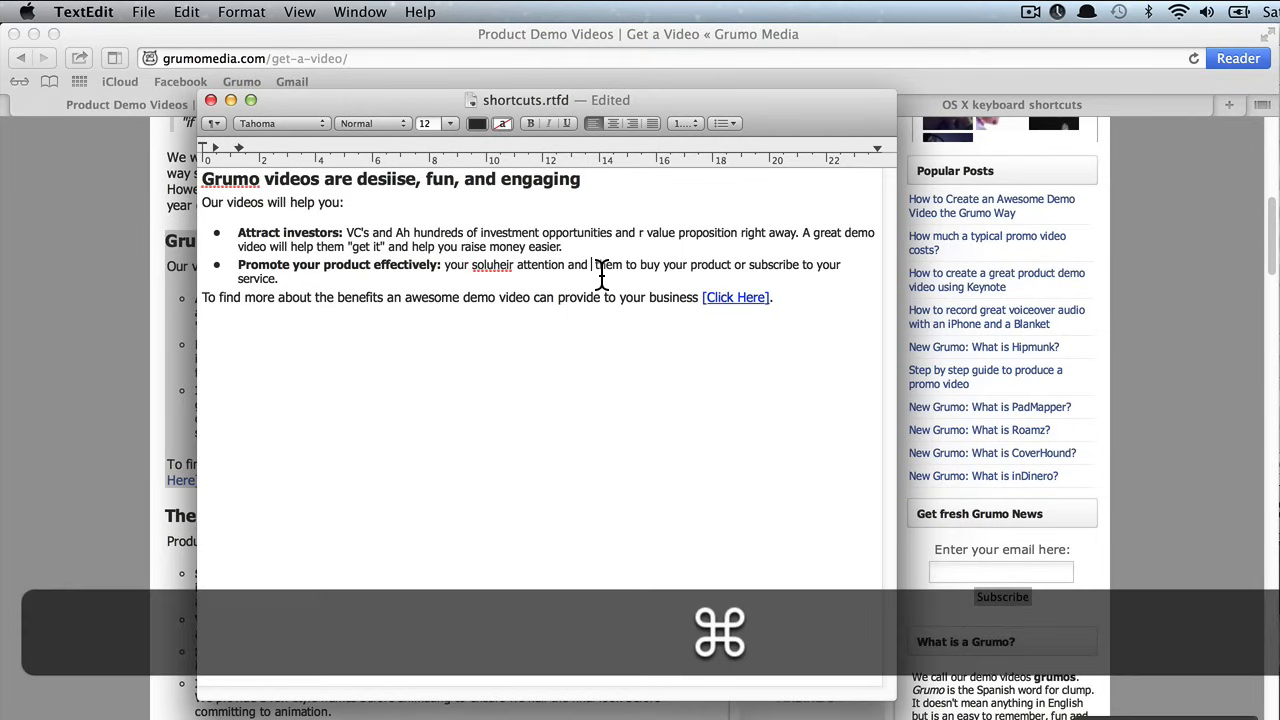
key(cmd+z)
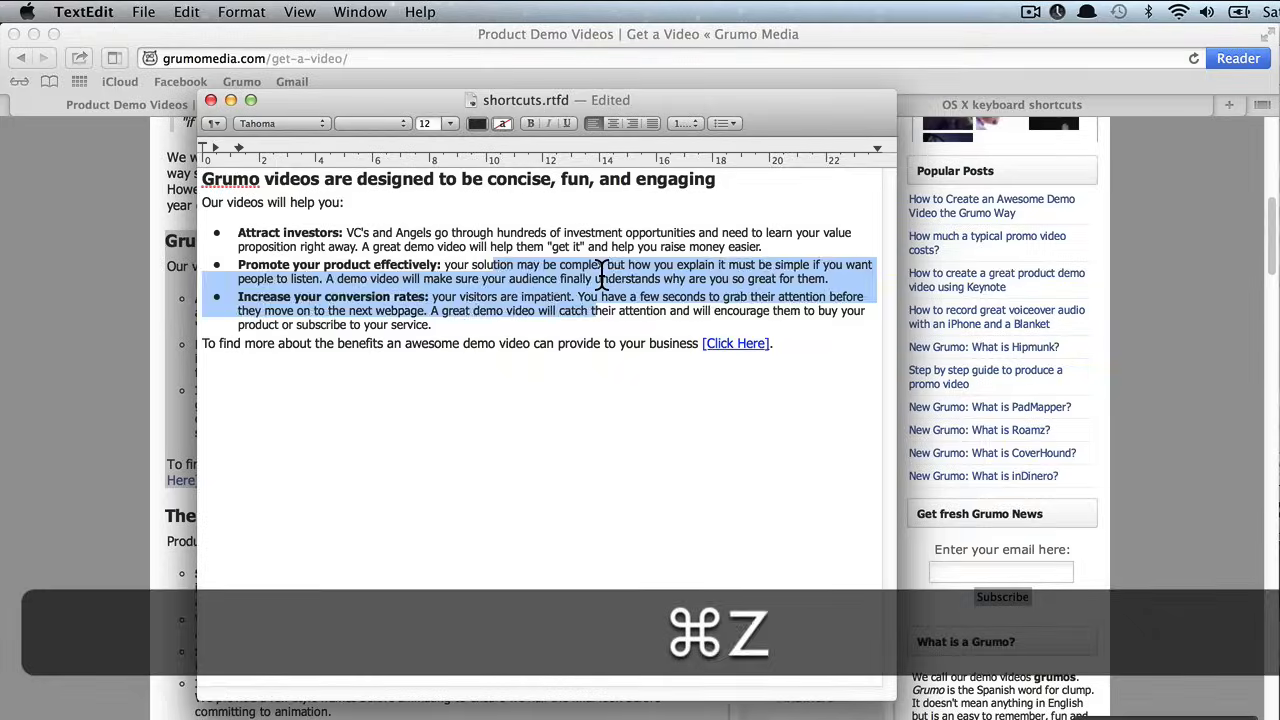
key(cmd+z)
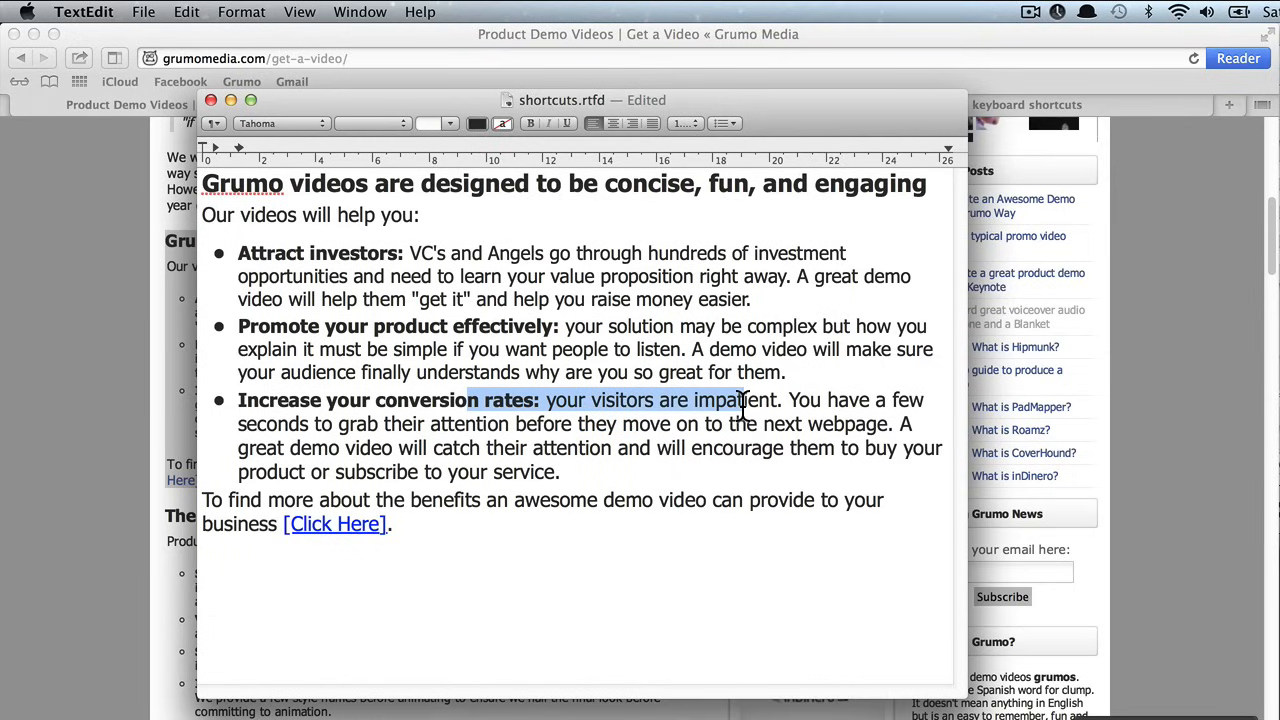
Enlarge the document text so the Grumo videos section shows in larger type.
key(delete)
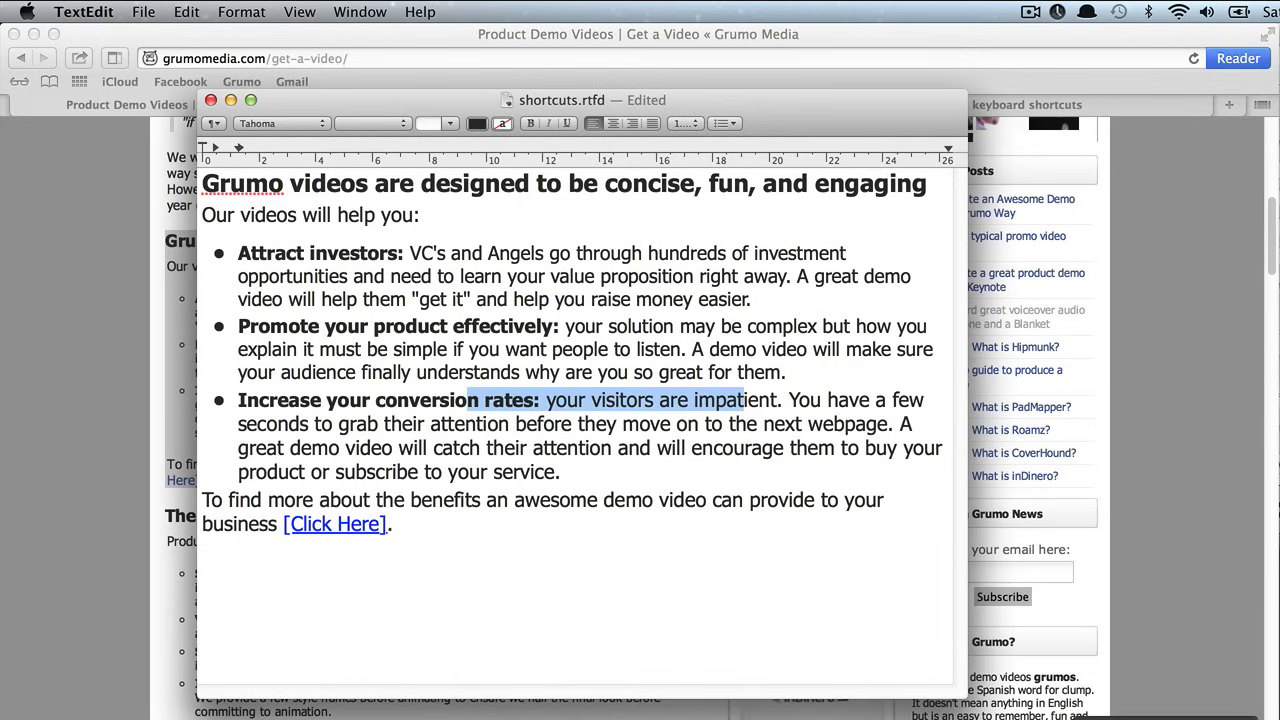
key(shift+cmd+z)
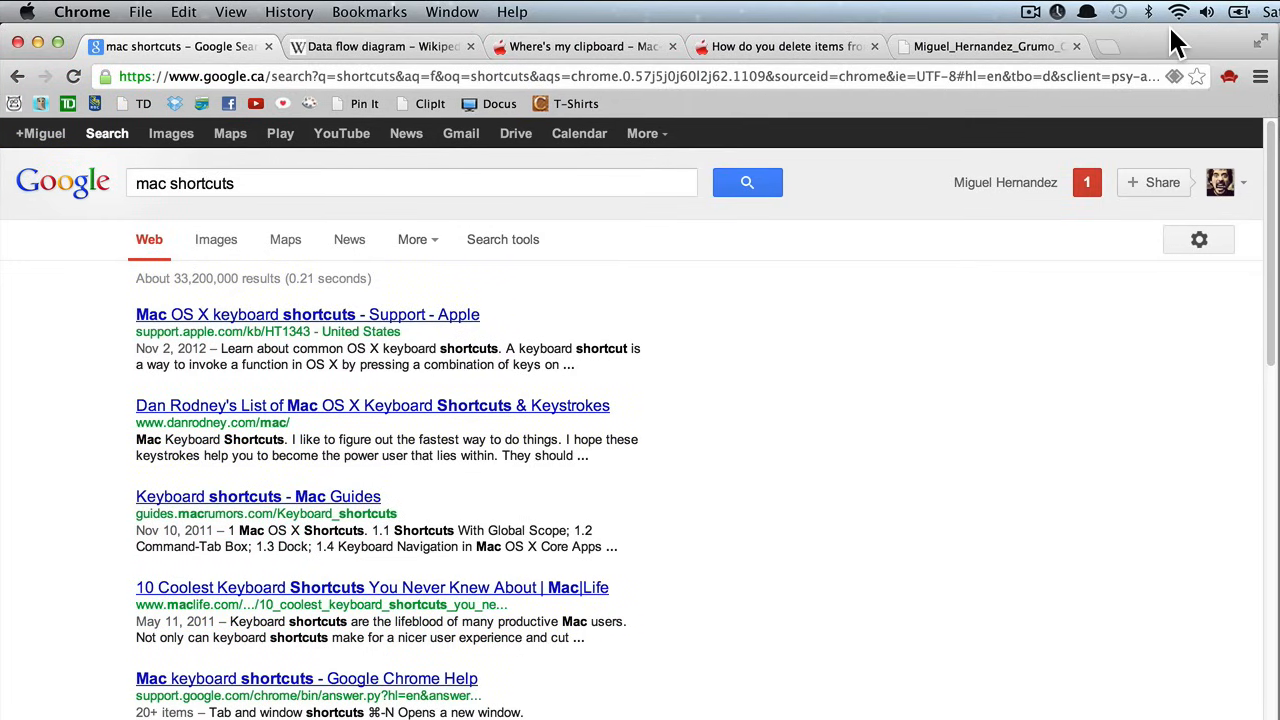
mouse_move(1016, 460)
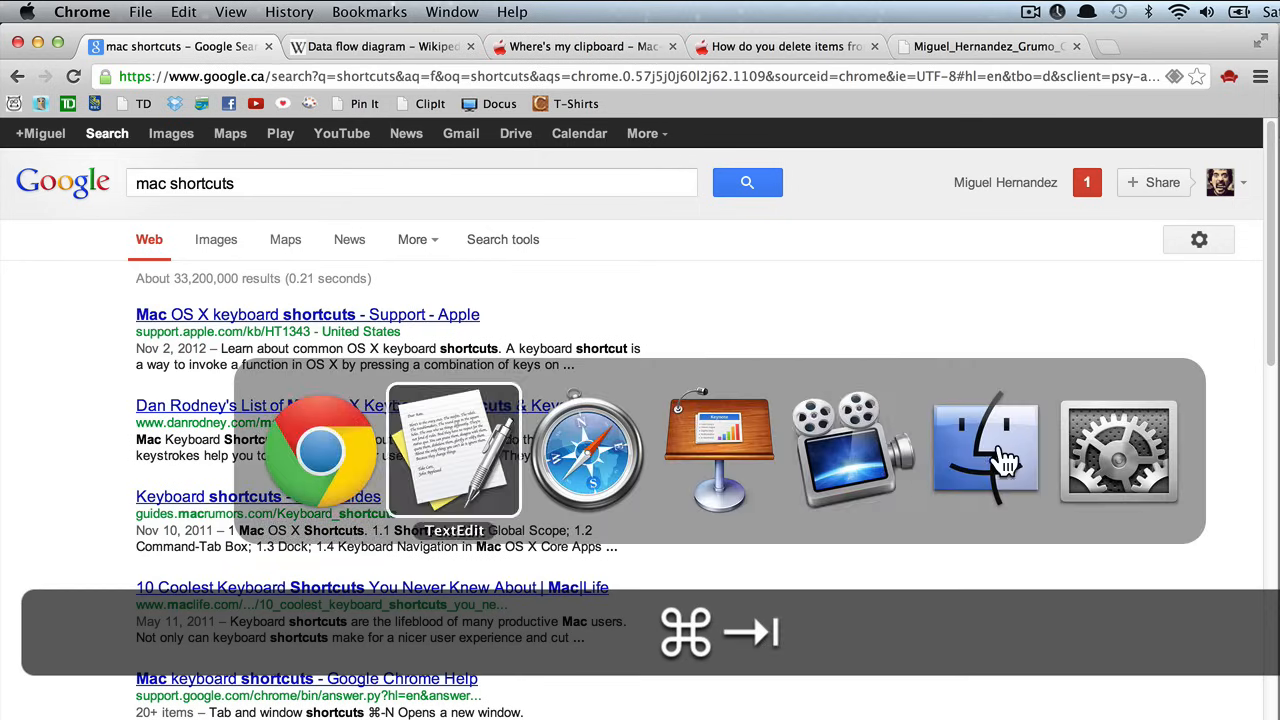
mouse_move(586, 450)
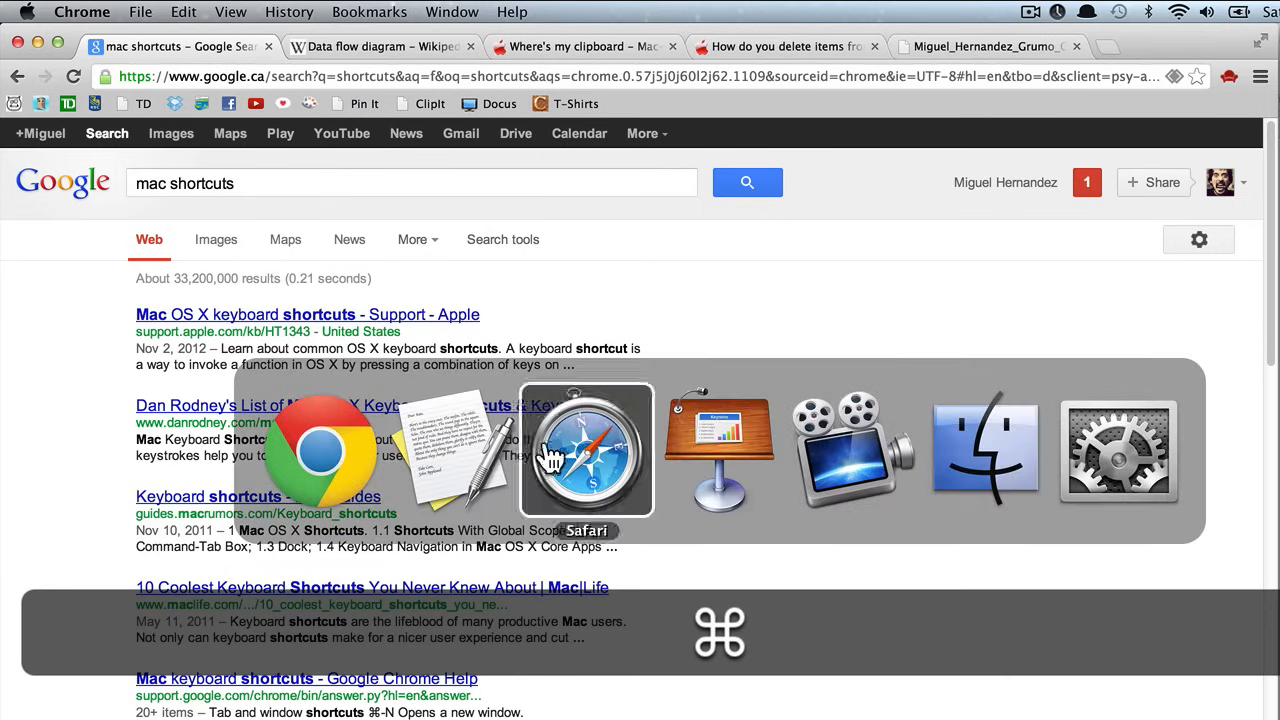
mouse_move(454, 450)
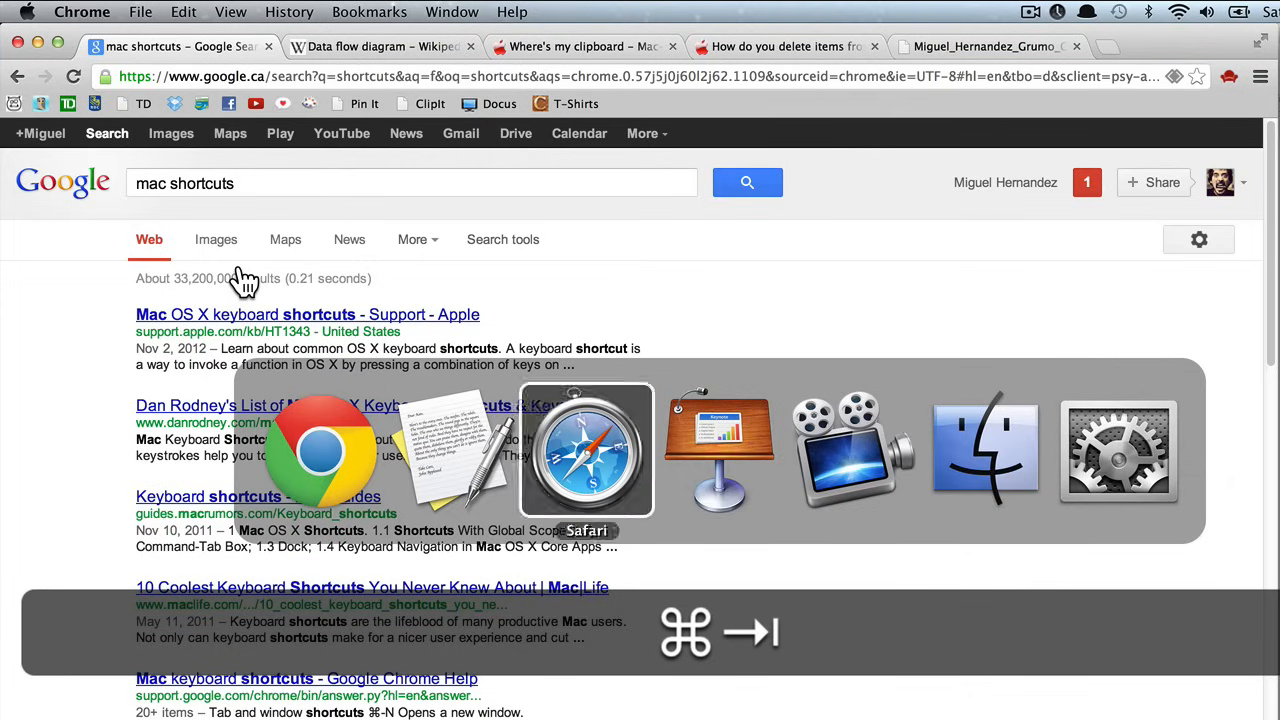
mouse_move(452, 450)
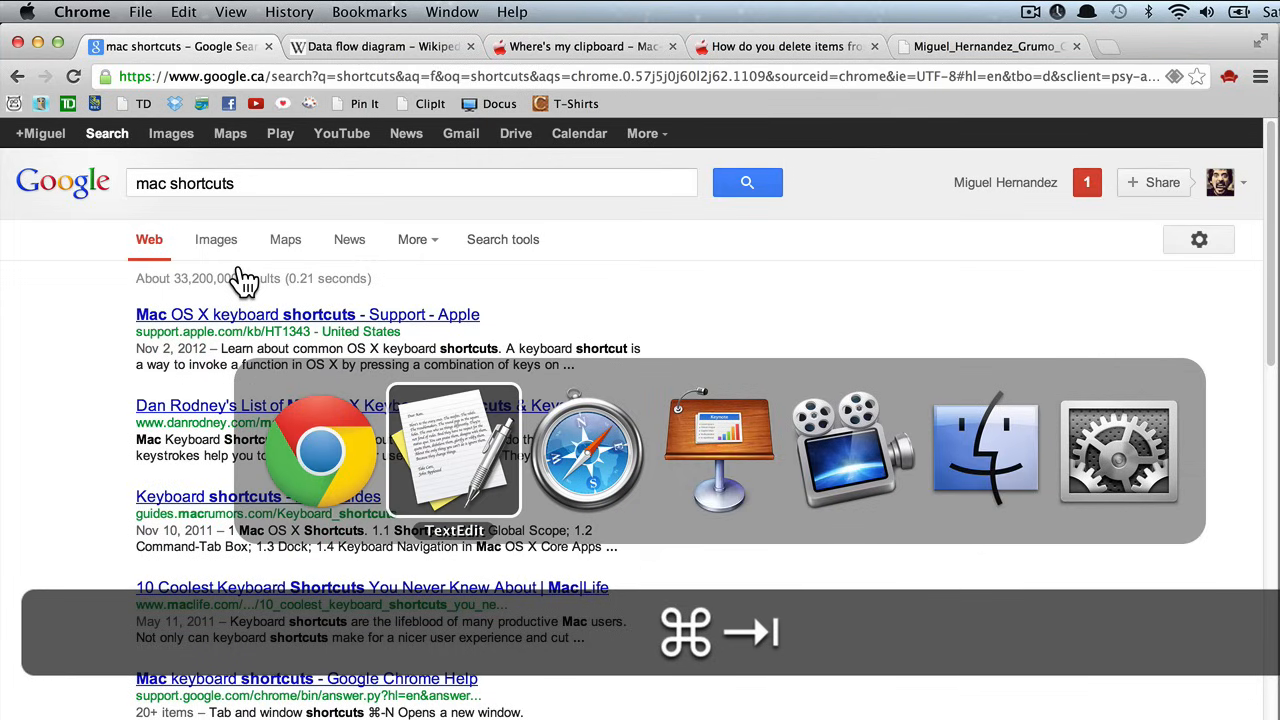
mouse_move(320, 450)
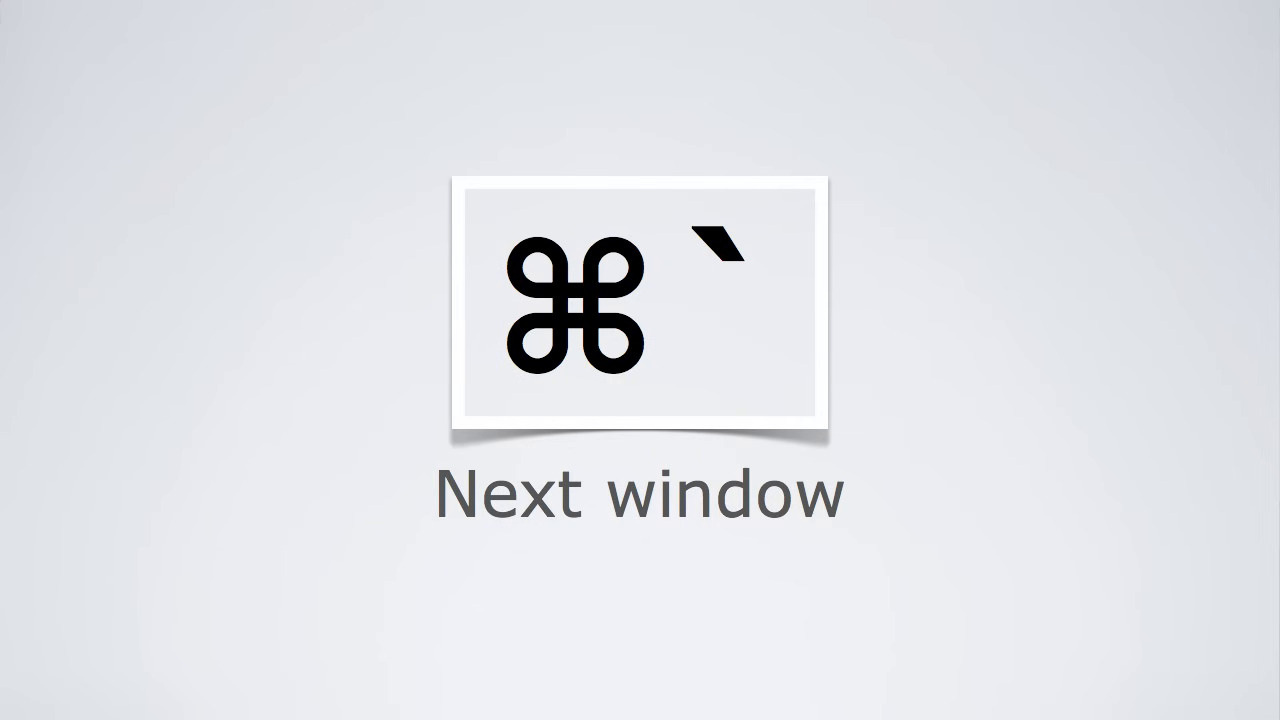
Cycle through TextEdit's open windows with Command-` to reach the WINDOW 3 document.
key(cmd+`)
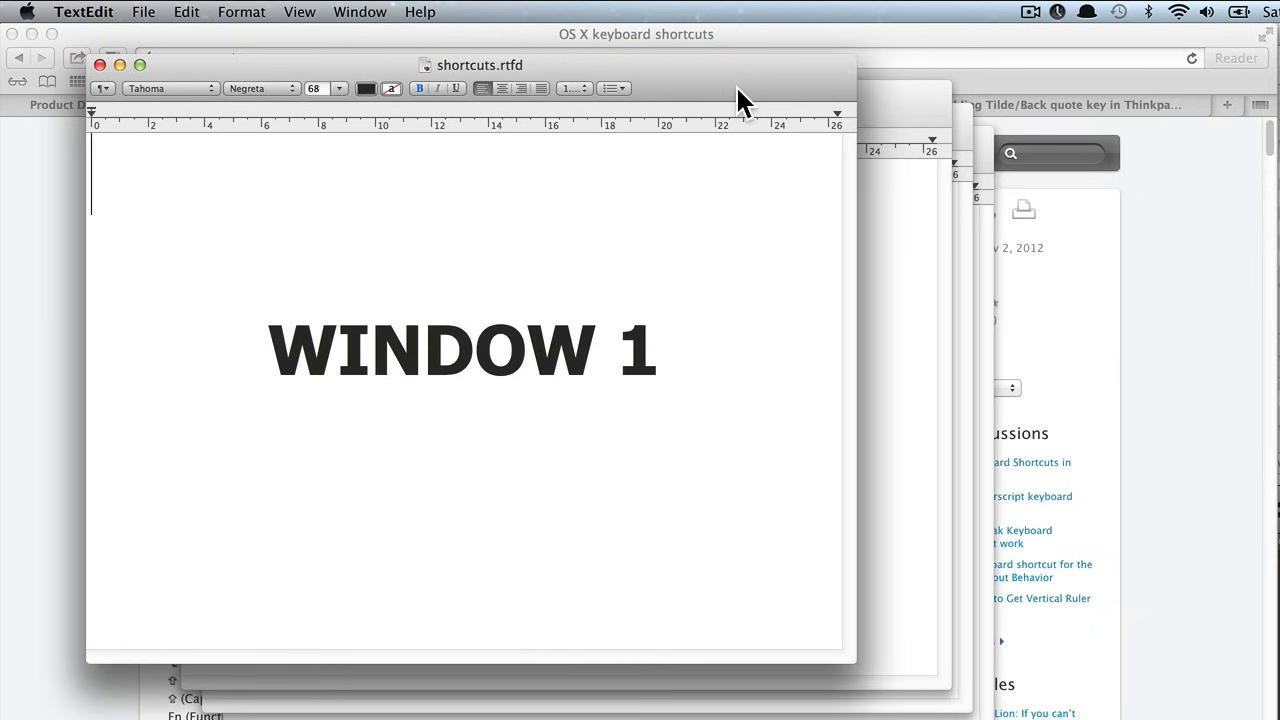
mouse_move(756, 90)
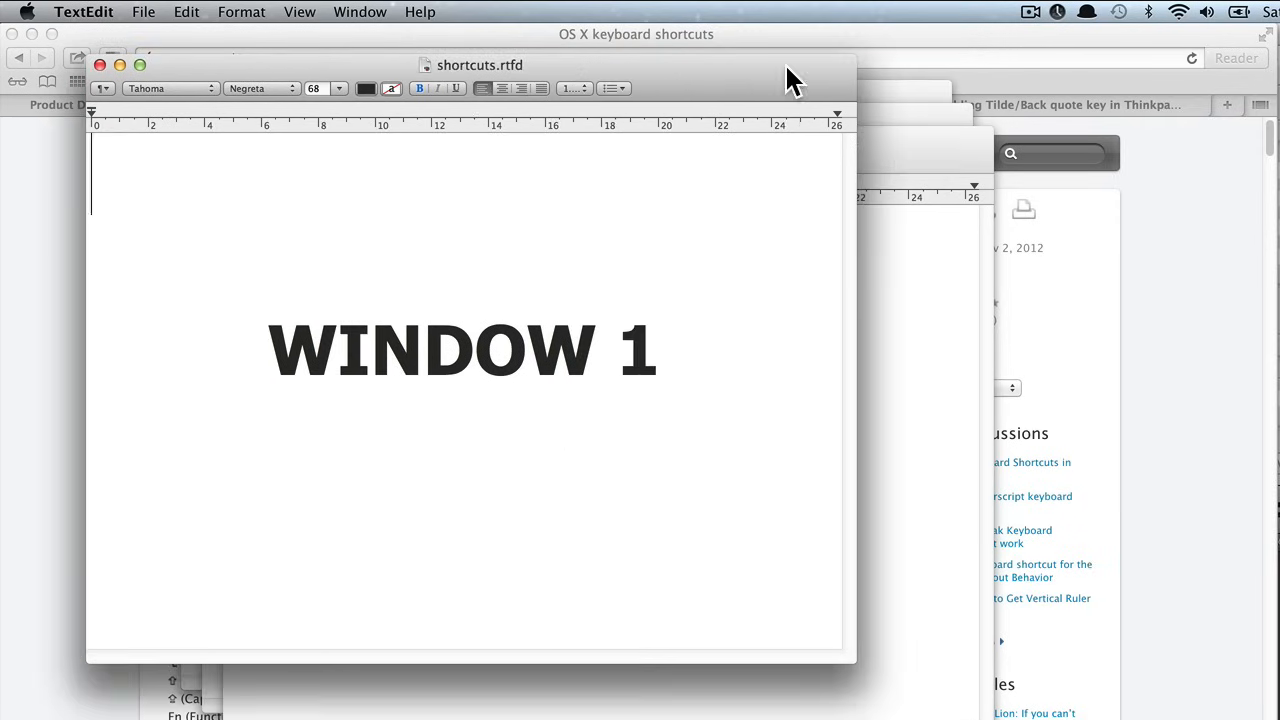
mouse_move(824, 136)
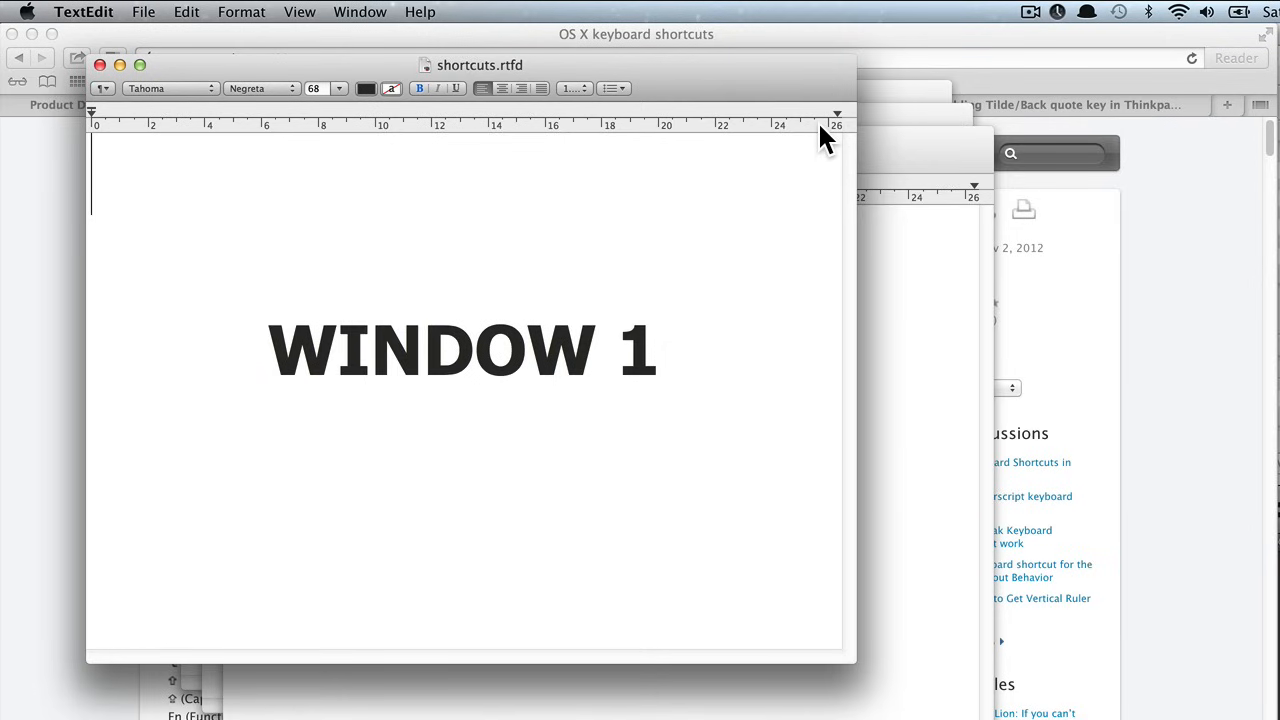
key(cmd+`)
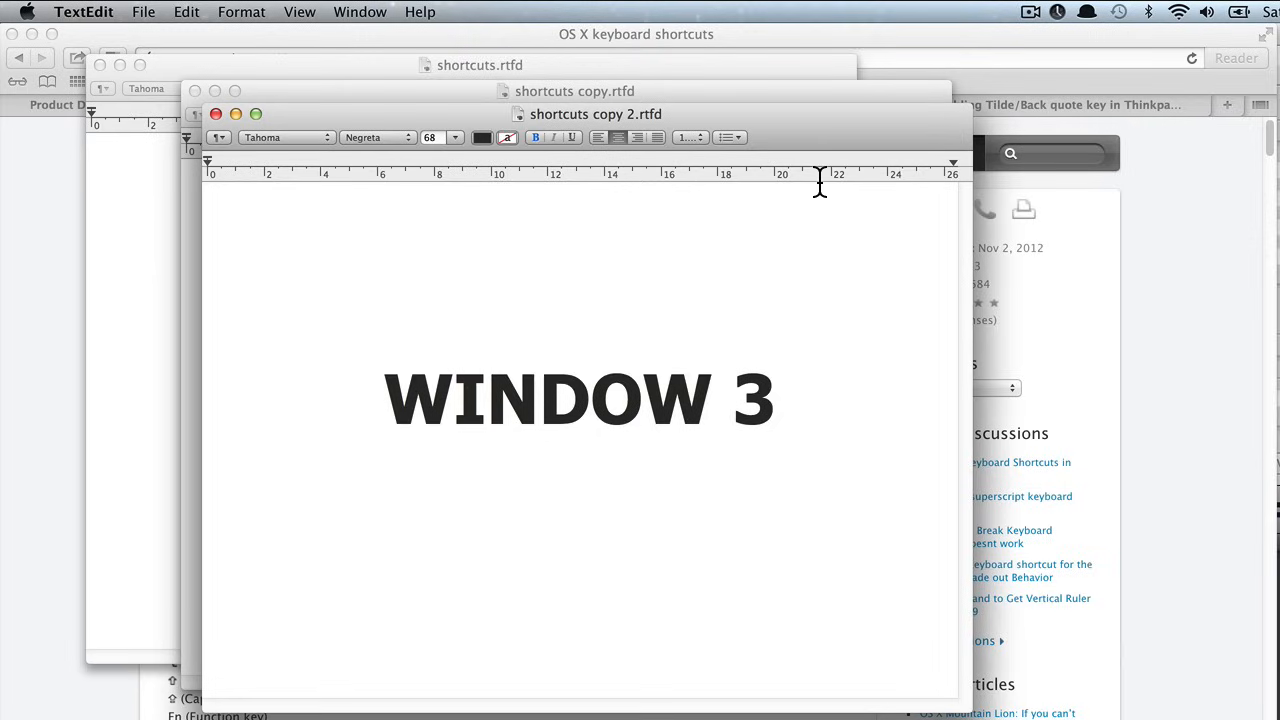
click(776, 398)
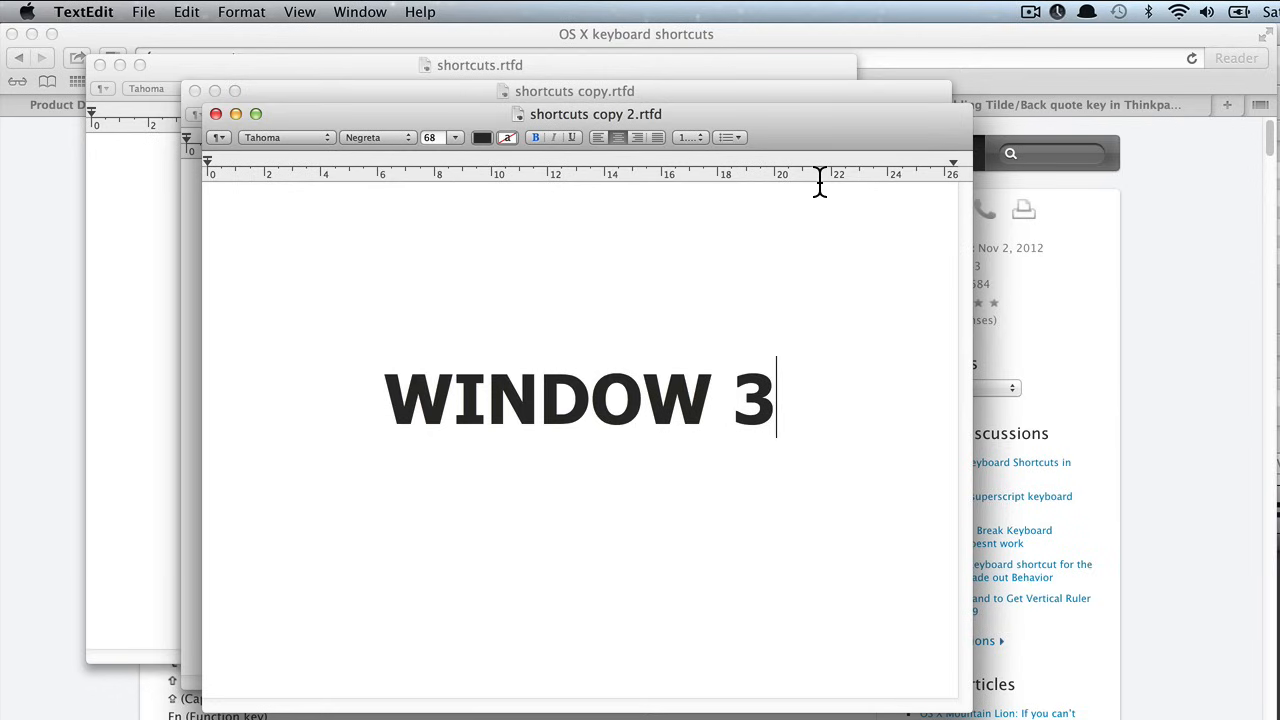
Continue cycling past WINDOW 4 and return to the WINDOW 1 shortcuts.rtfd document.
key(cmd)
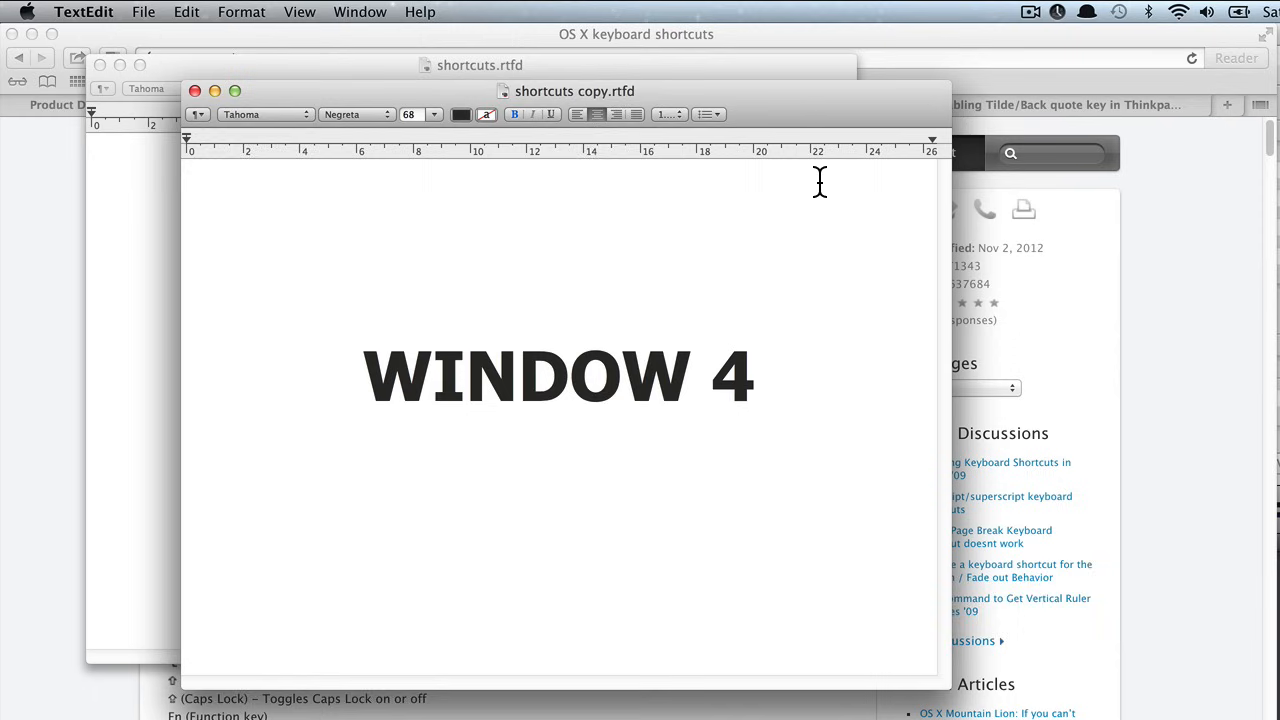
key(cmd+w)
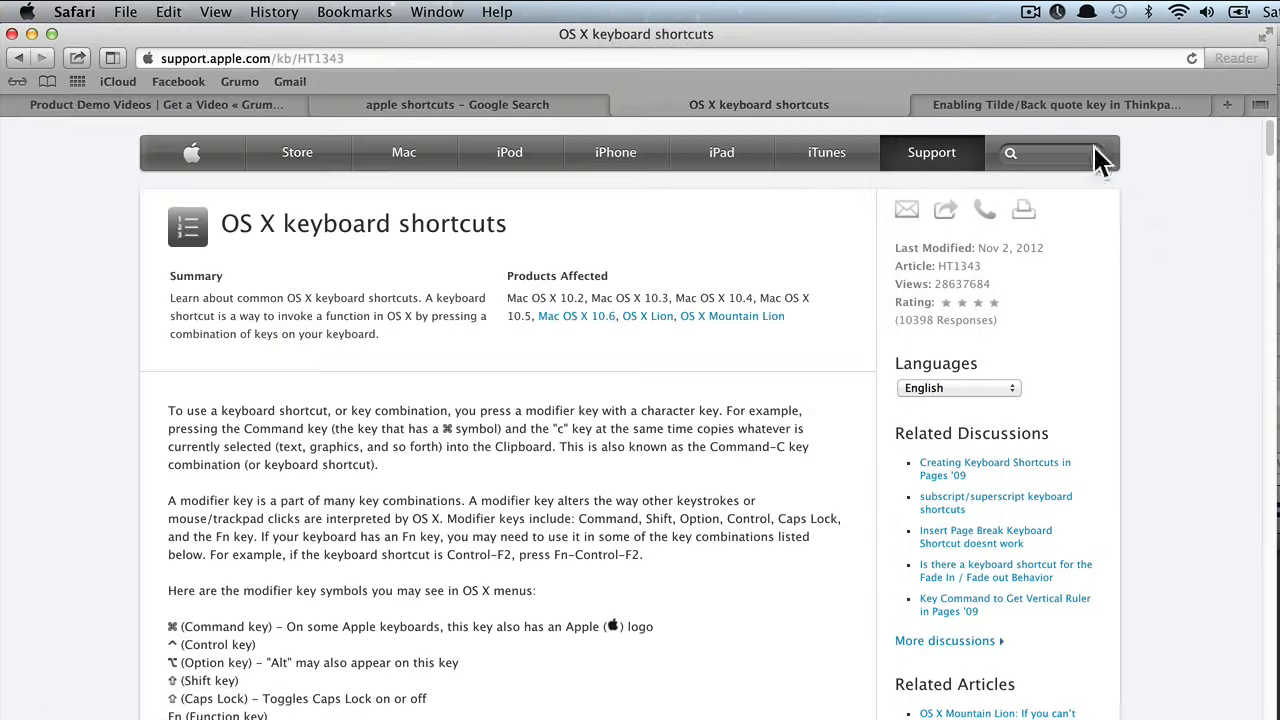
click(1056, 104)
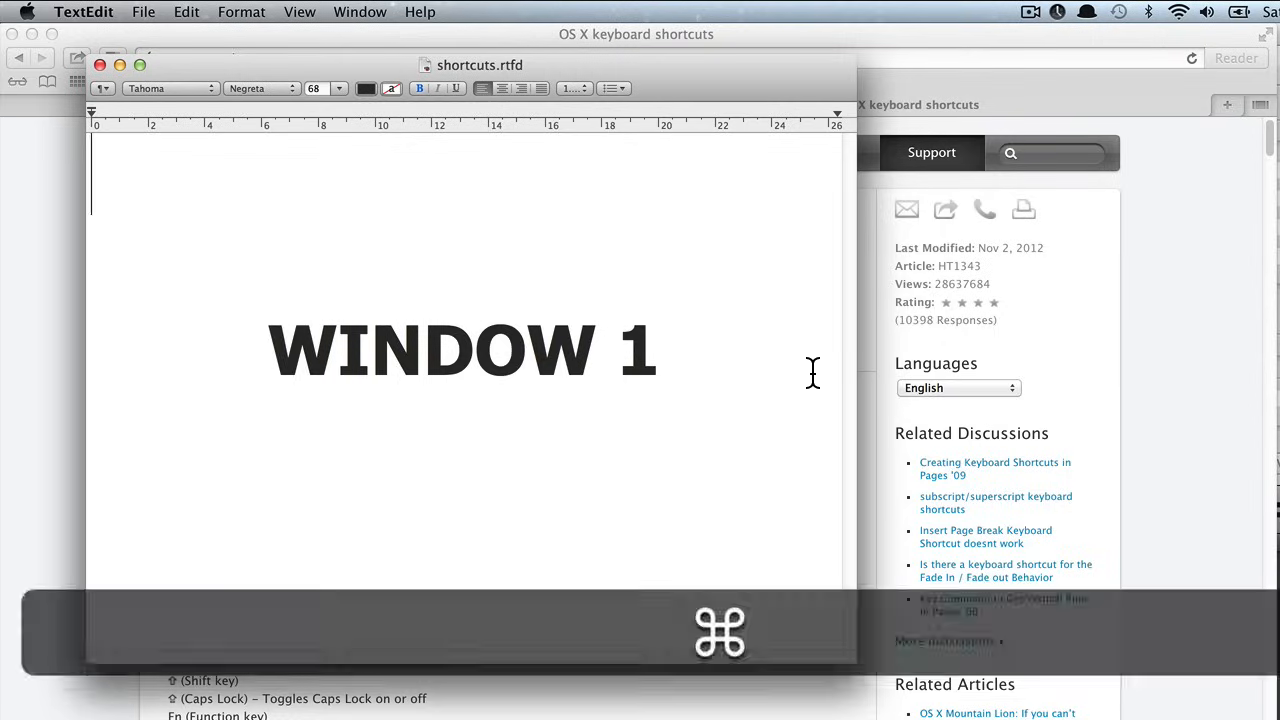
Create a new untitled TextEdit document and type the test text 'dfd' in it.
key(cmd+n)
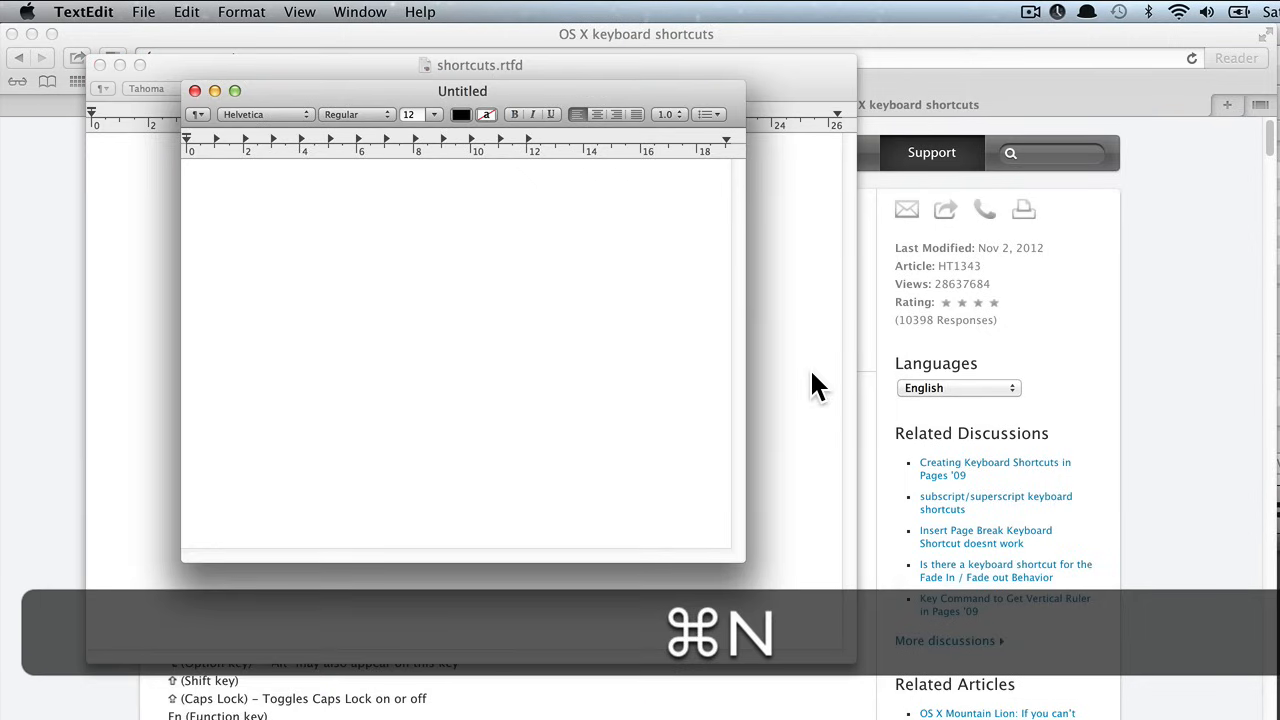
text(dfd)
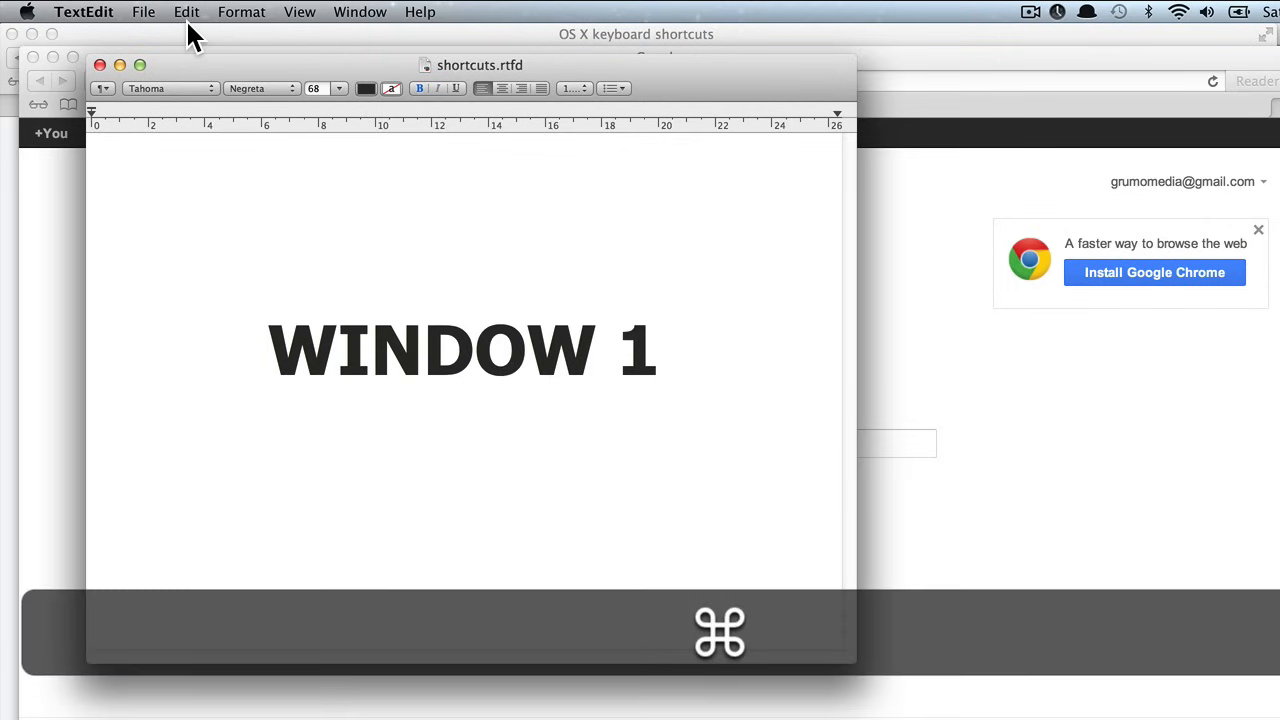
key(cmd+s)
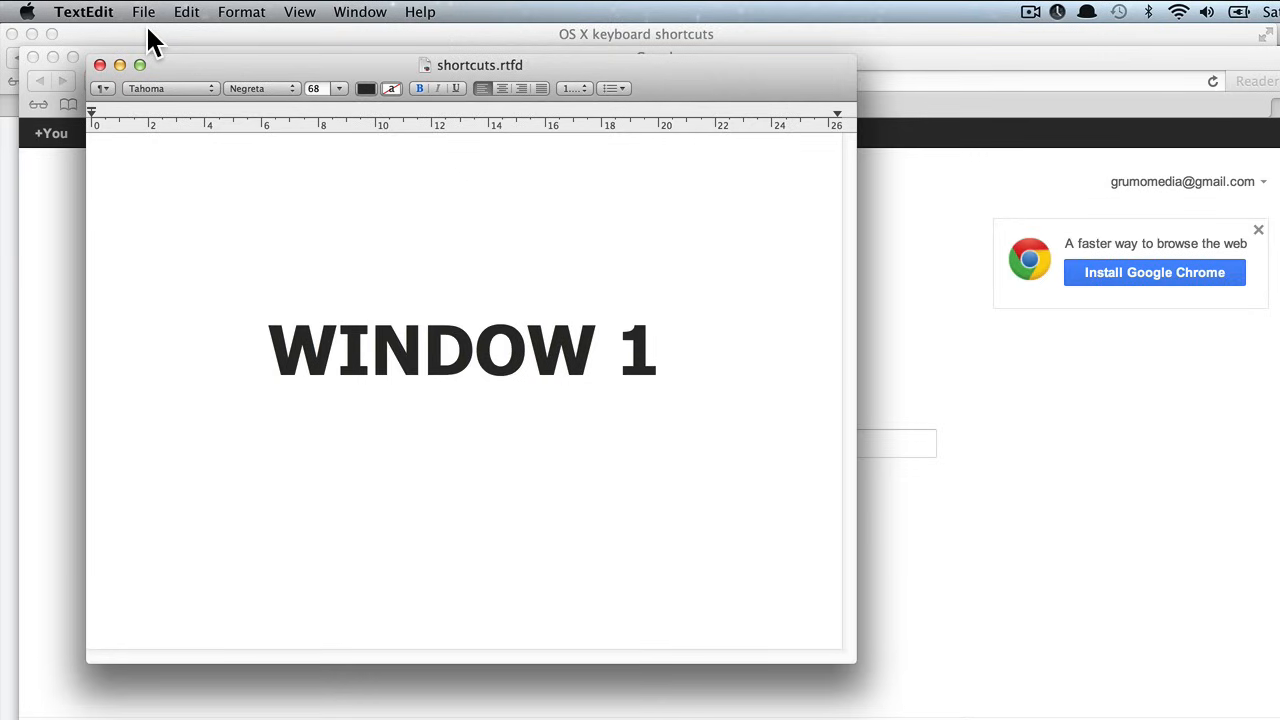
mouse_move(480, 192)
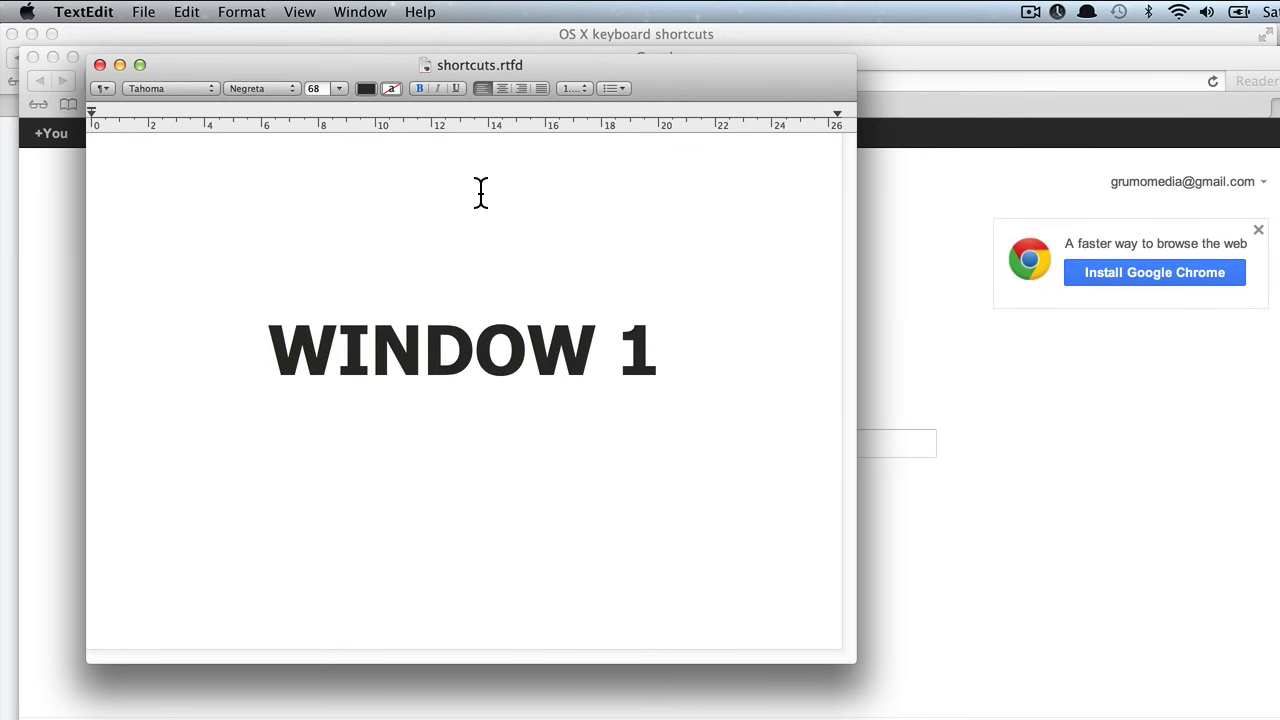
Switch between the untitled document and shortcuts.rtfd and start saving it.
key(cmd+tab)
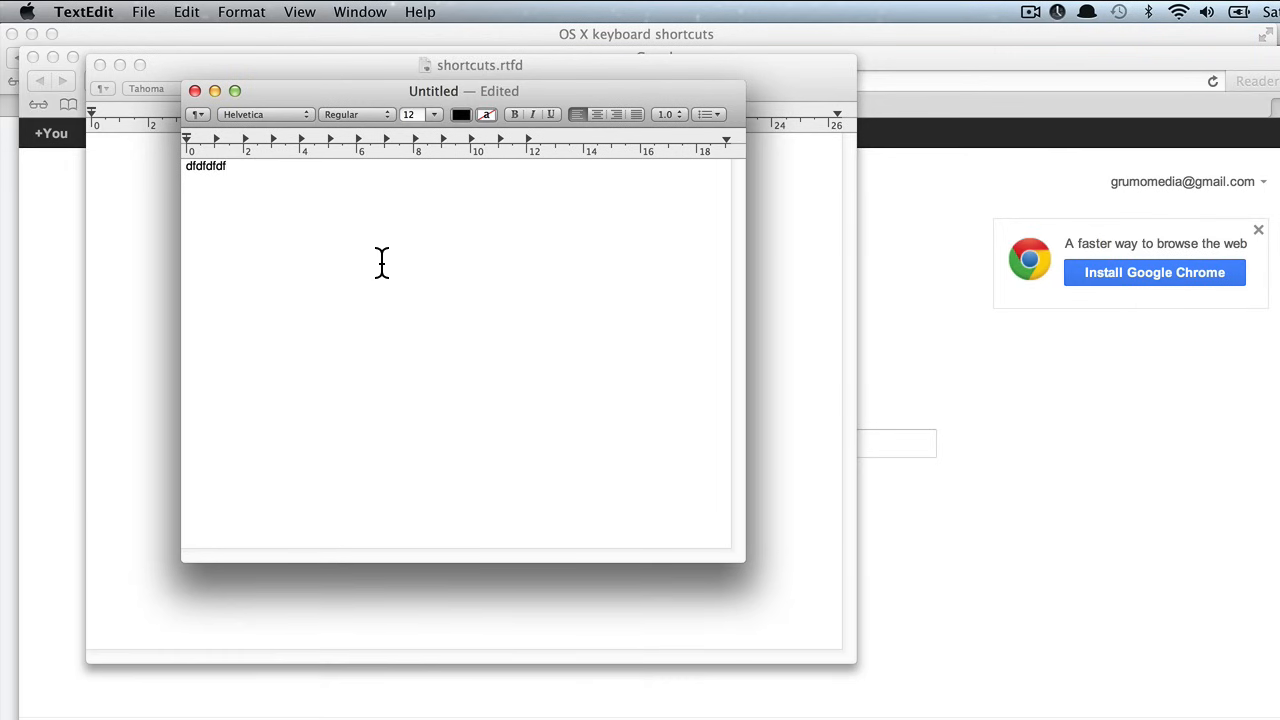
key(cmd+s)
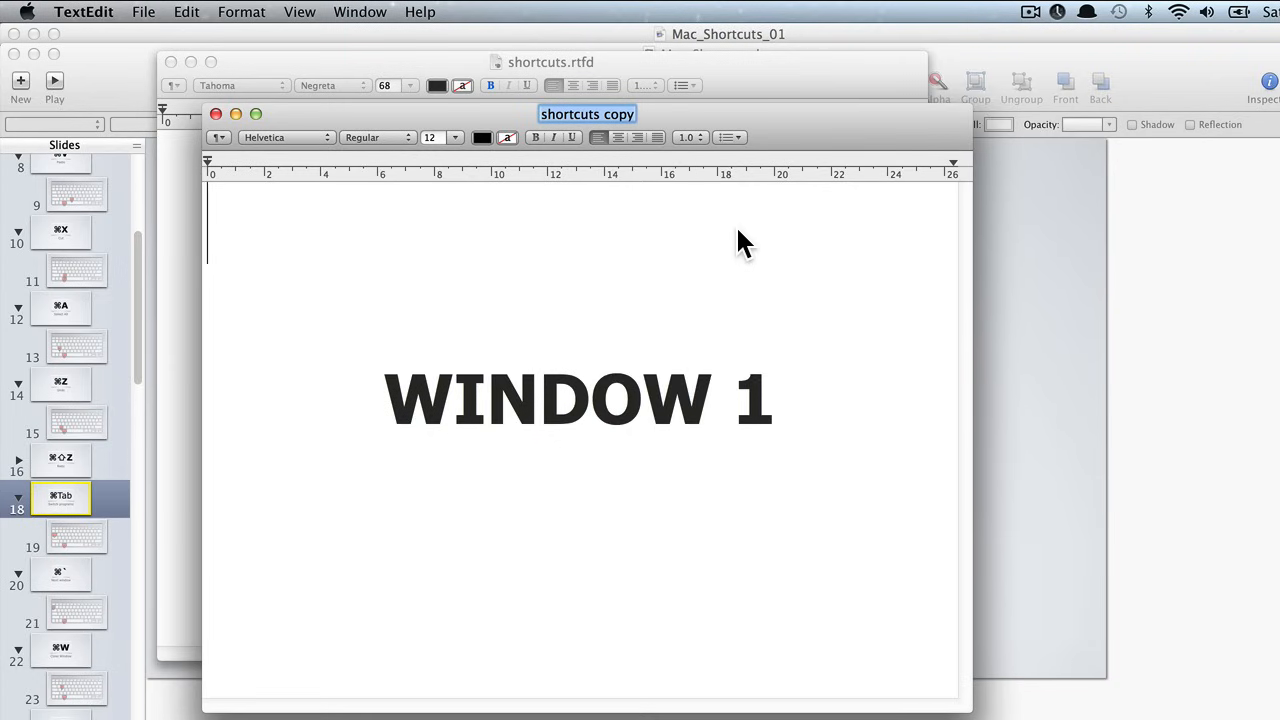
Save the WINDOW 1 copy to the Desktop as shortcuts copy 4.rtfd.
key(cmd+s)
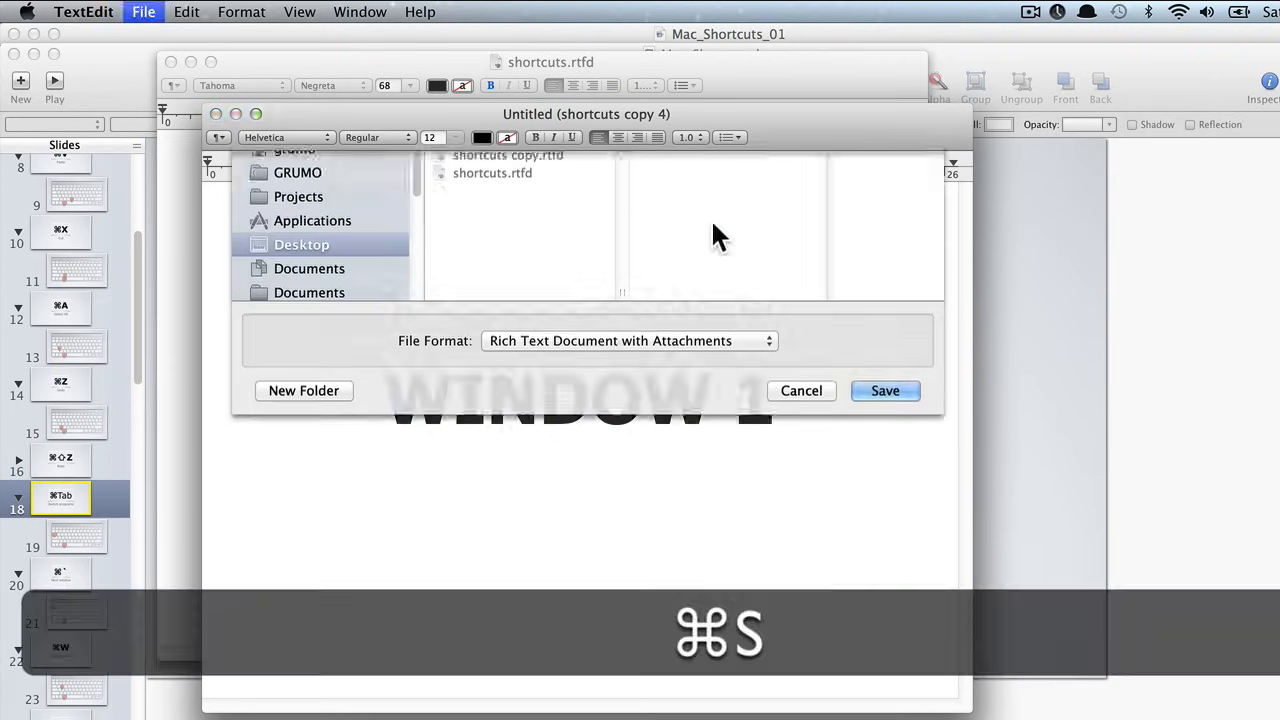
click(732, 186)
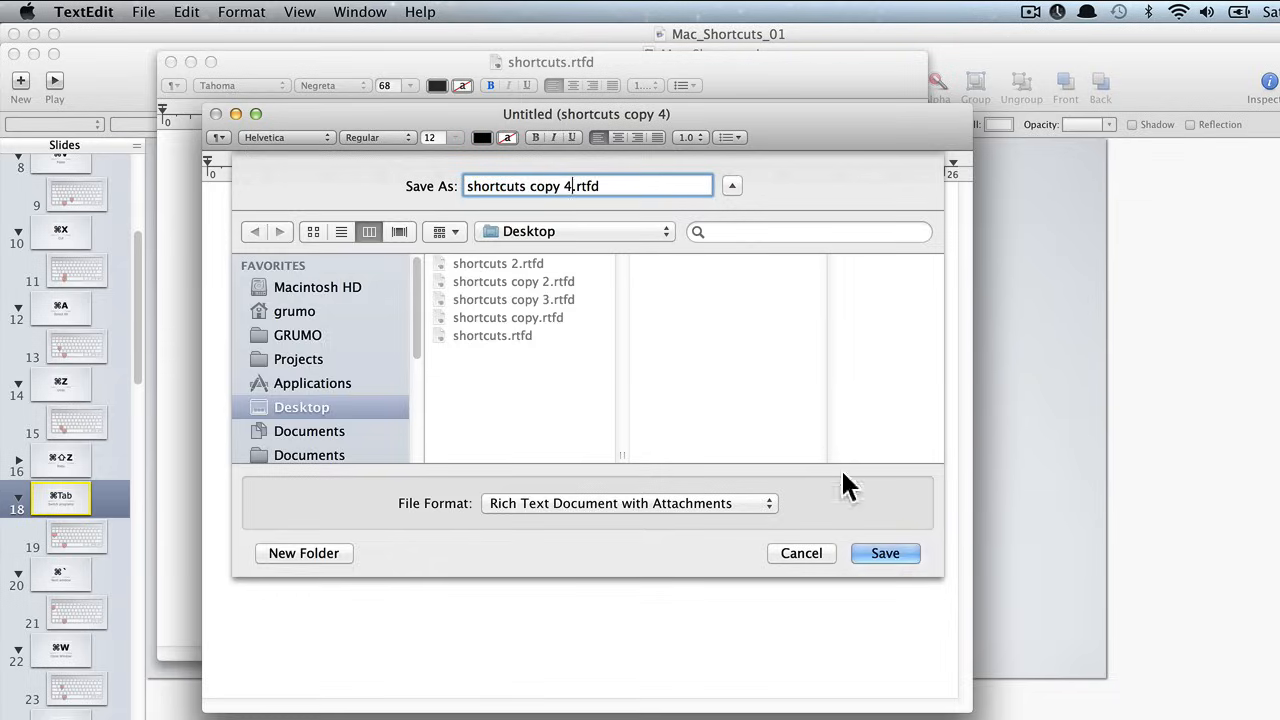
click(884, 552)
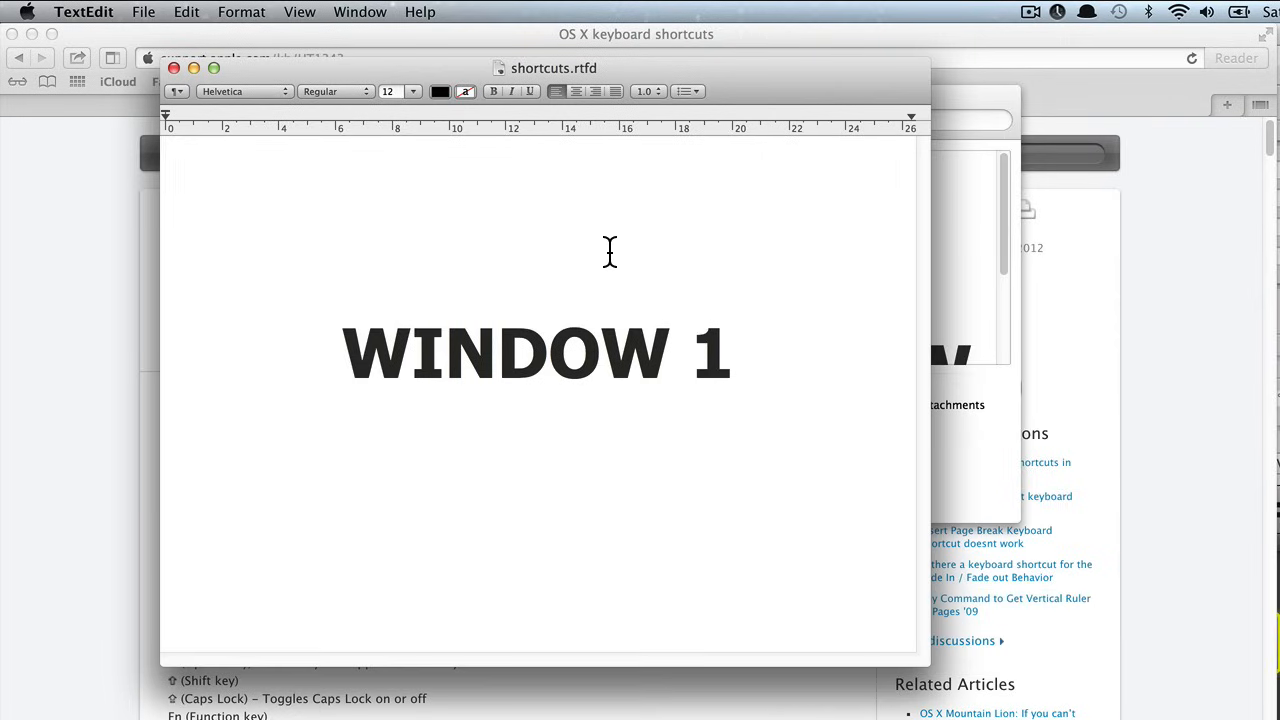
mouse_move(620, 254)
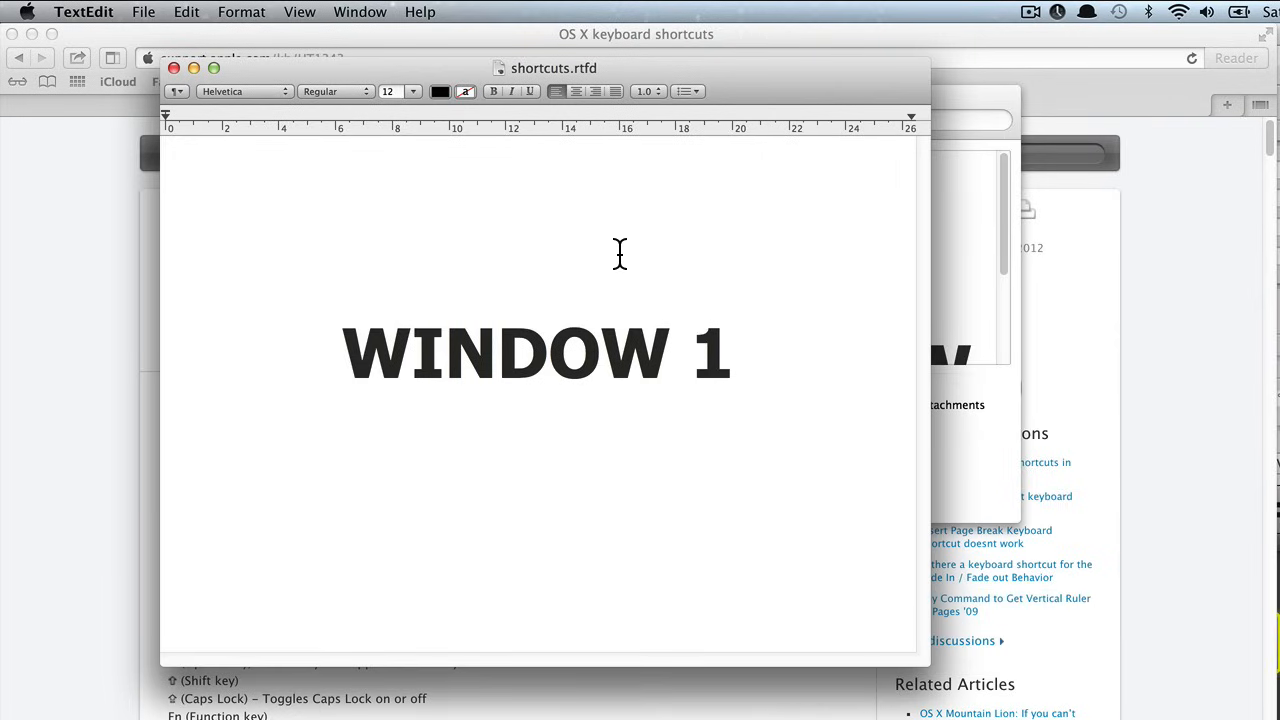
mouse_move(780, 96)
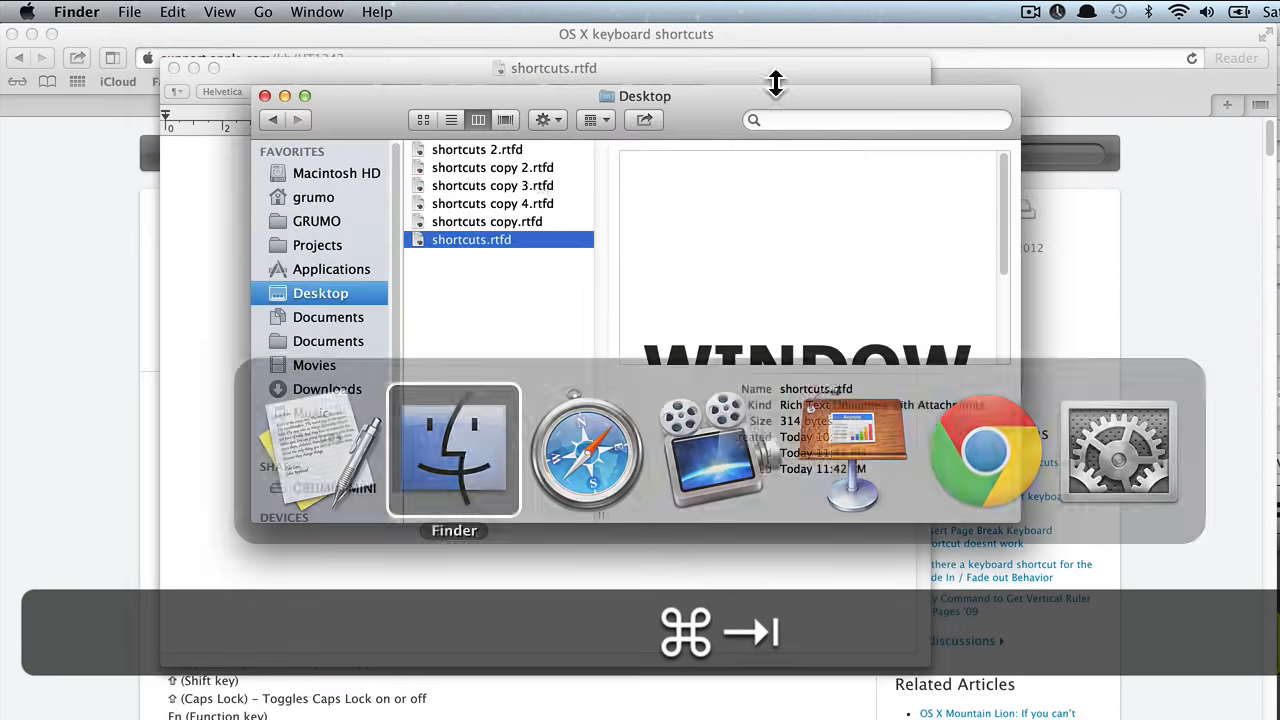
Browse the Applications folder in Finder, select Firefox.app and open the selection.
click(334, 268)
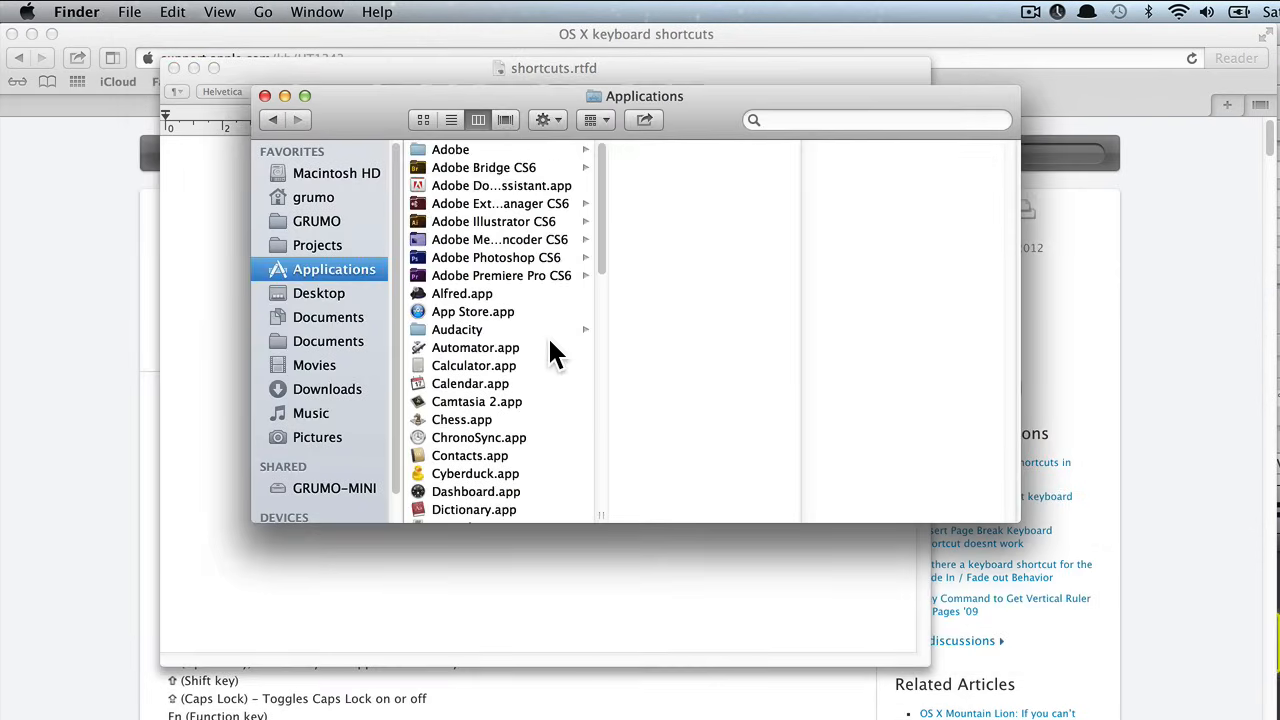
scroll(down, 3)
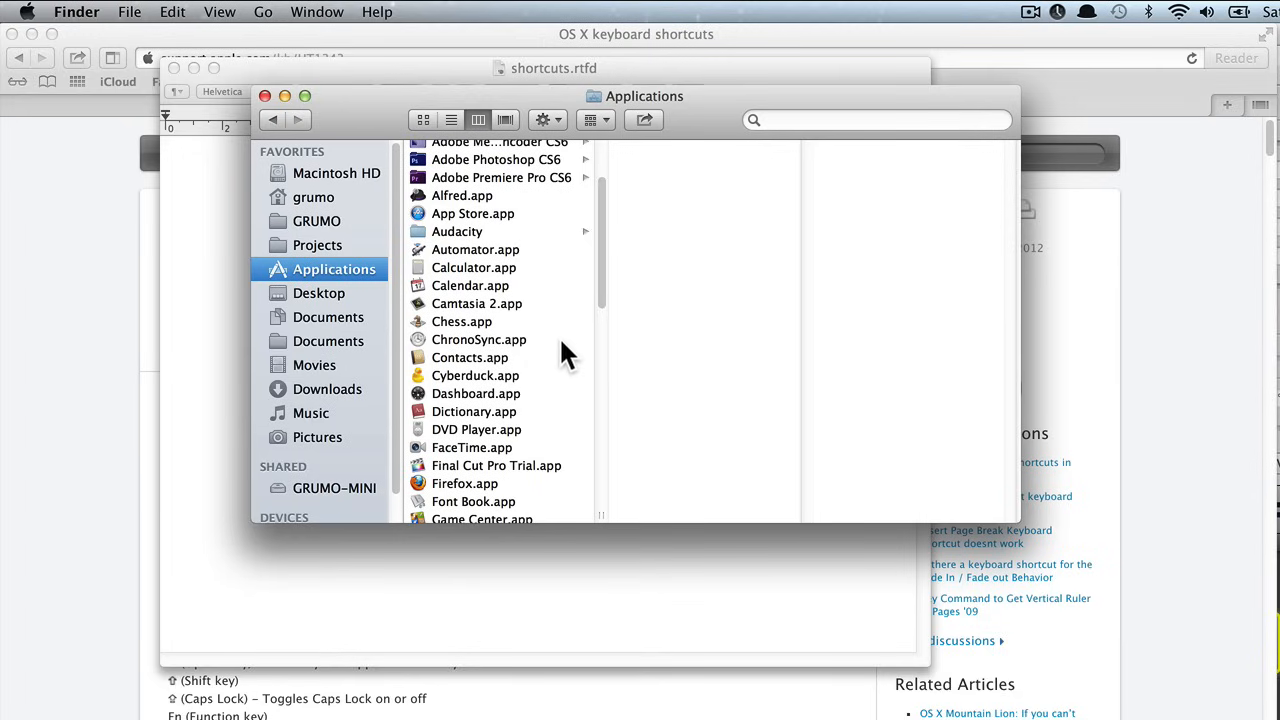
scroll(down, 3)
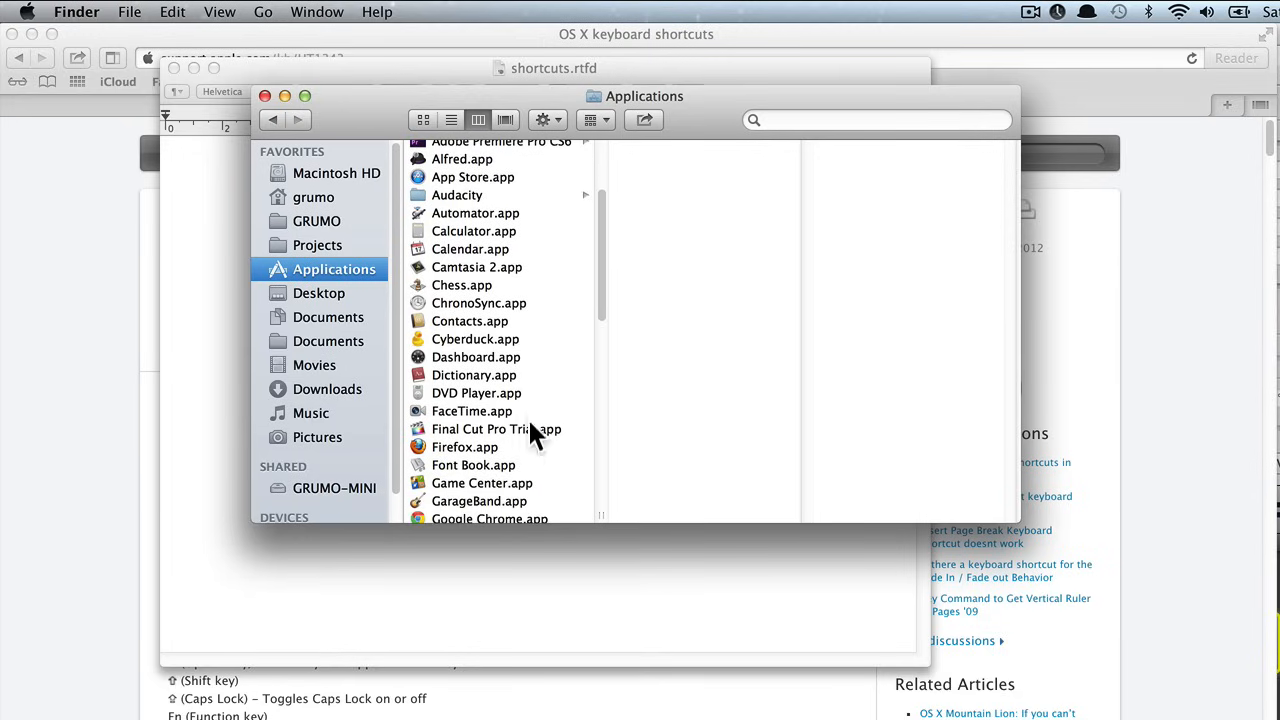
click(464, 448)
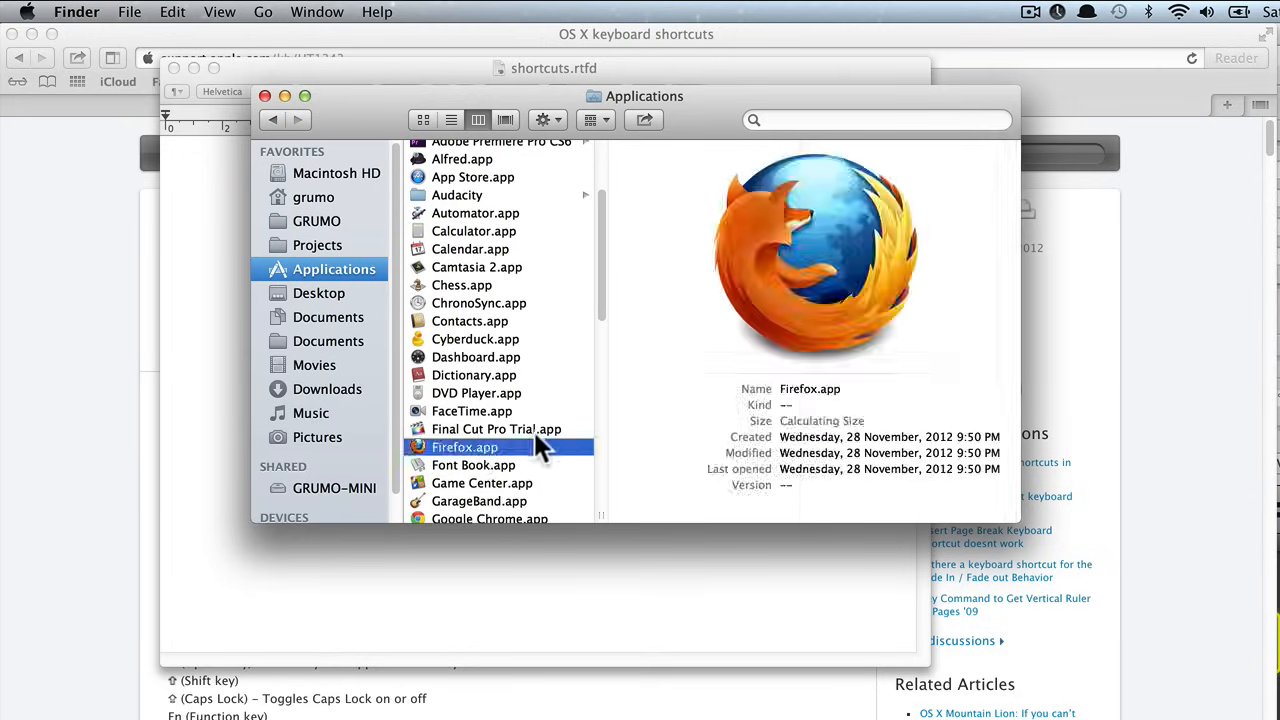
key(cmd+o)
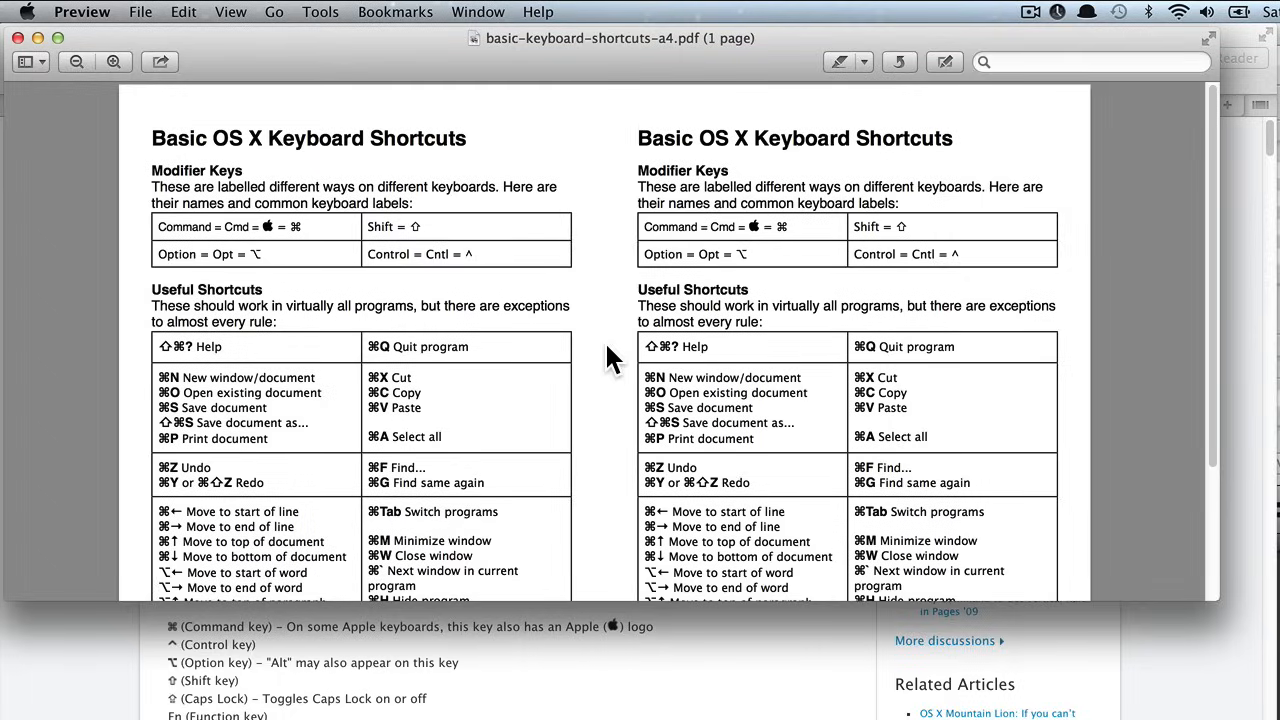
Bring up the print dialog for the shortcuts PDF and cancel it without printing.
key(cmd+p)
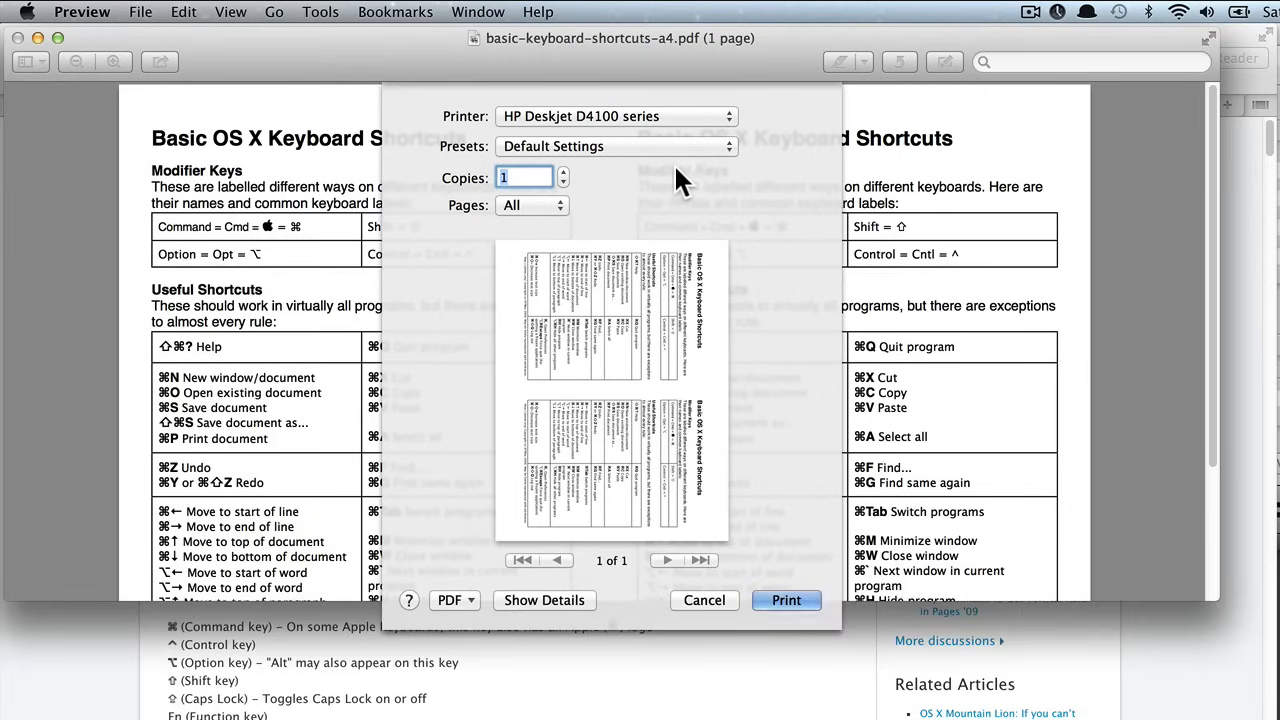
click(616, 116)
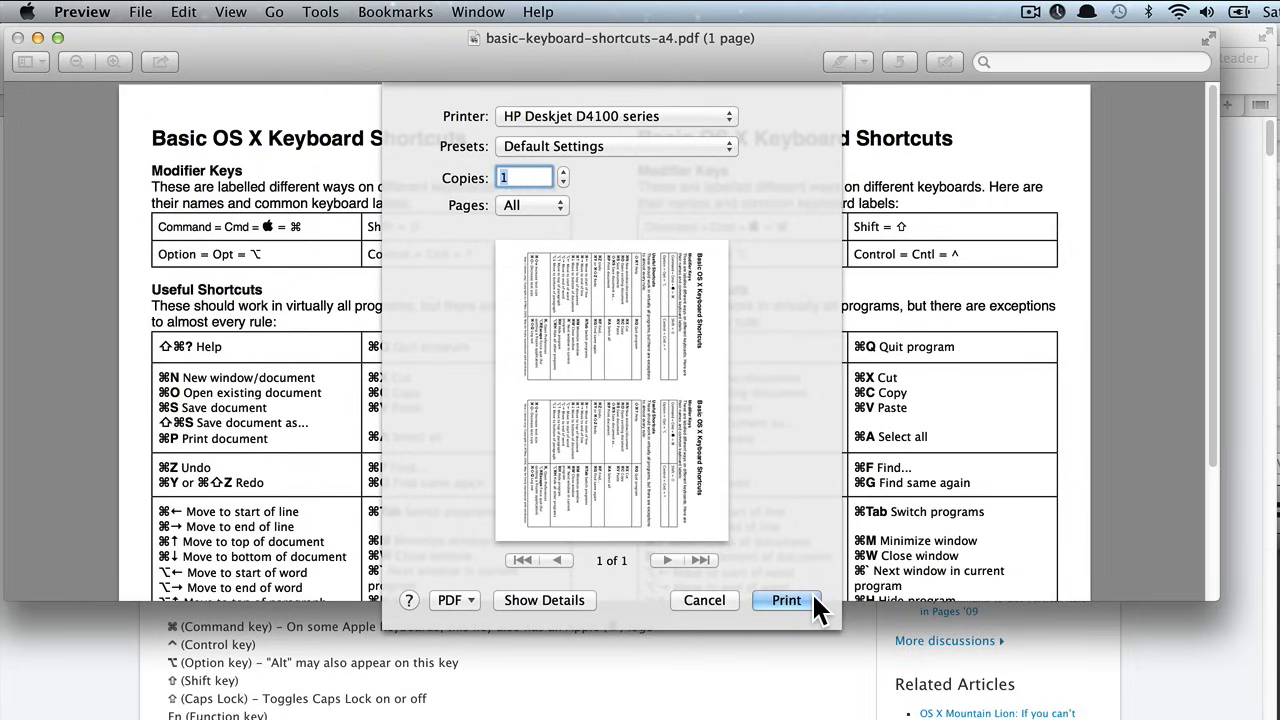
mouse_move(716, 610)
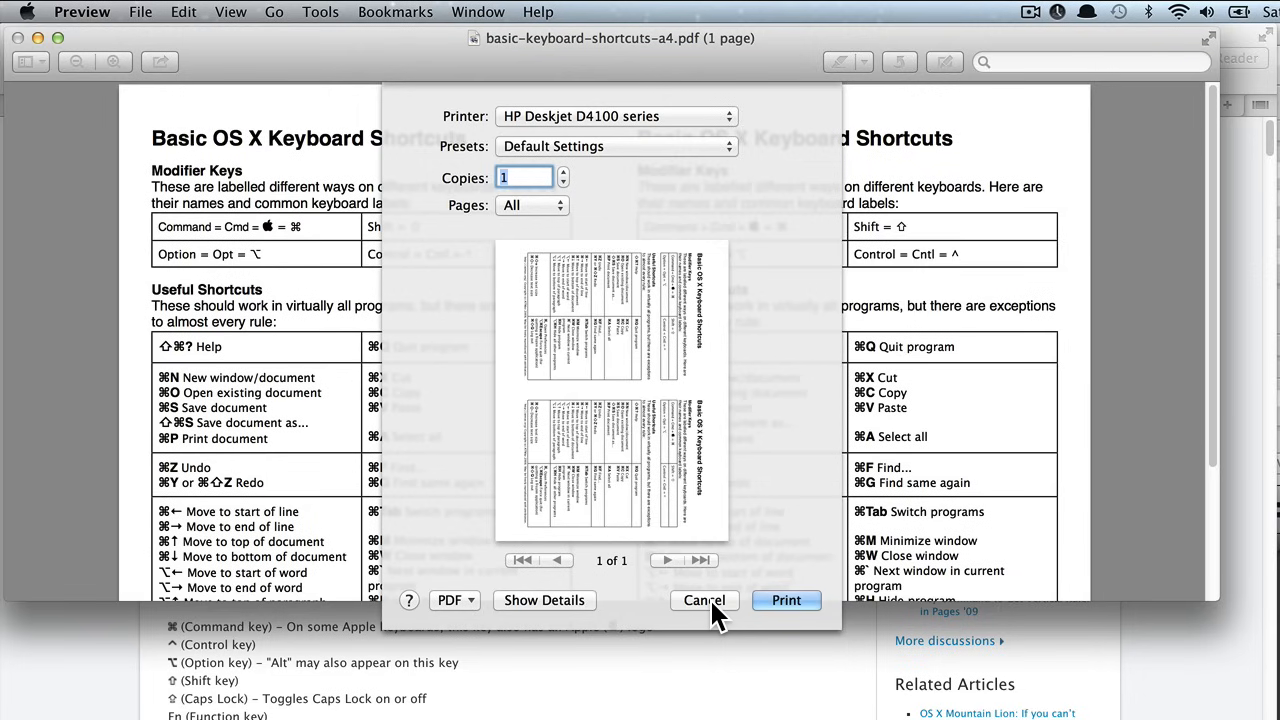
click(704, 600)
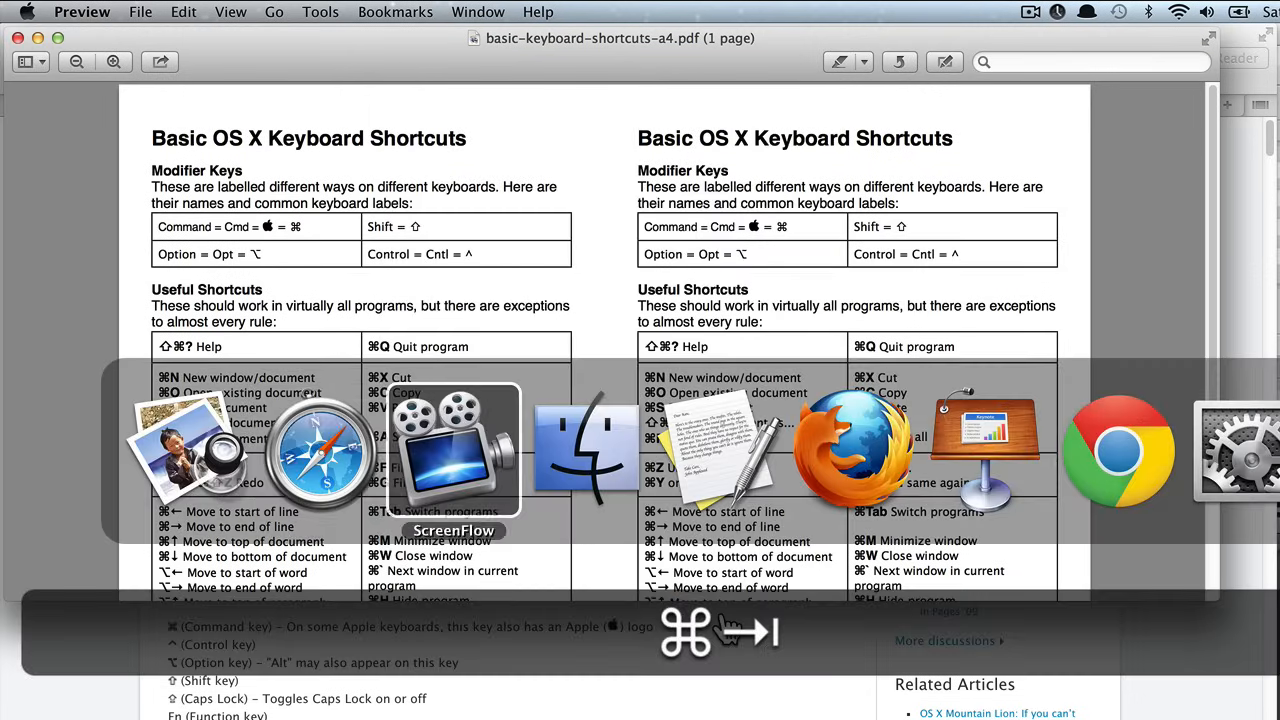
Switch over to Finder and view the Desktop folder.
click(584, 450)
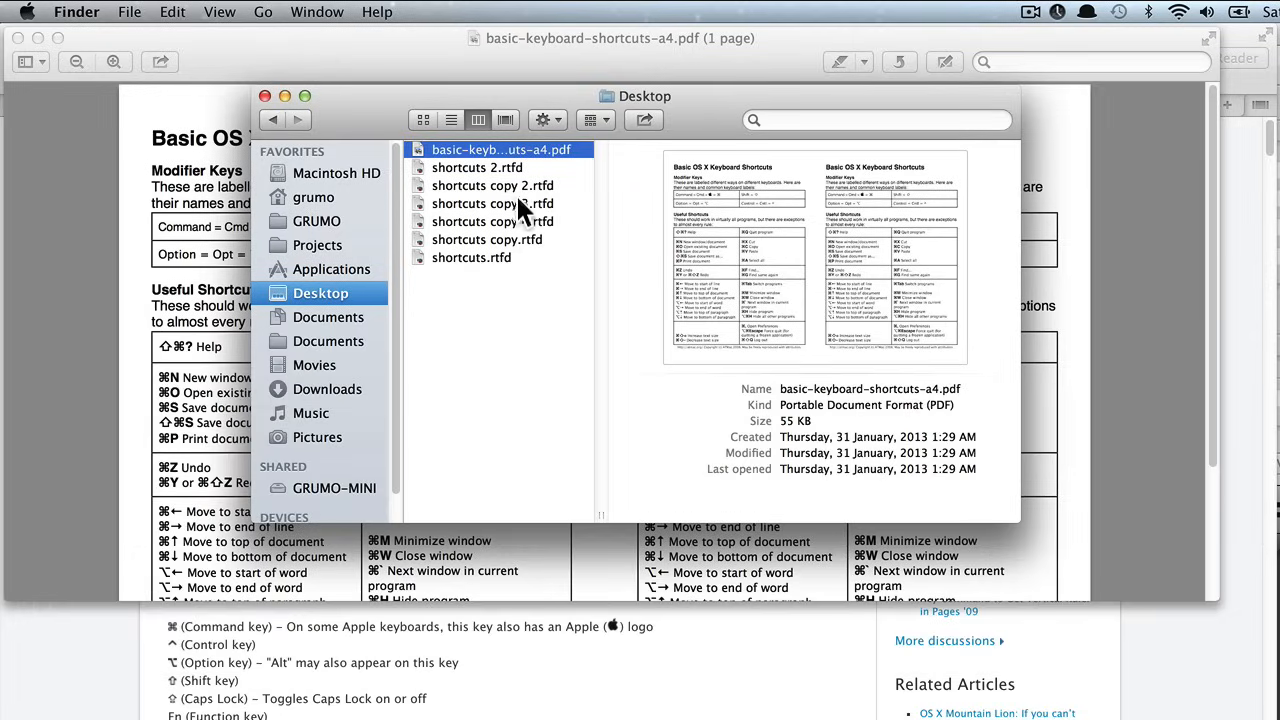
click(492, 184)
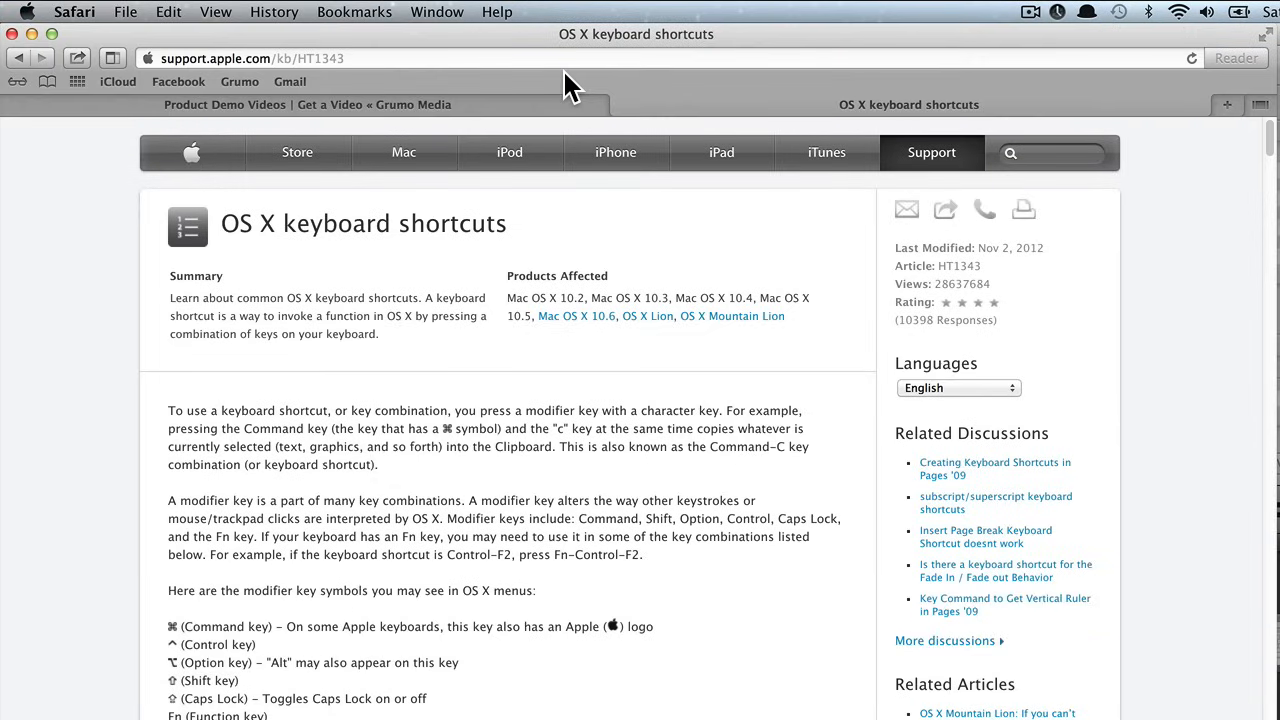
Open Spotlight search over Safari's OS X keyboard shortcuts page.
key(cmd+space)
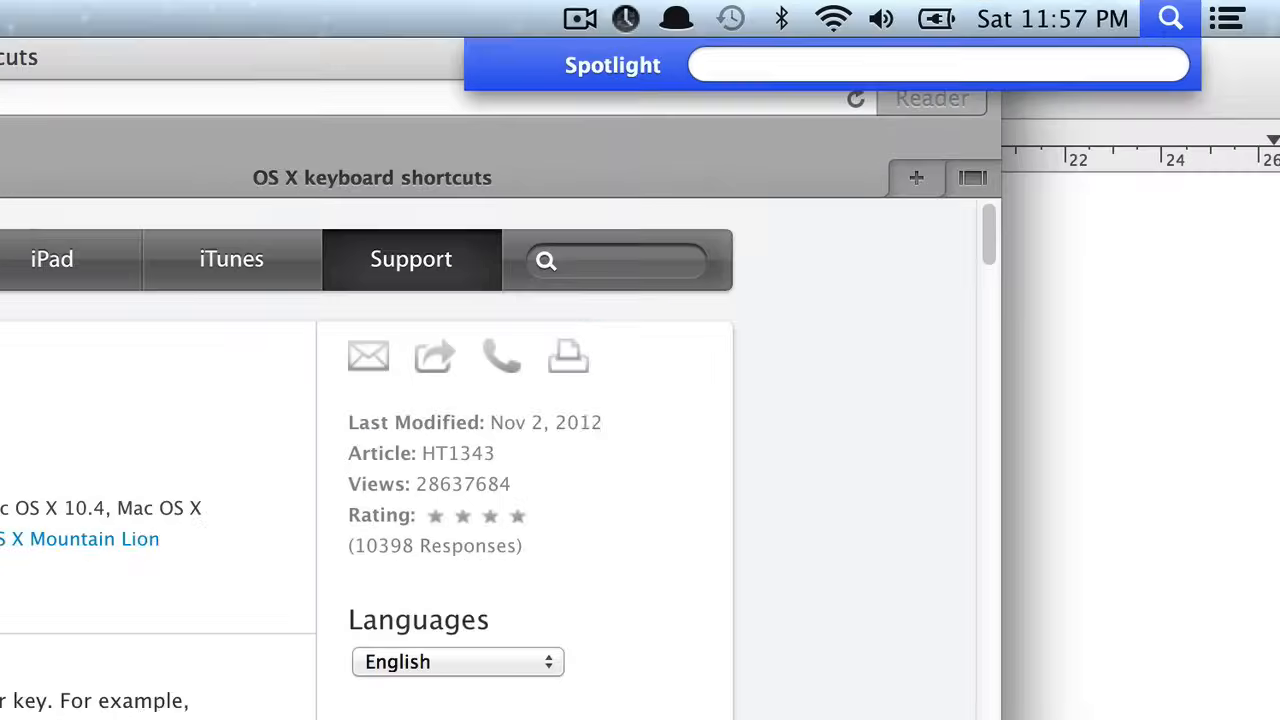
Search Spotlight for 'short' and open the top hit basic-keyboard-shortcuts-a4.pdf.
text(sho)
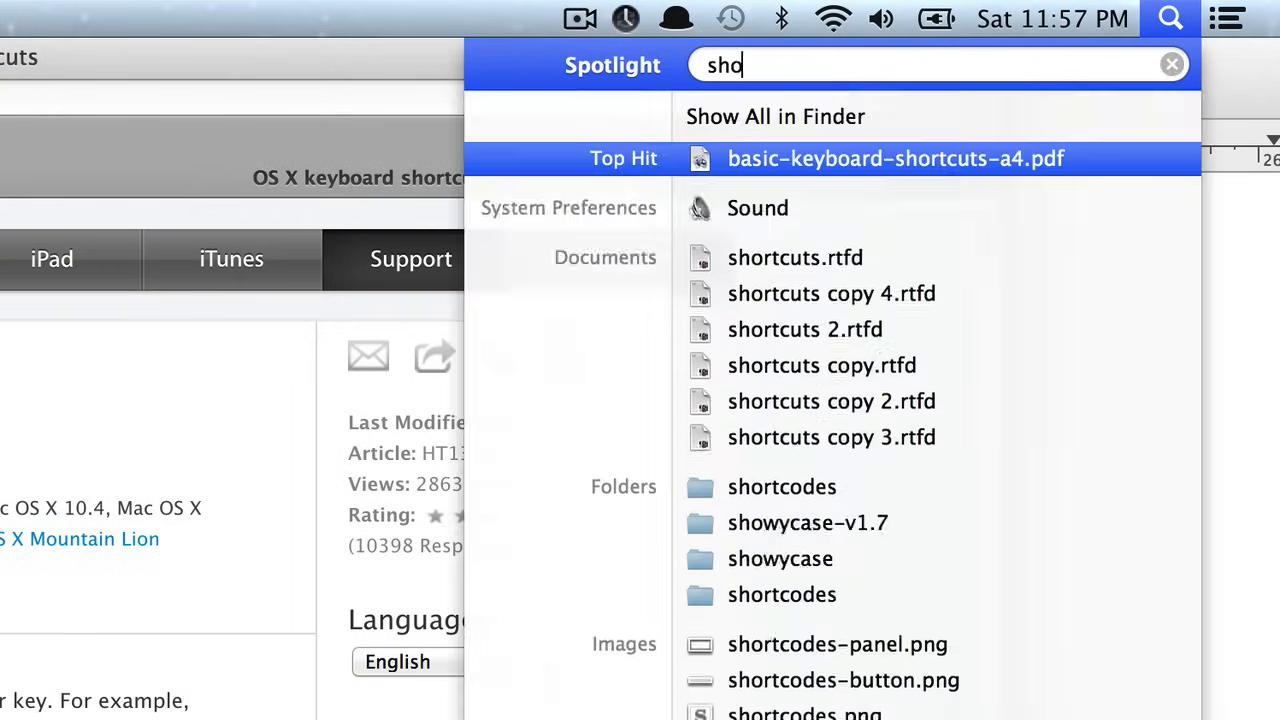
text(rt)
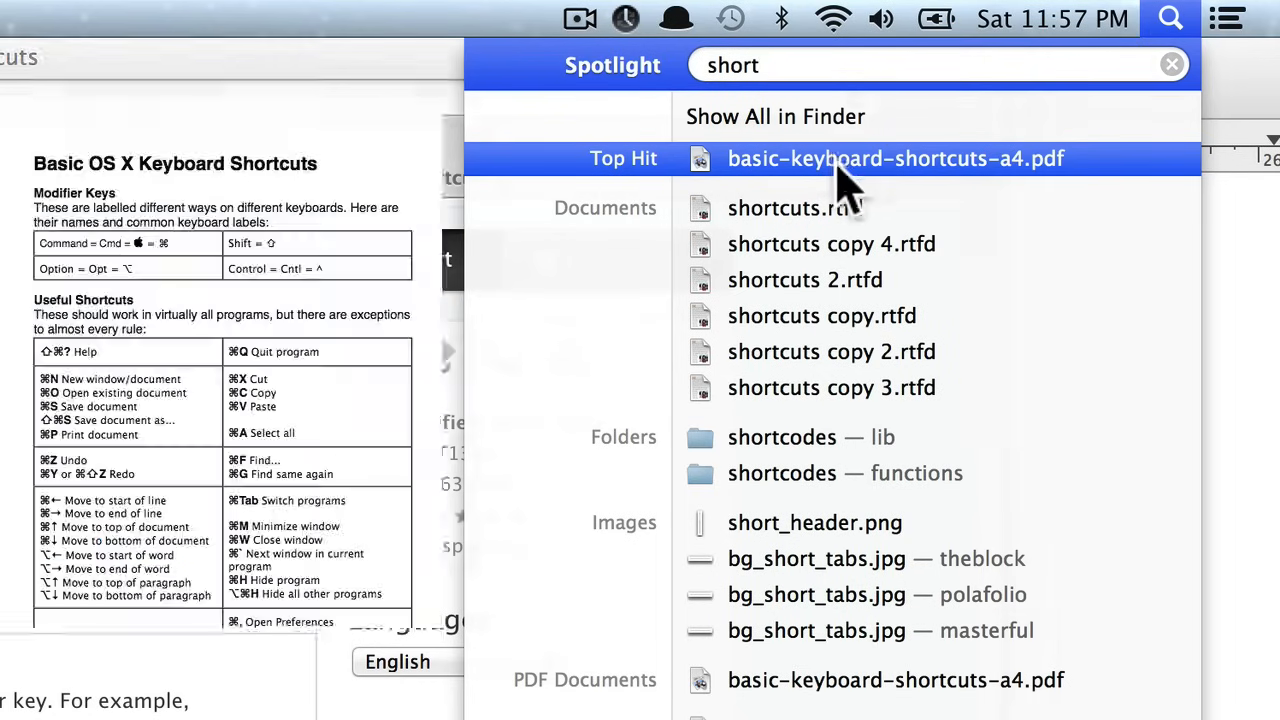
click(896, 158)
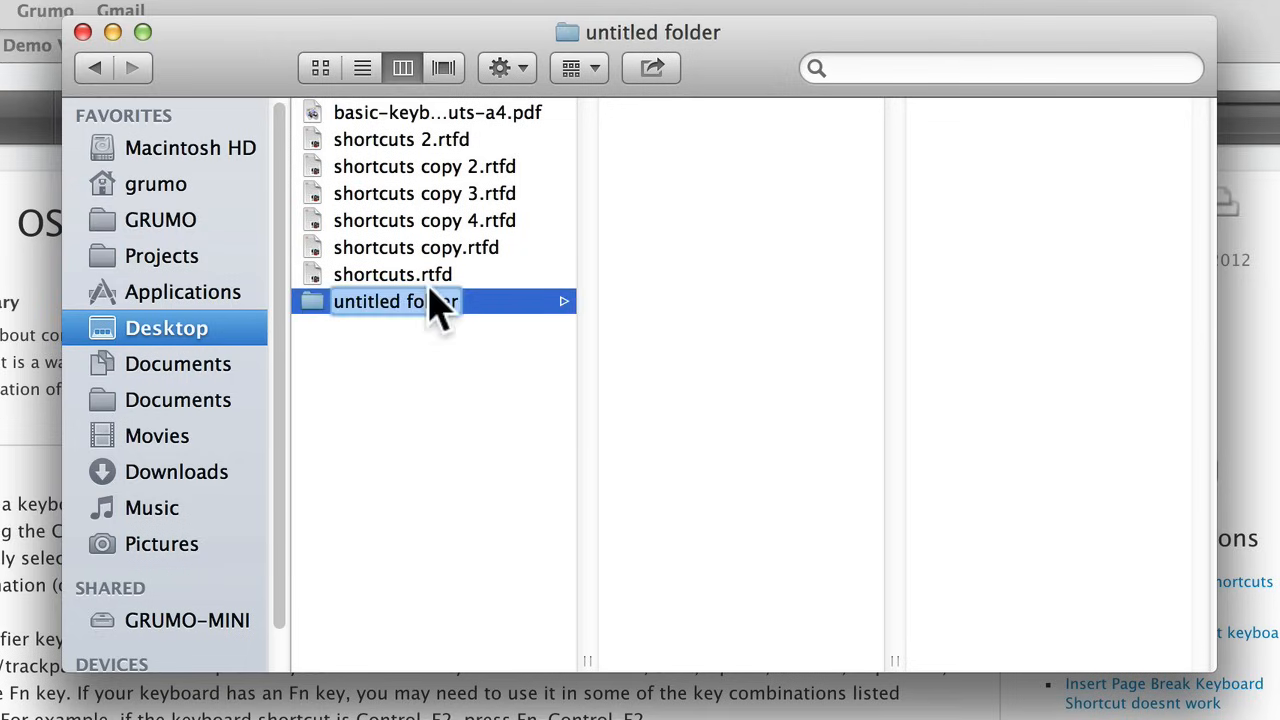
Rename the new Desktop folder by entering the name 'new'.
text(new)
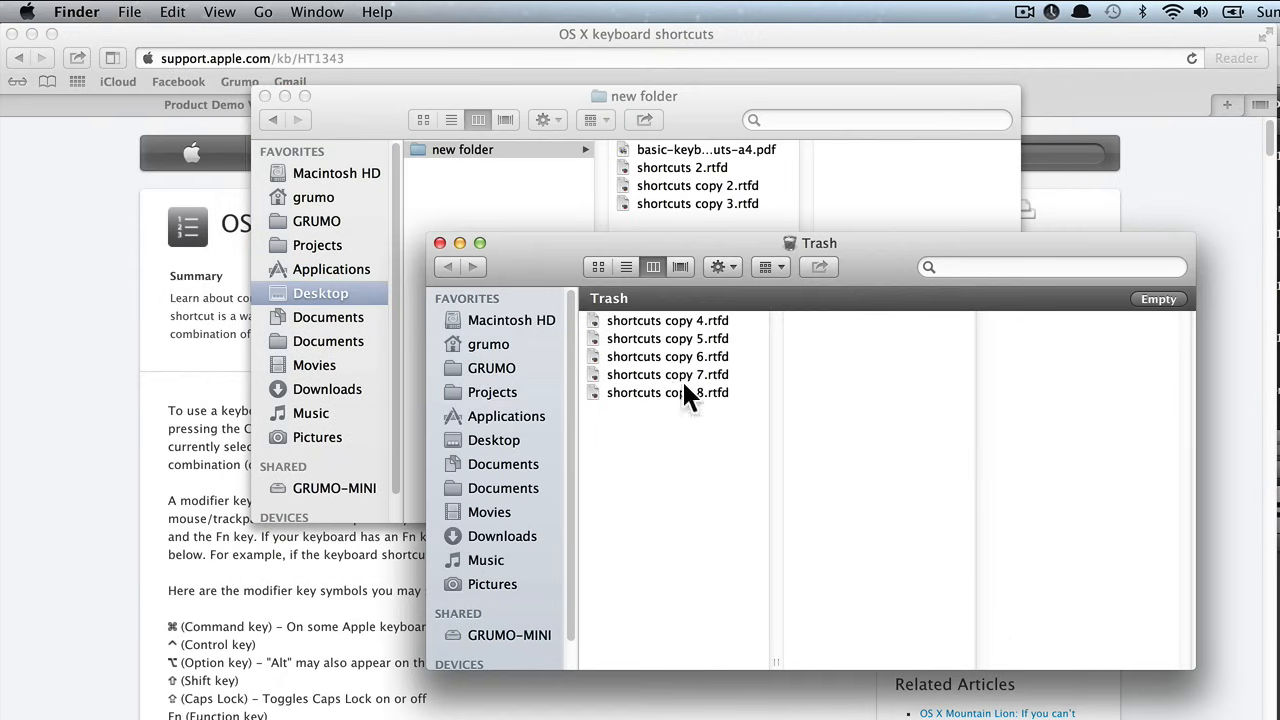
mouse_move(684, 444)
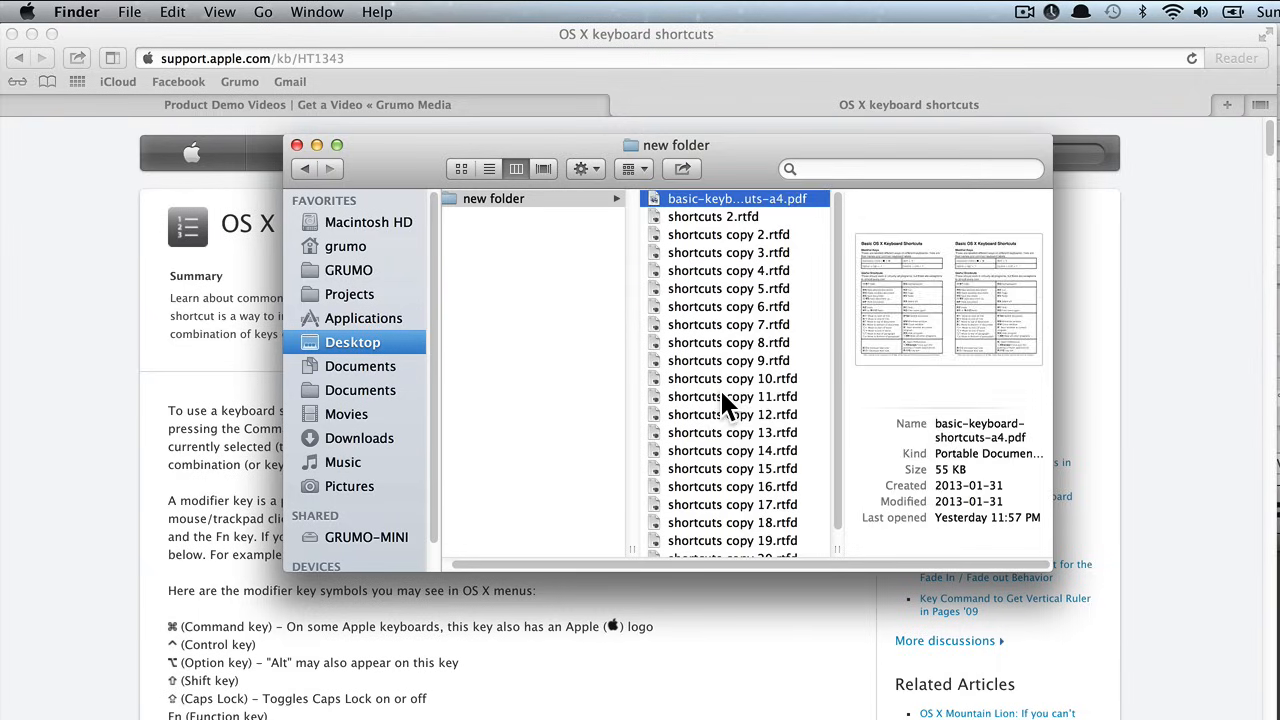
Select shortcuts copy 7 and the following copies, delete them, and confirm emptying the Trash.
click(728, 324)
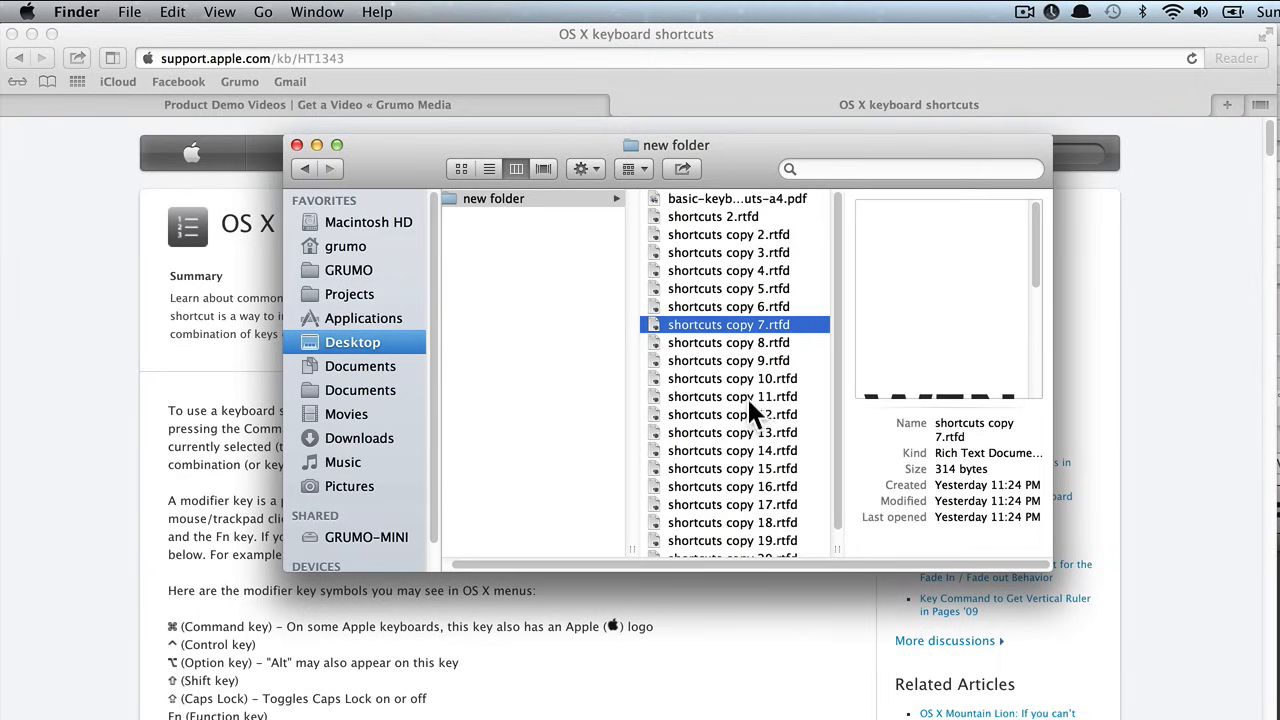
click(732, 450)
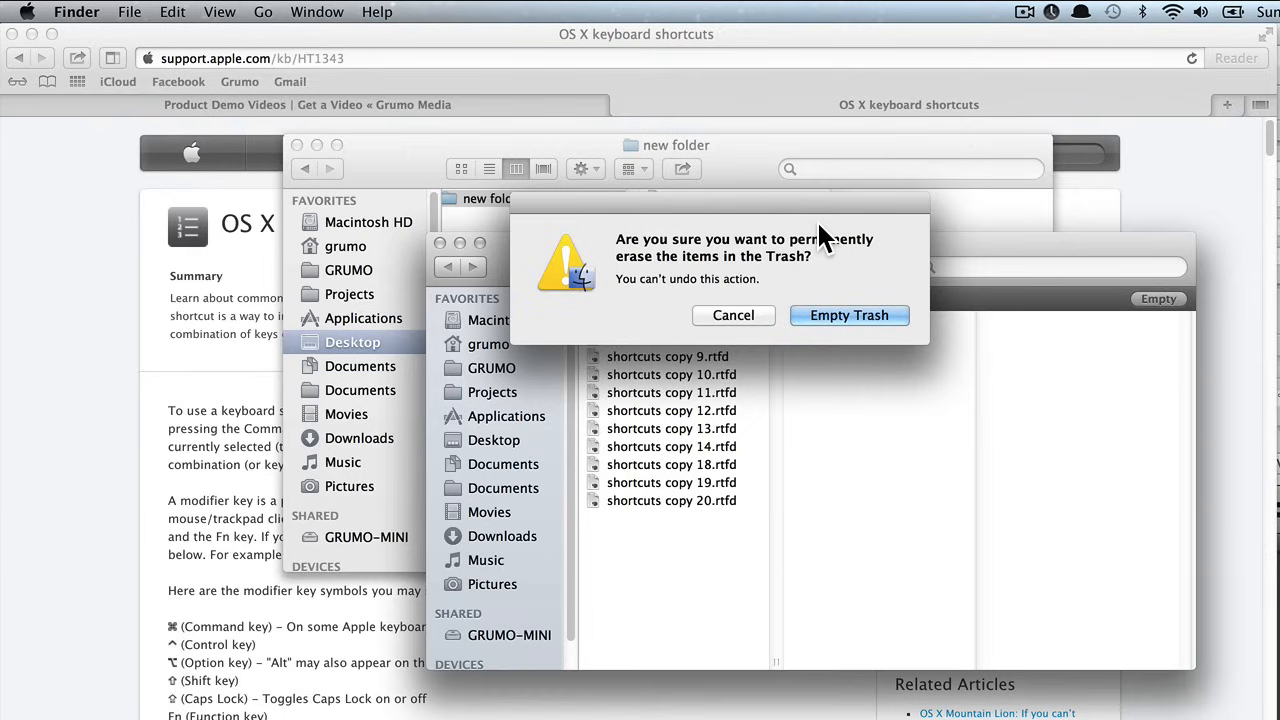
mouse_move(848, 316)
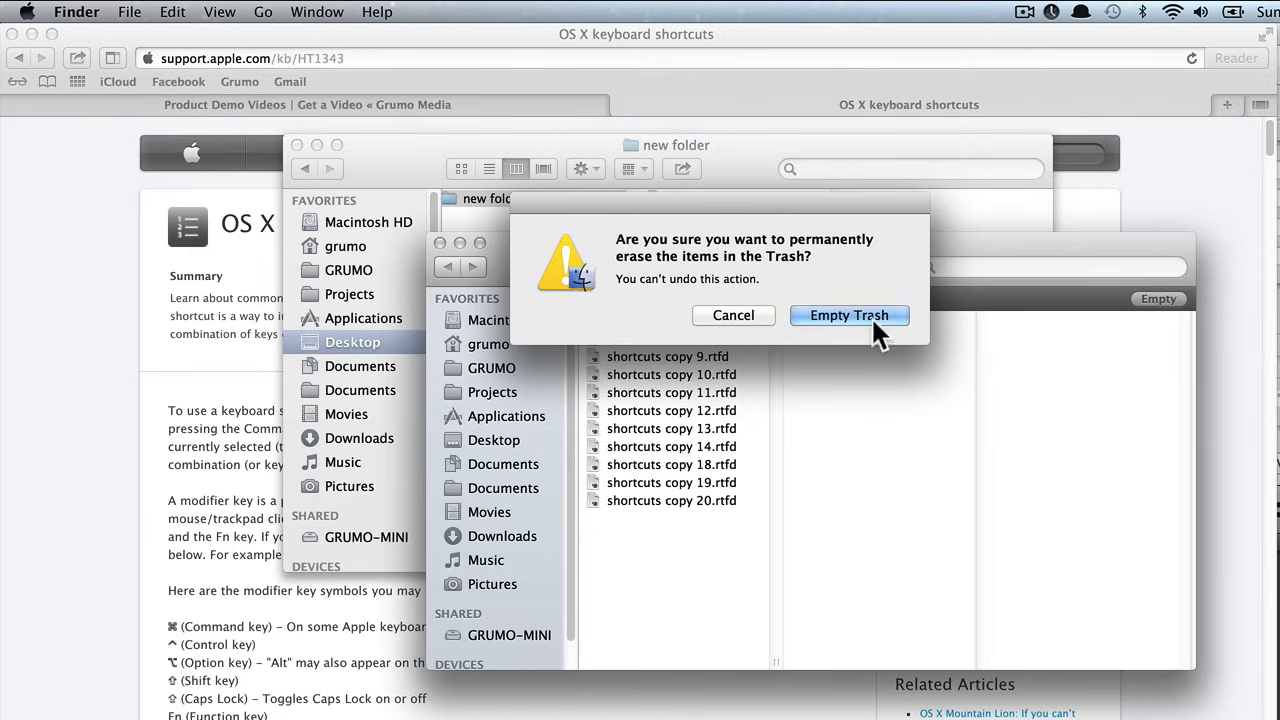
click(848, 316)
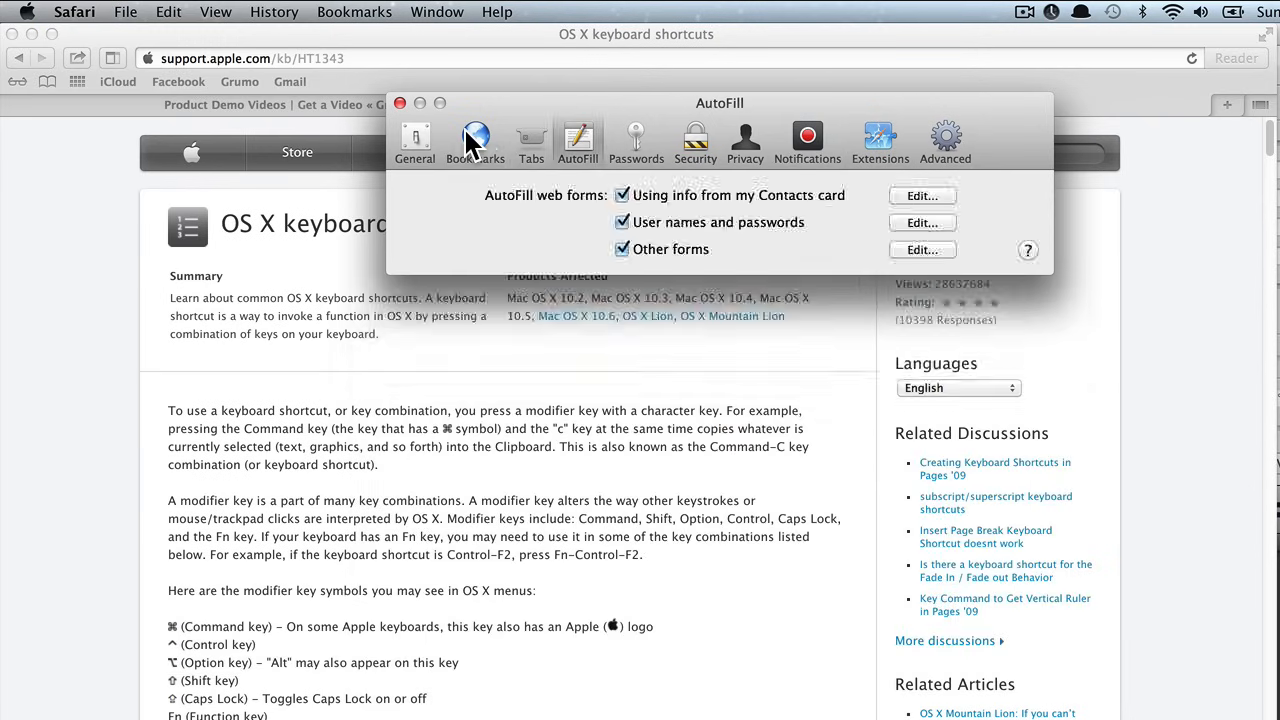
View Safari's Bookmarks preferences, switch to Finder and bring up its preferences with Cmd+,.
click(476, 140)
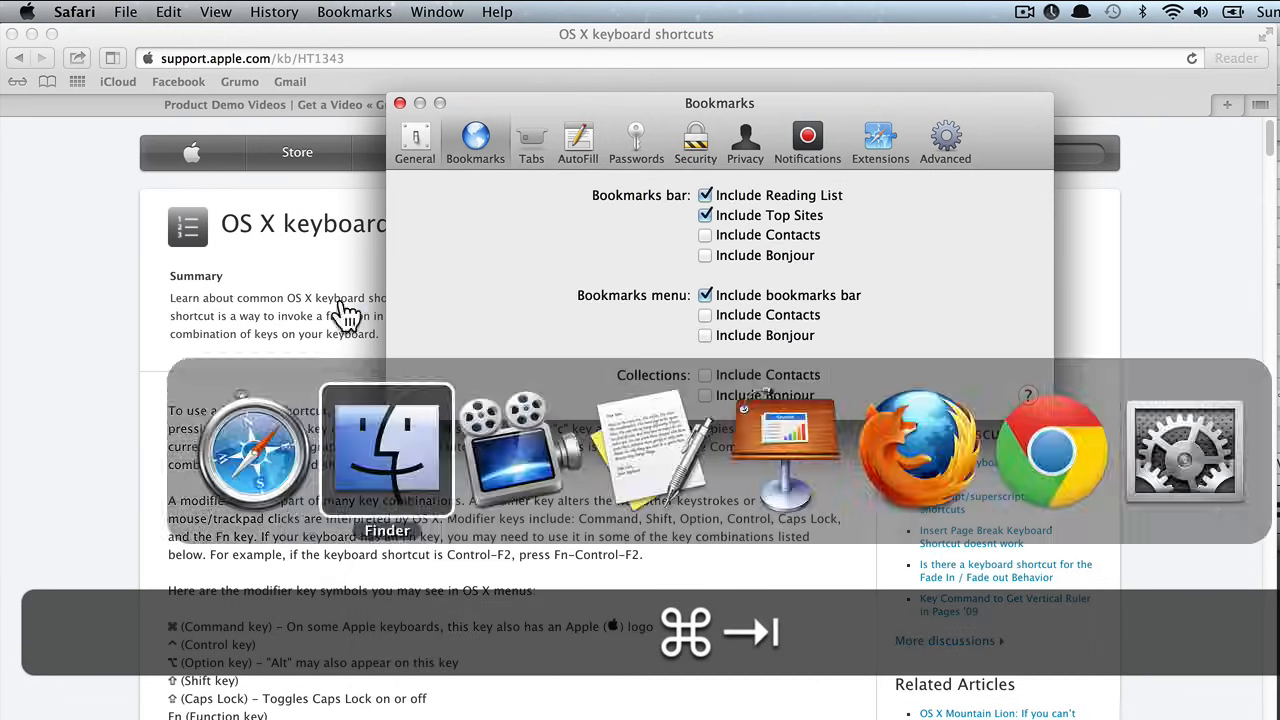
click(386, 450)
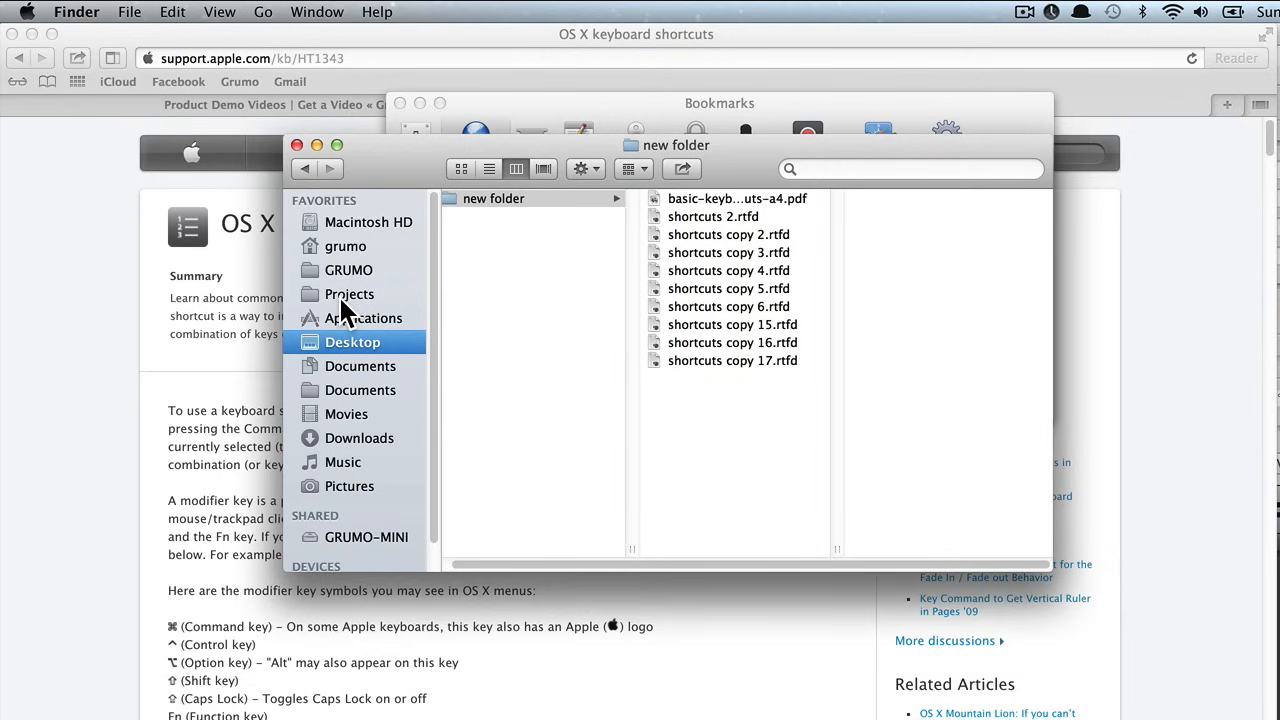
key(cmd+,)
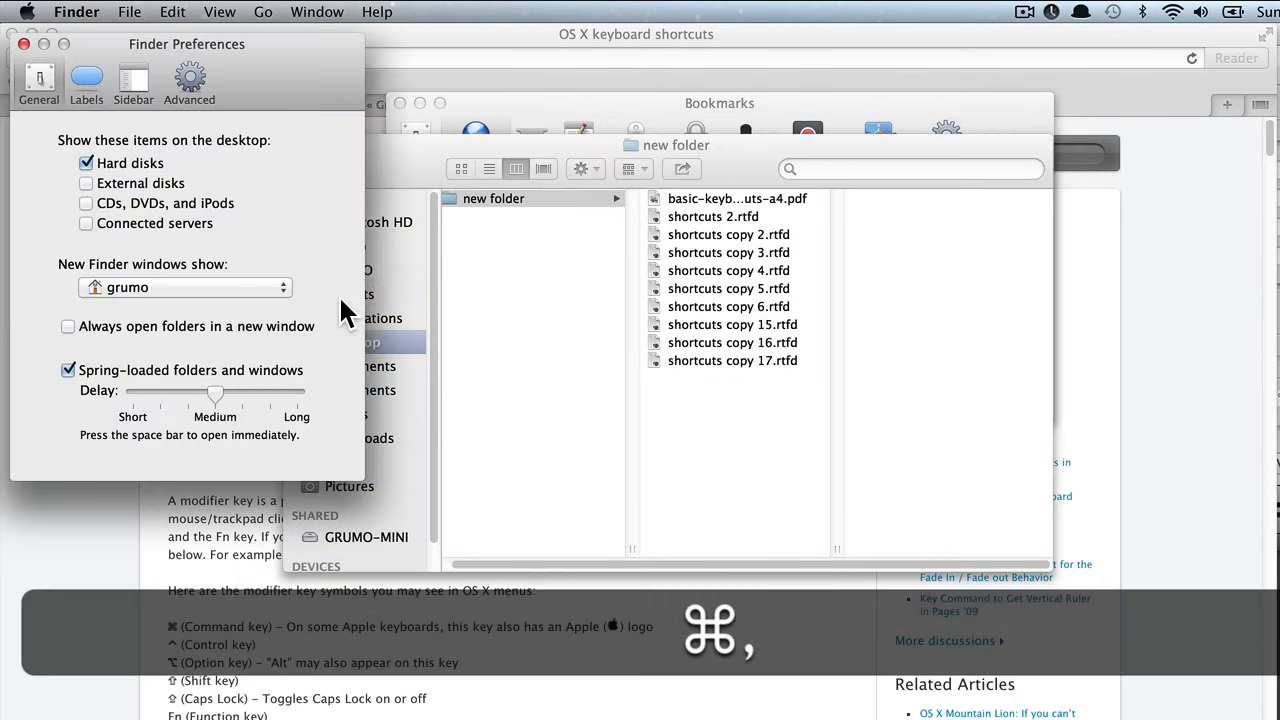
drag(188, 44, 522, 44)
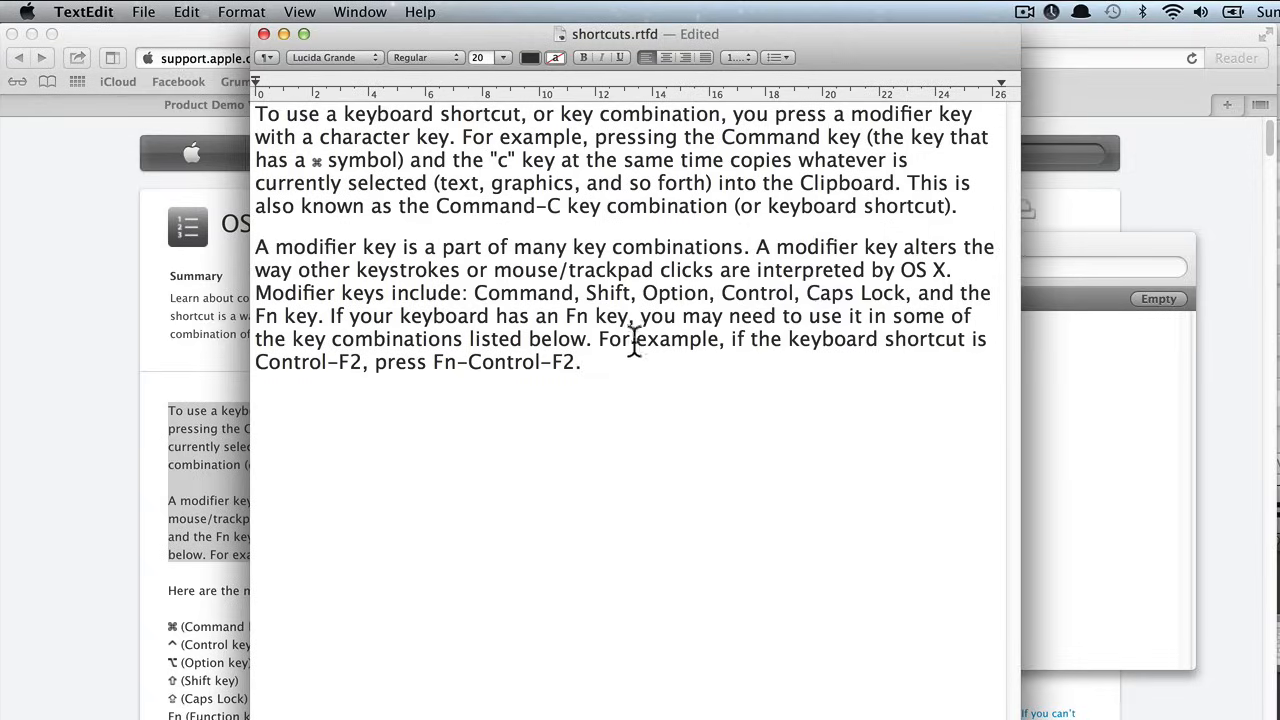
Place the cursor in the modifier key paragraph, then open Apple's OS X keyboard shortcuts article from the results.
click(586, 362)
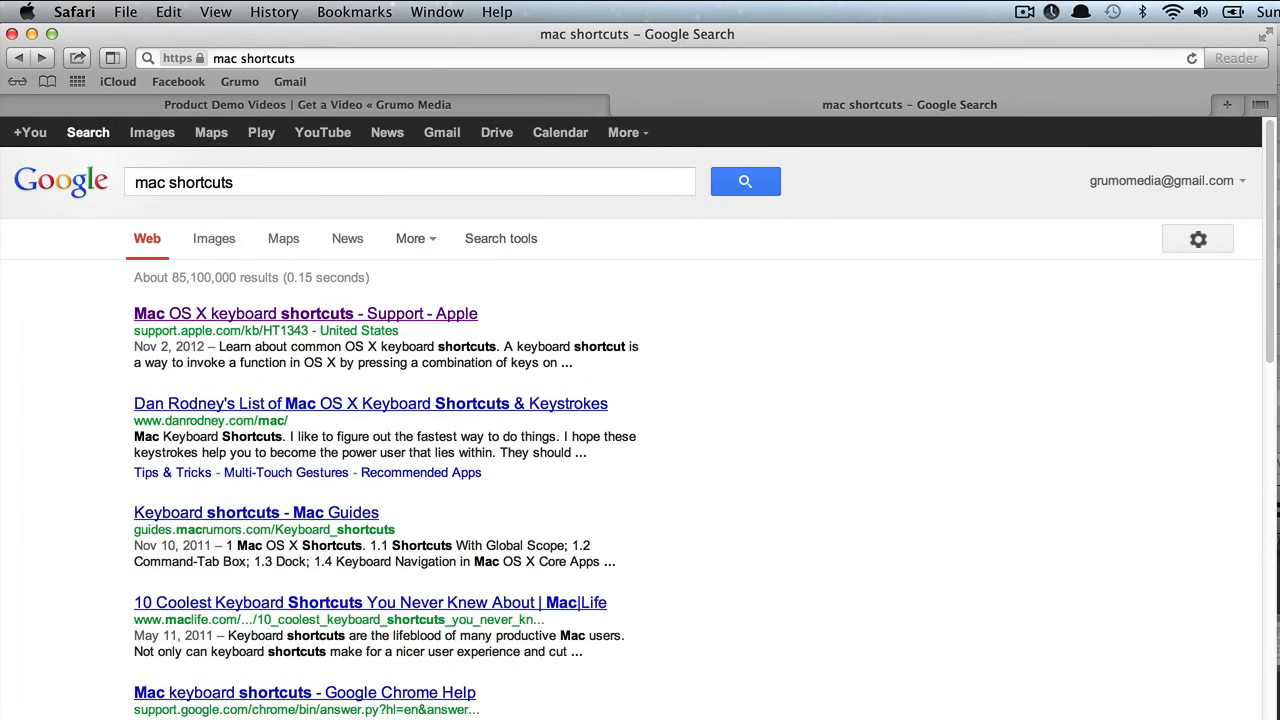
click(304, 312)
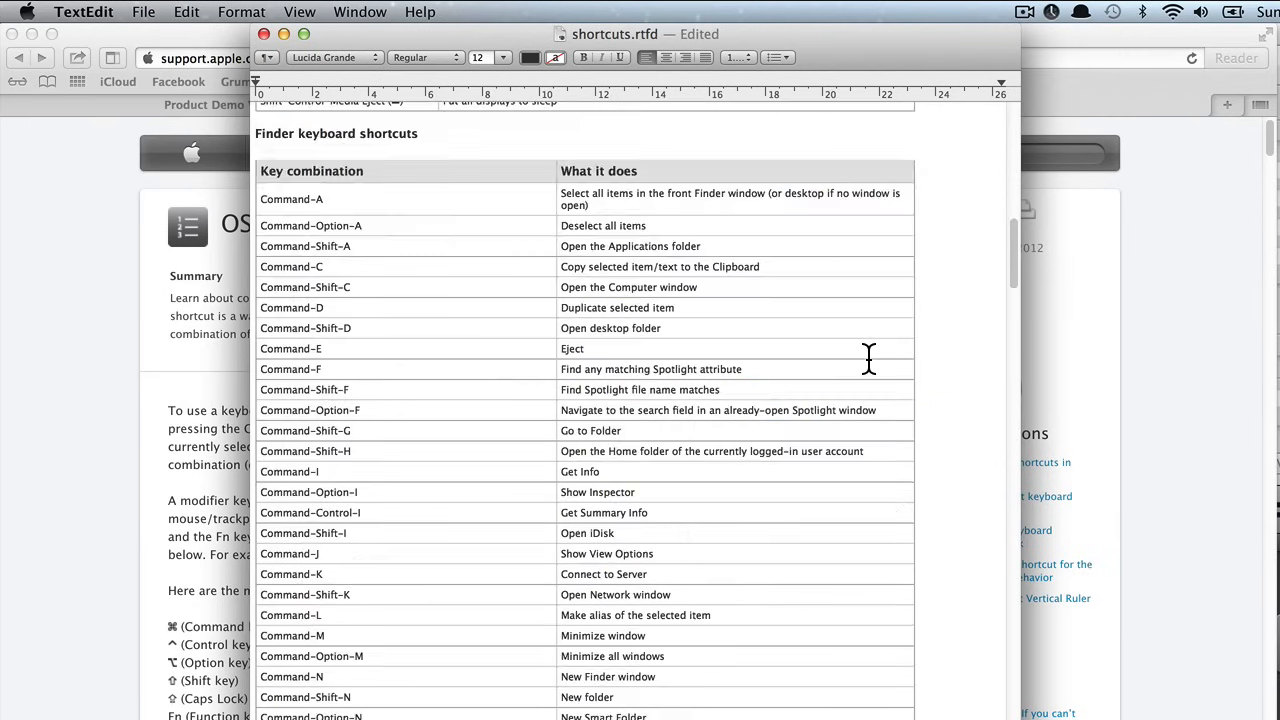
Scroll down through the keyboard shortcuts table in shortcuts.rtfd and back up toward the start.
scroll(down, 3)
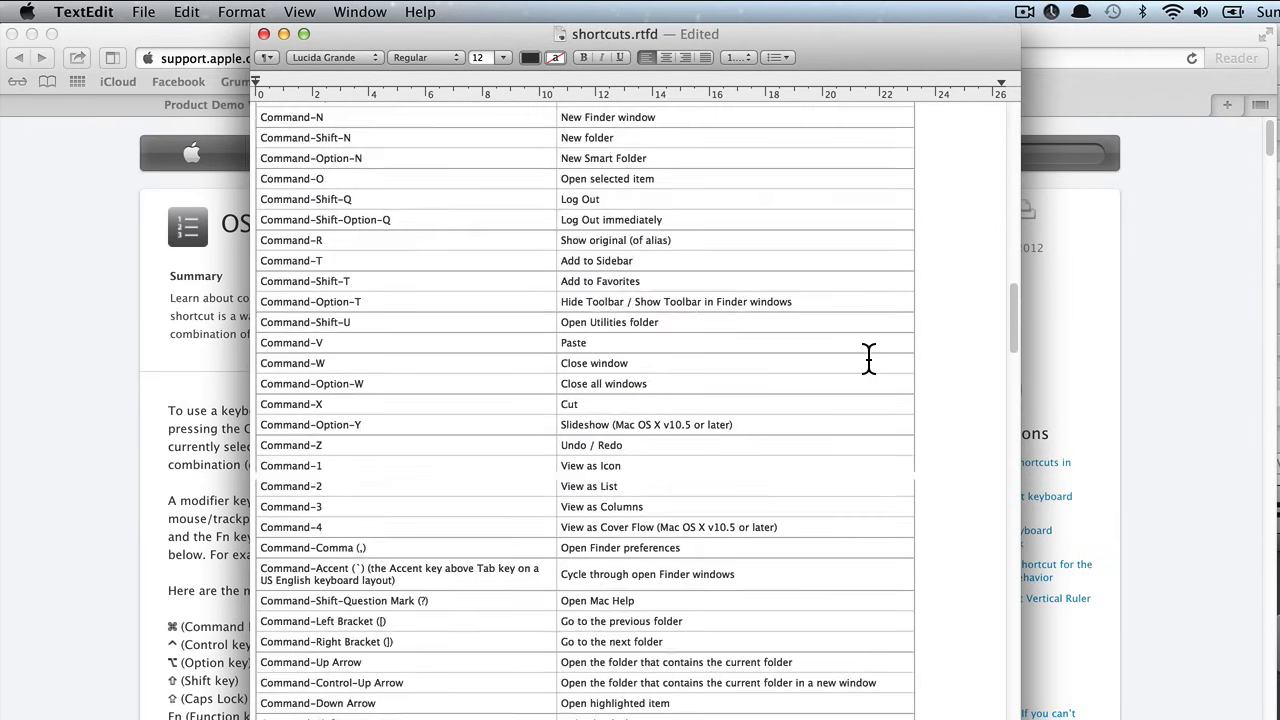
scroll(down, 3)
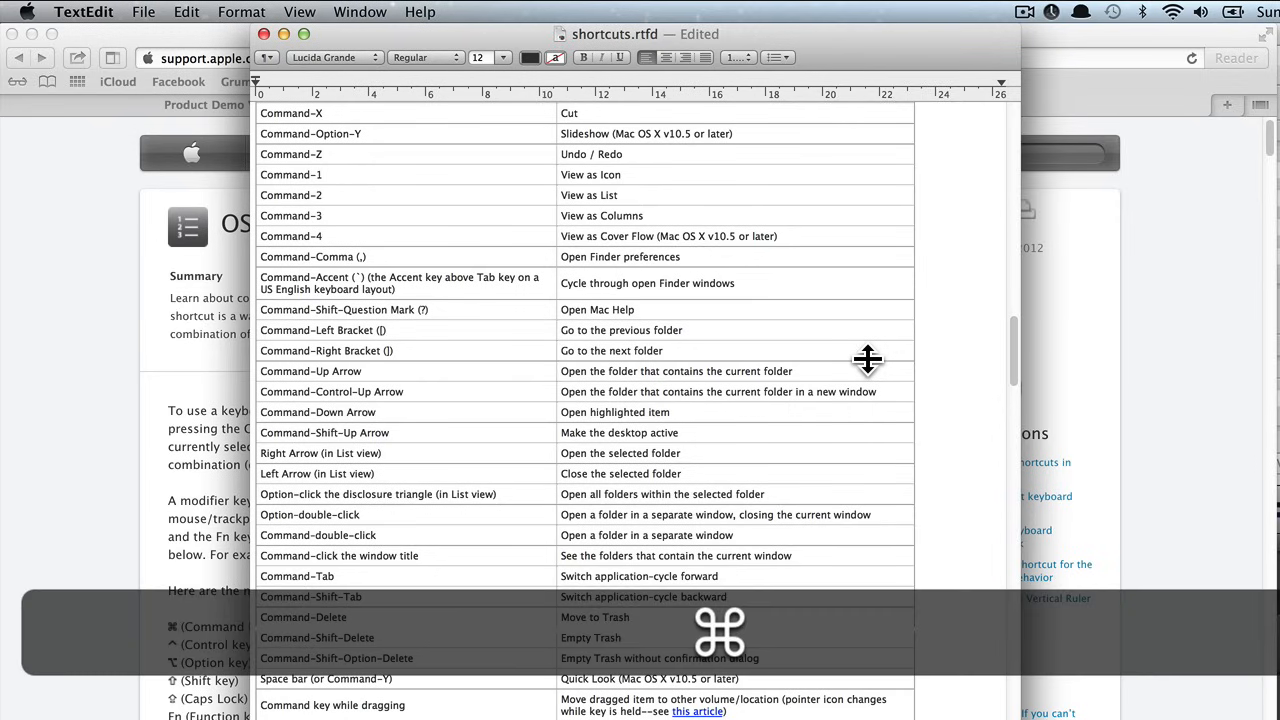
scroll(down, 3)
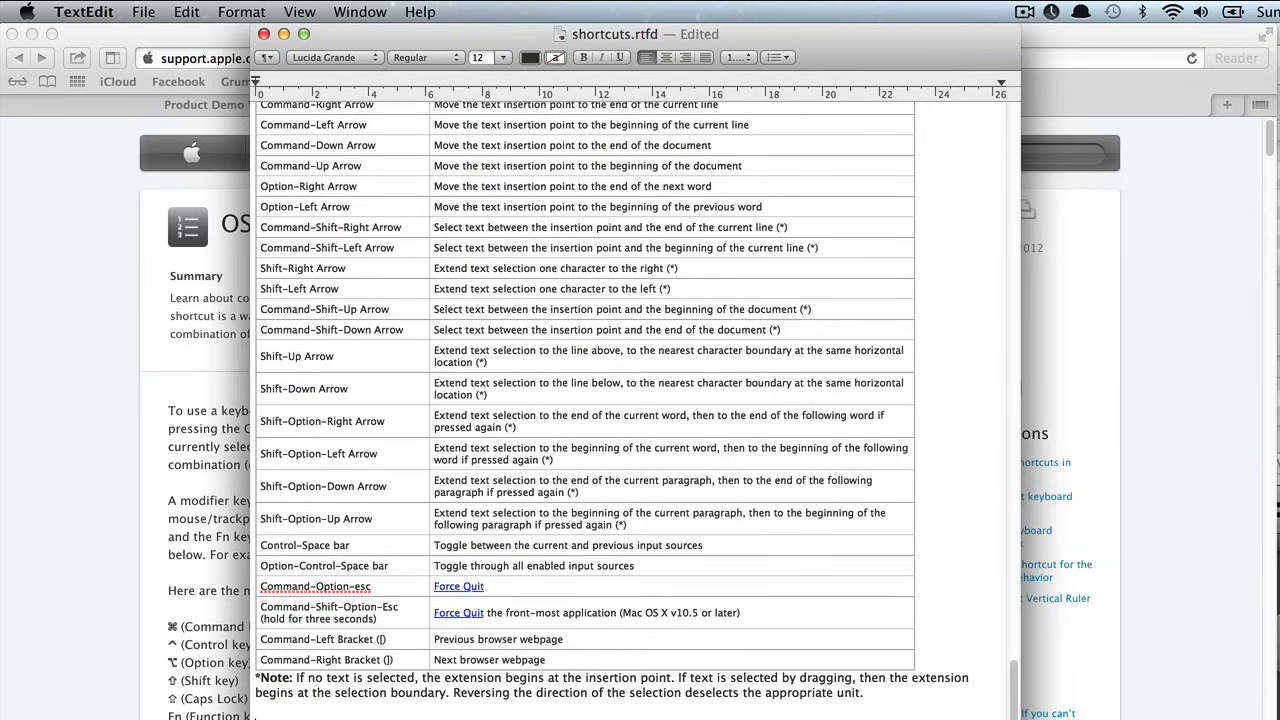
scroll(up, 3)
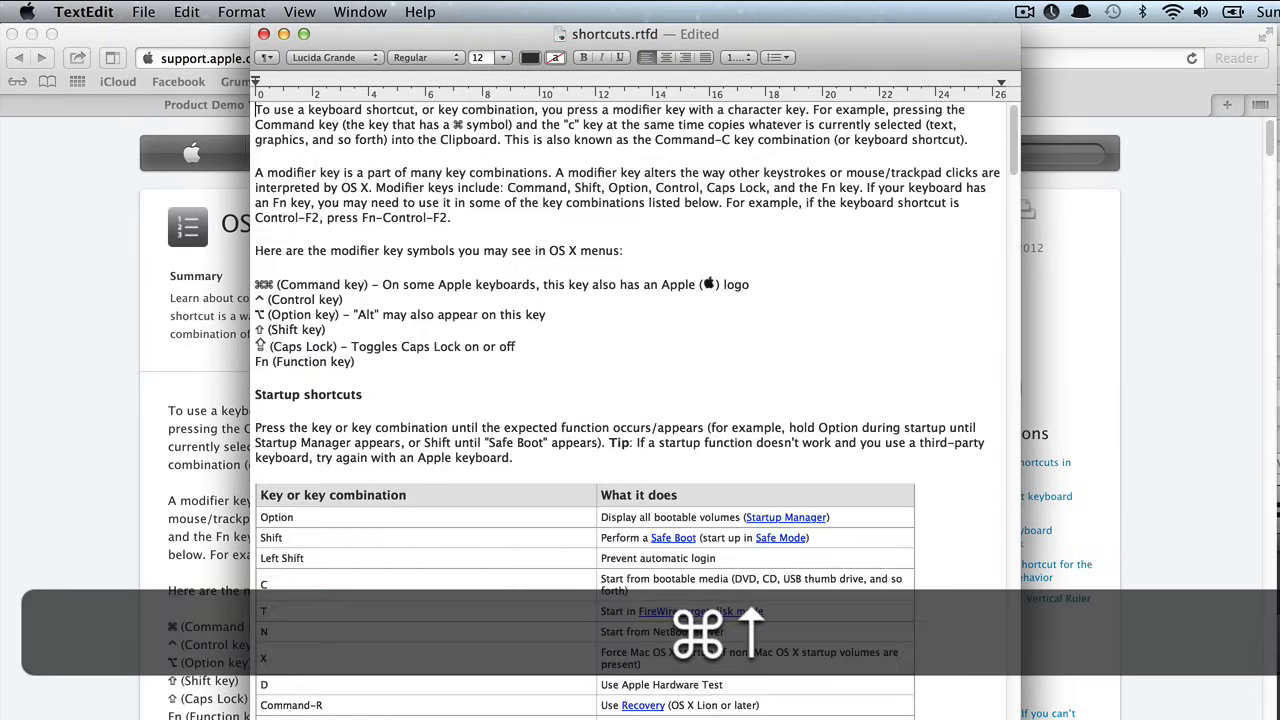
mouse_move(796, 324)
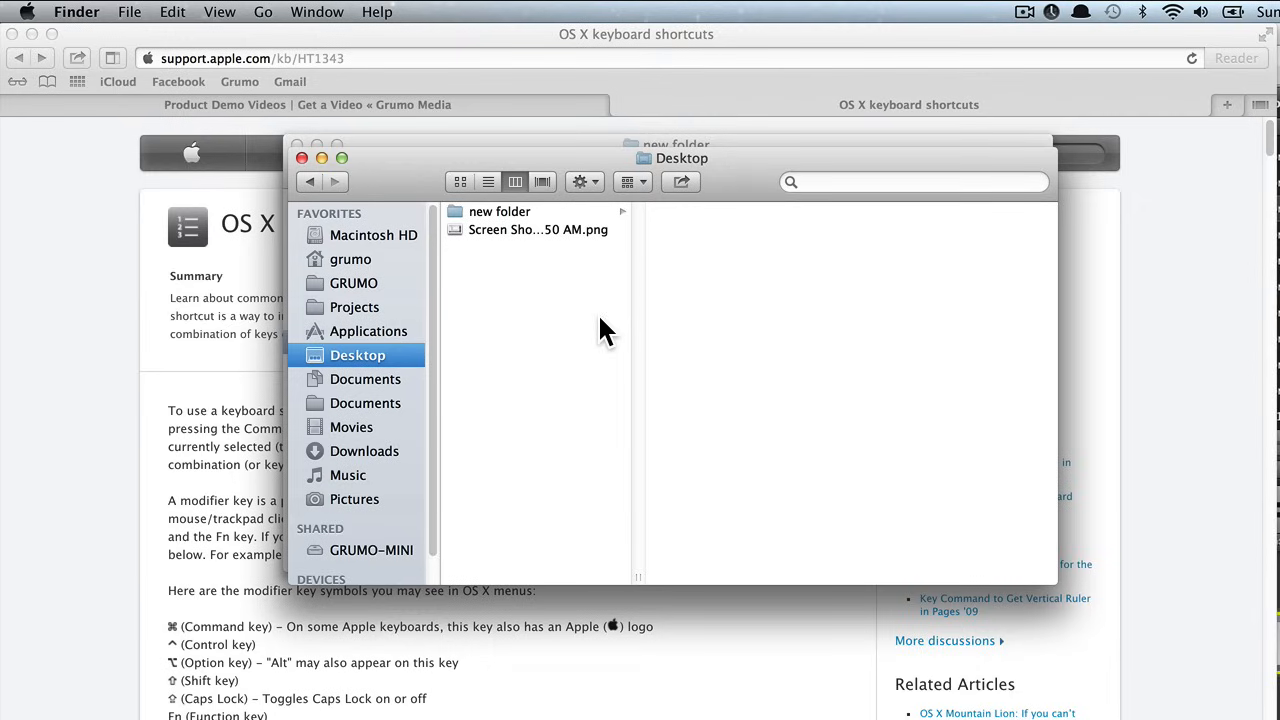
mouse_move(640, 608)
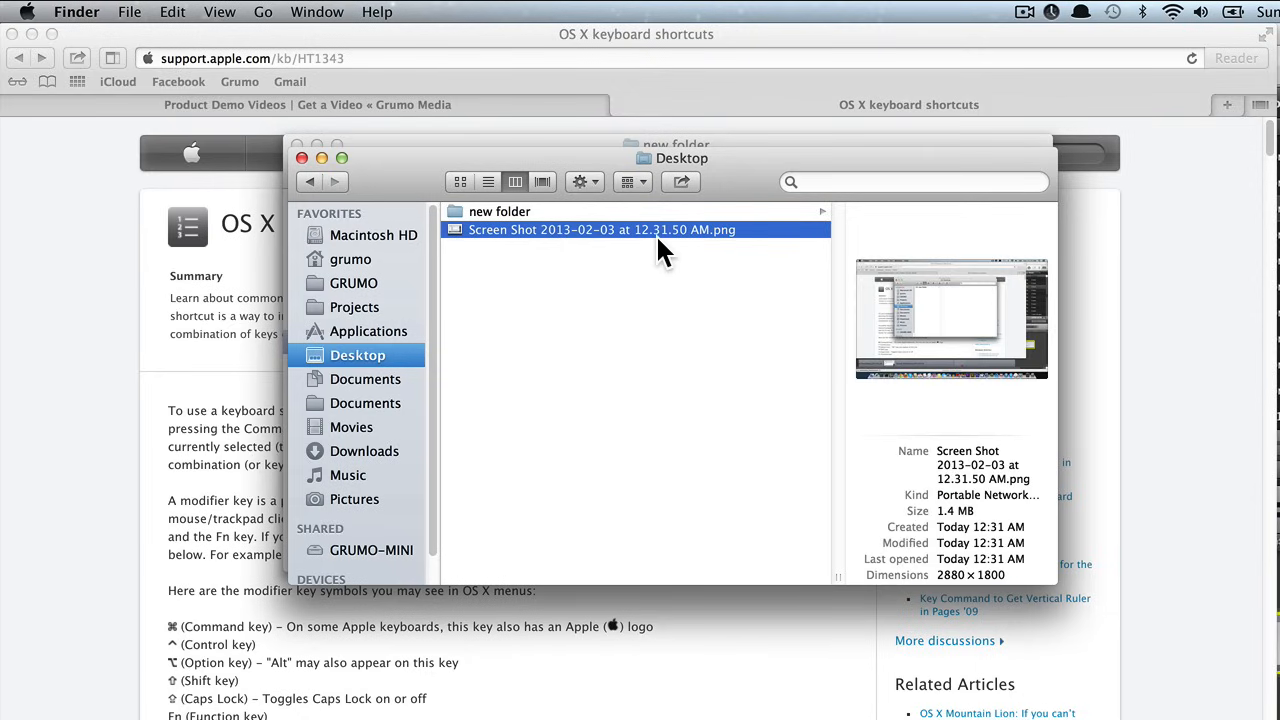
Open the full-screen Screen Shot .png on the Desktop in Preview.
double_click(602, 230)
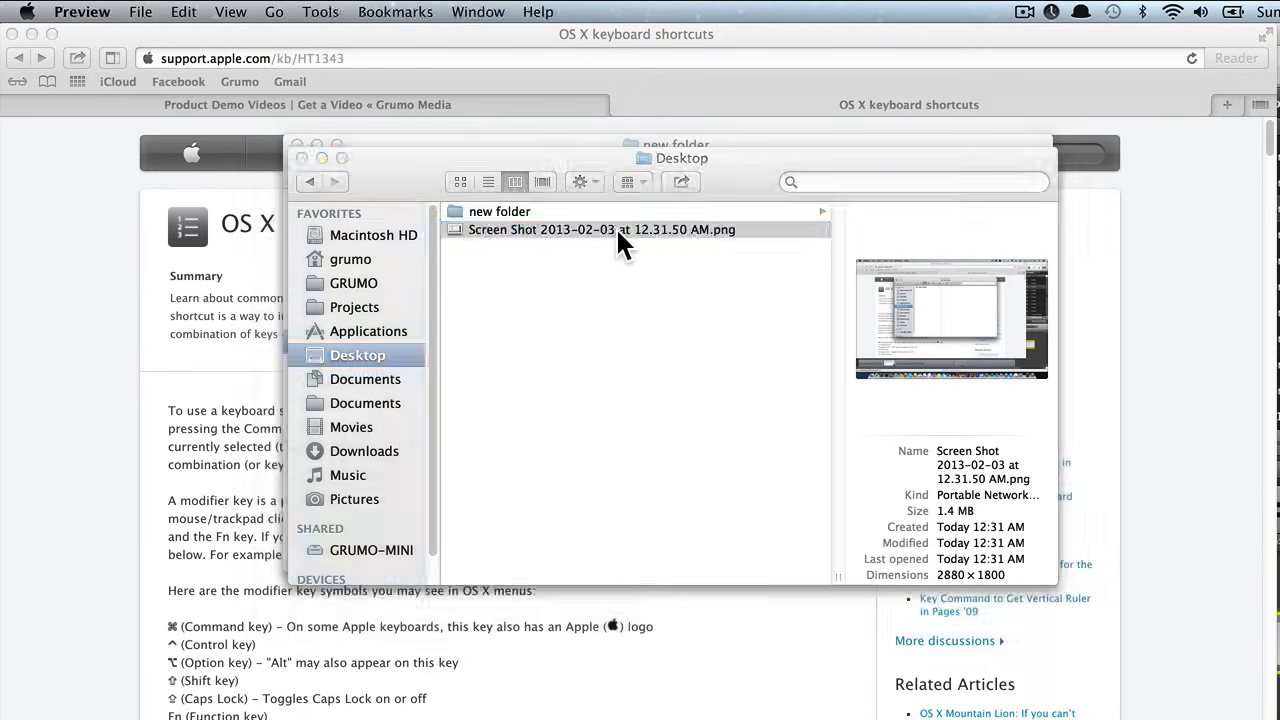
double_click(602, 228)
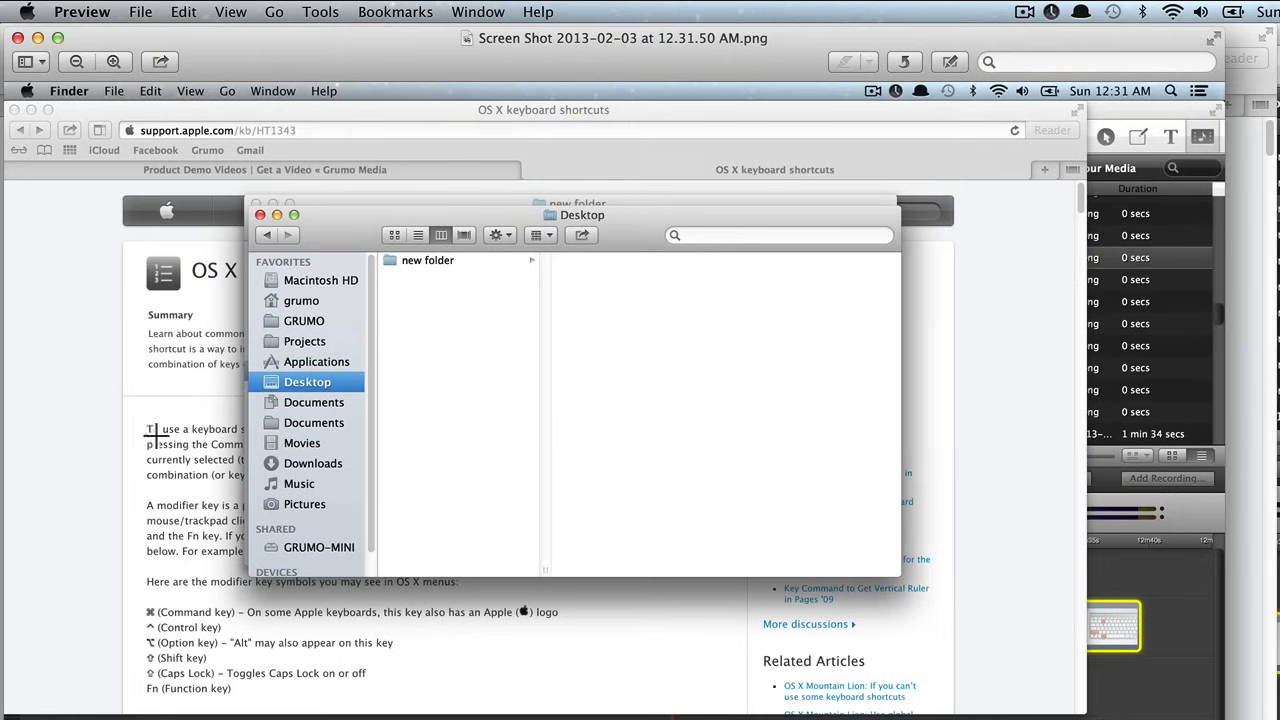
mouse_move(530, 236)
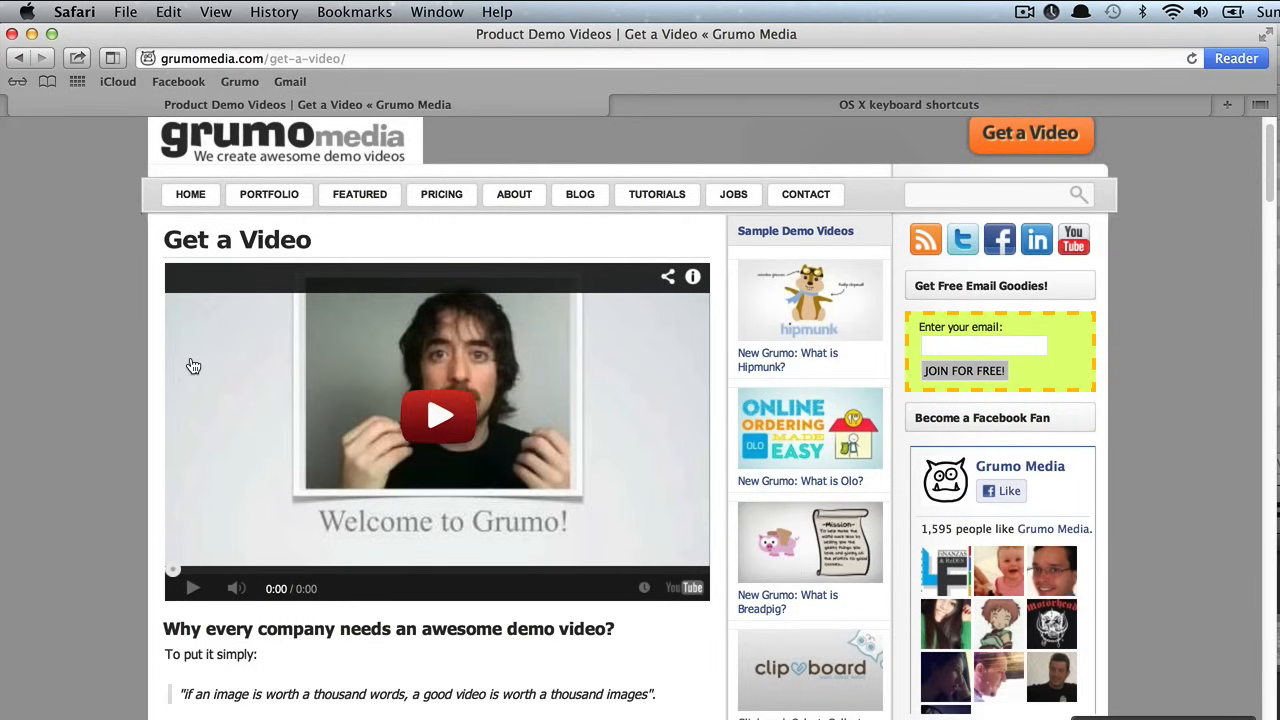
mouse_move(140, 292)
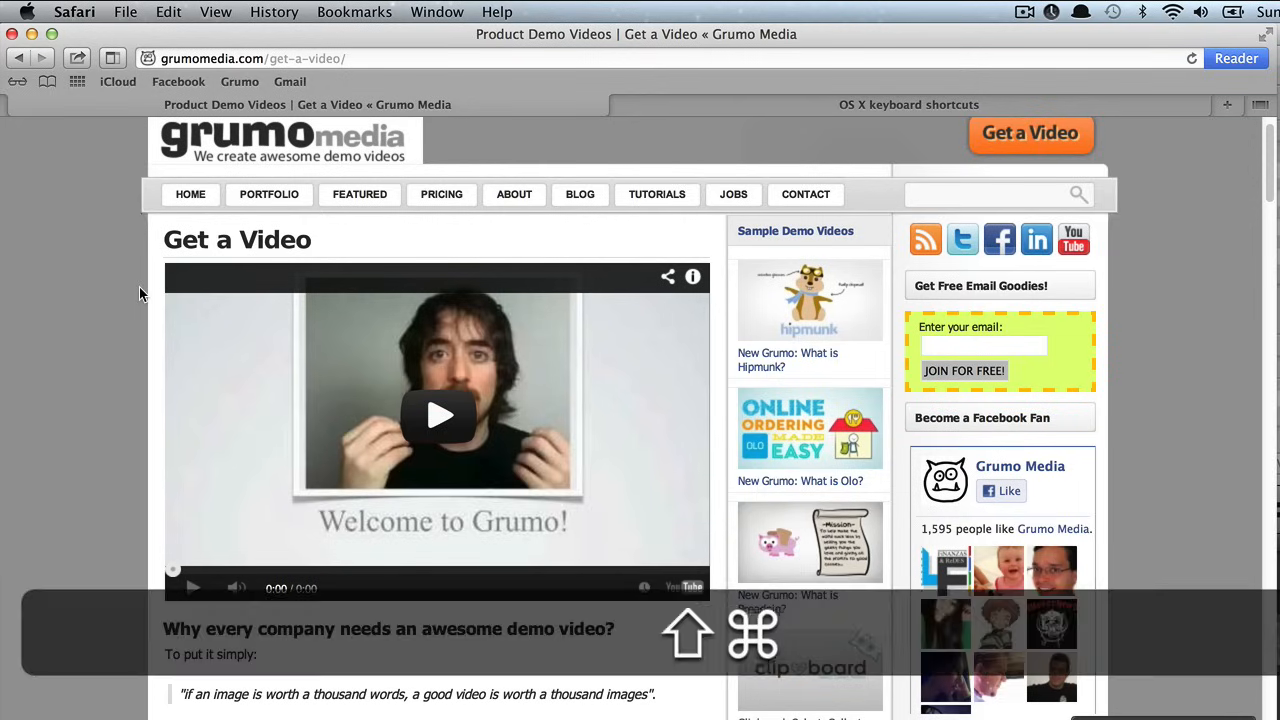
mouse_move(120, 248)
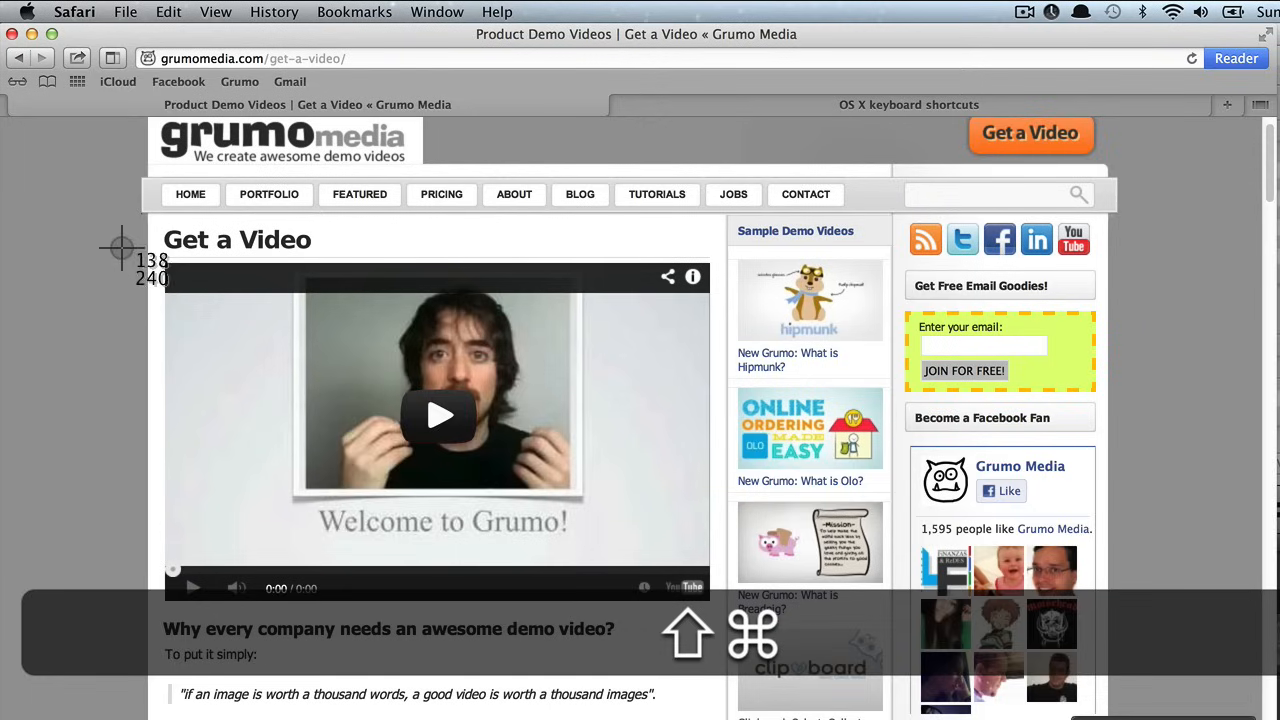
mouse_move(98, 164)
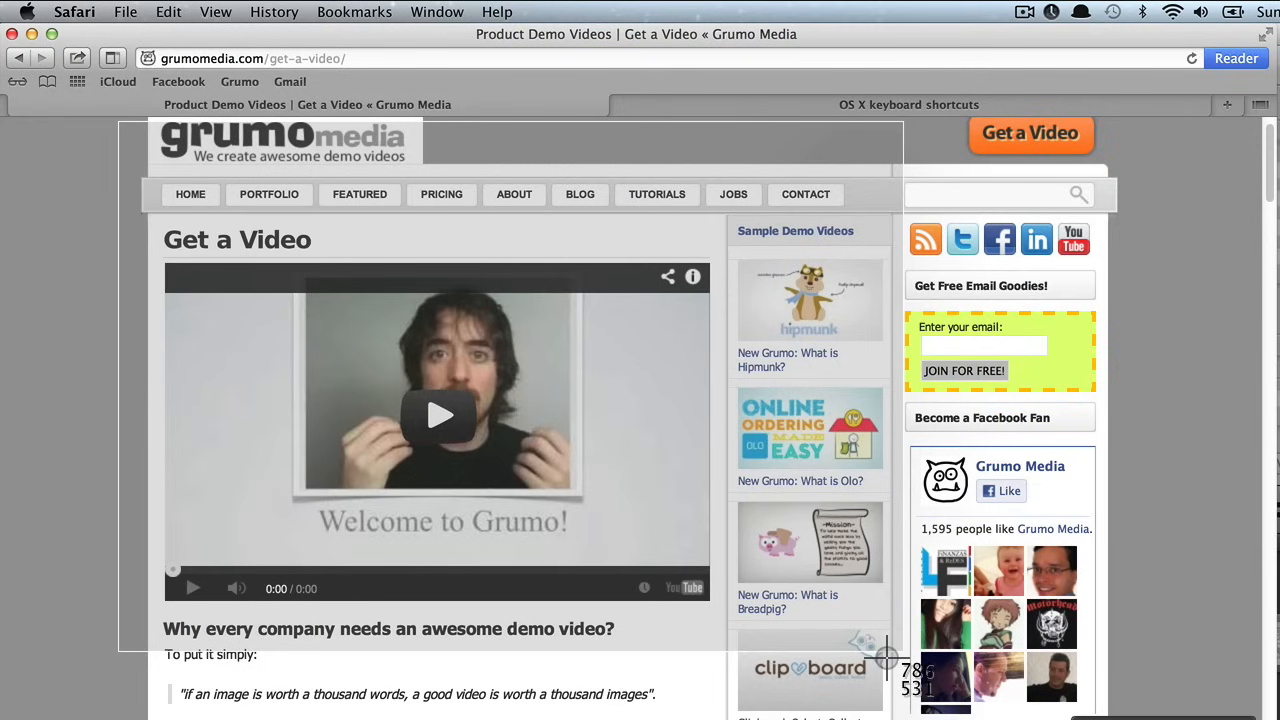
mouse_move(908, 656)
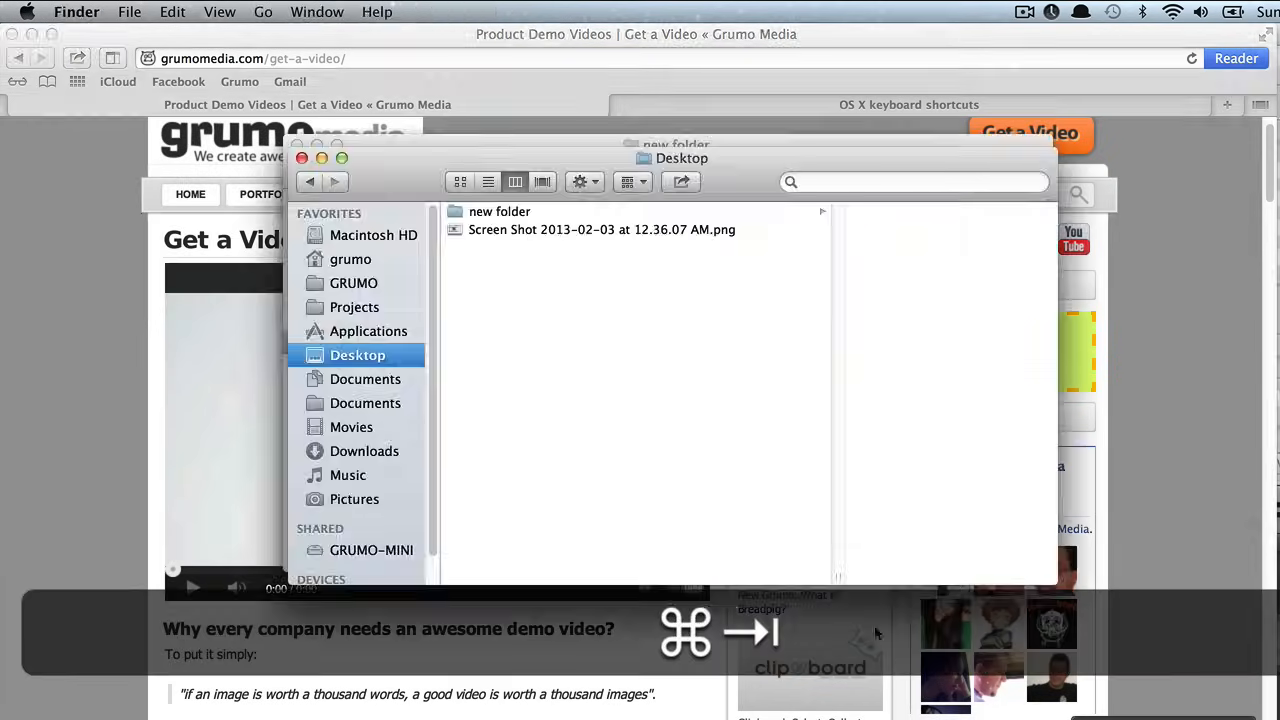
Select the new area screenshot, Screen Shot 2013-02-03 at 12.36.07 AM.png, on the Desktop and view it.
click(600, 228)
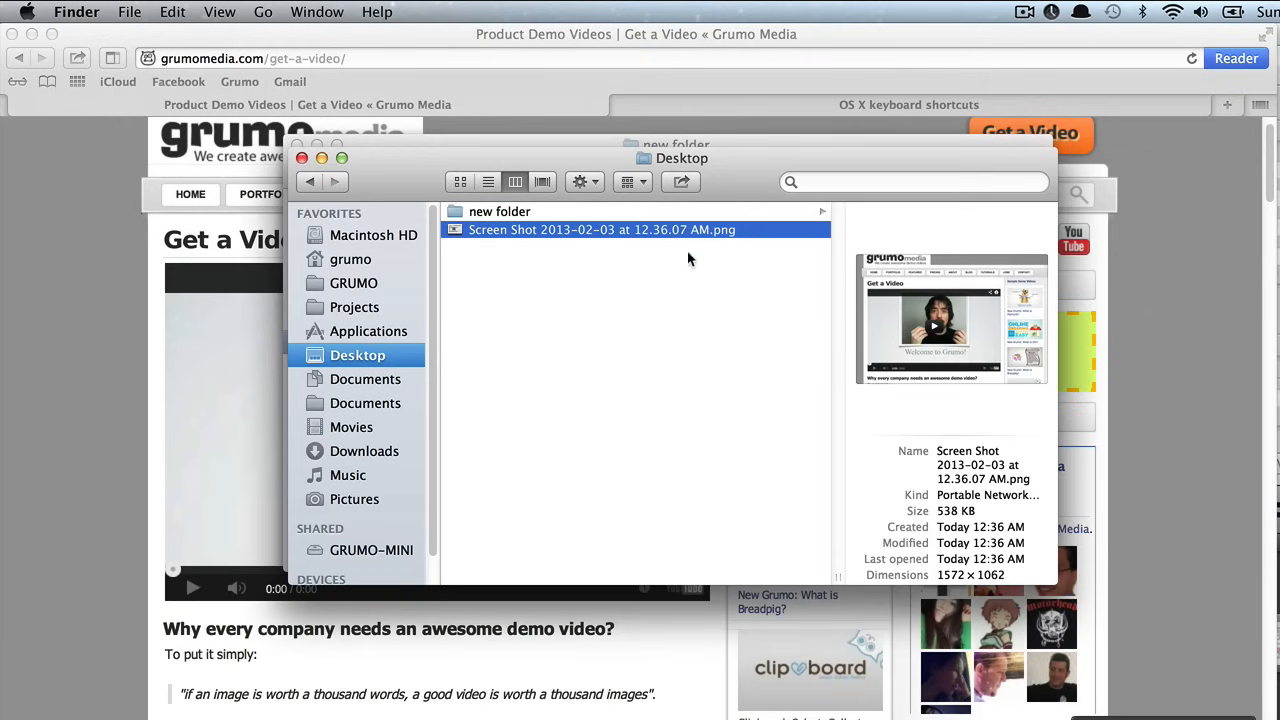
double_click(600, 228)
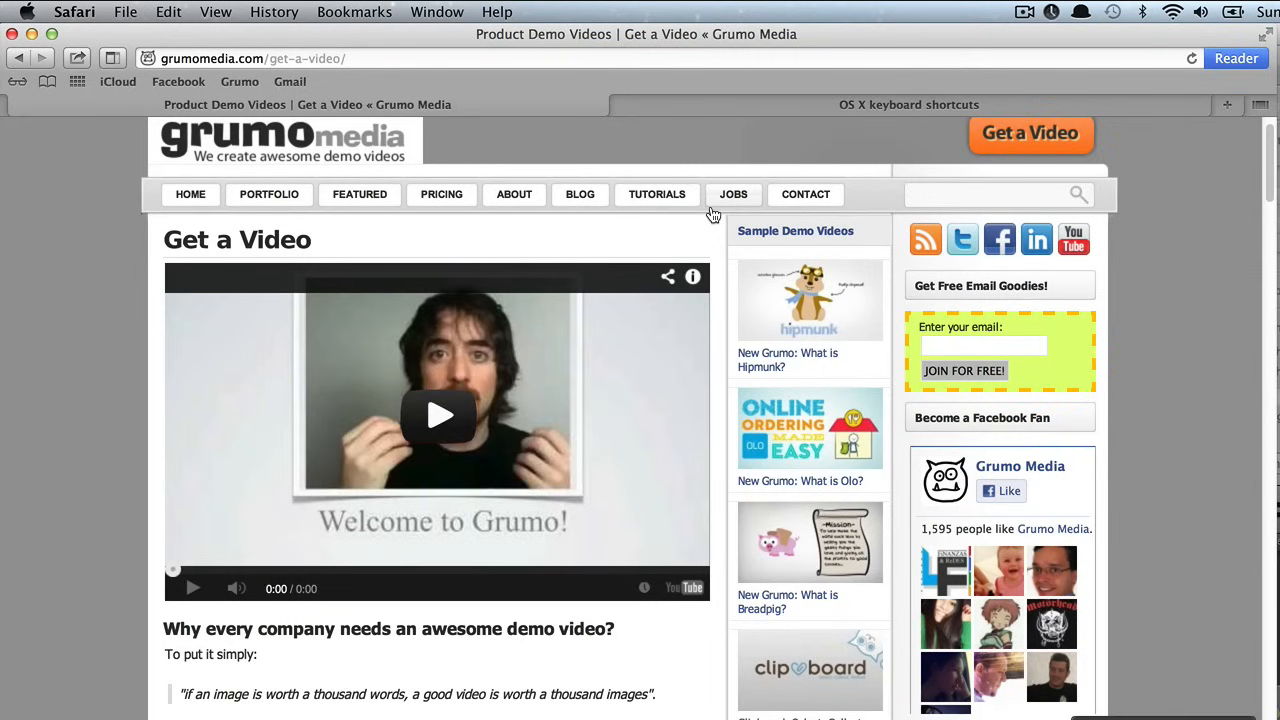
mouse_move(708, 148)
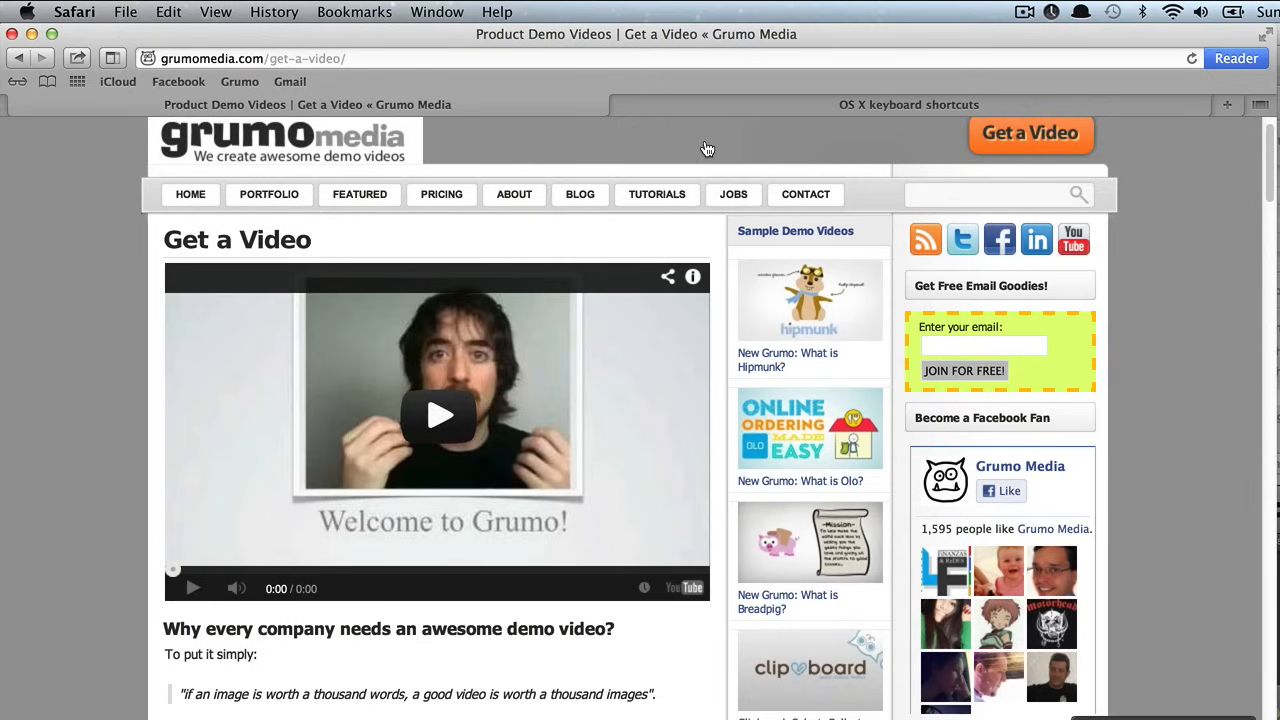
mouse_move(708, 148)
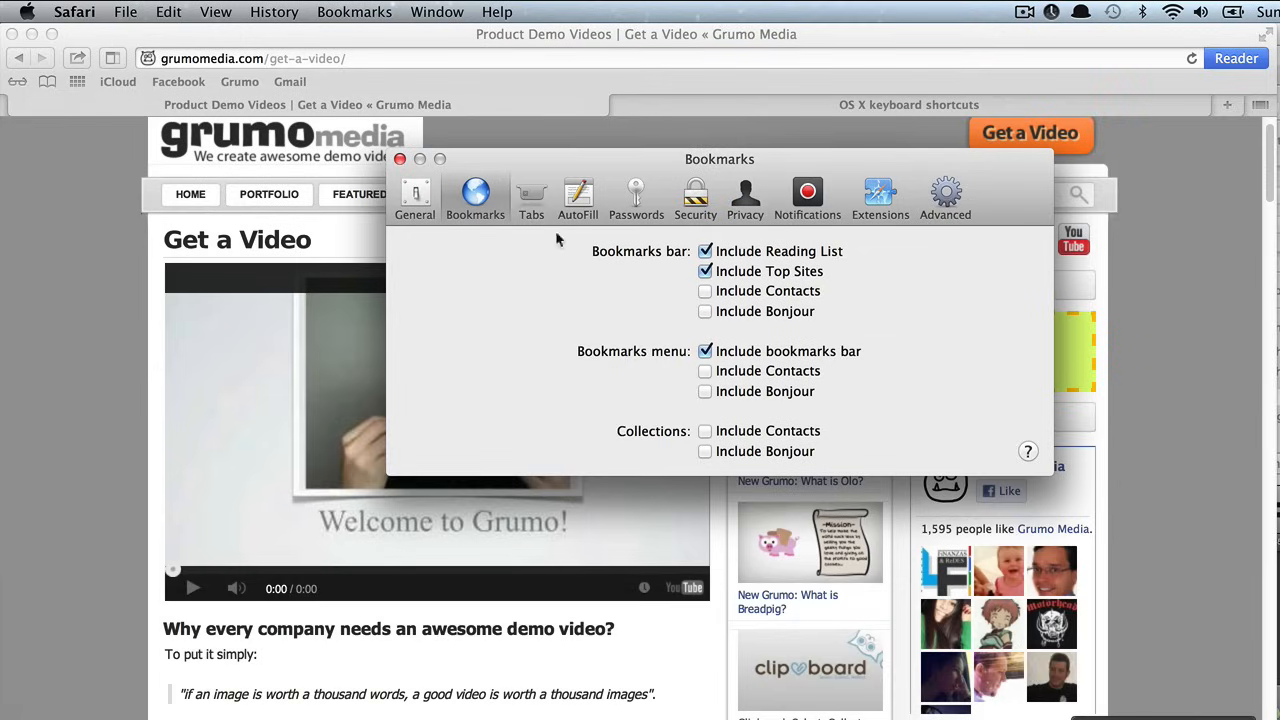
Switch Safari's preferences window to the General settings.
click(416, 198)
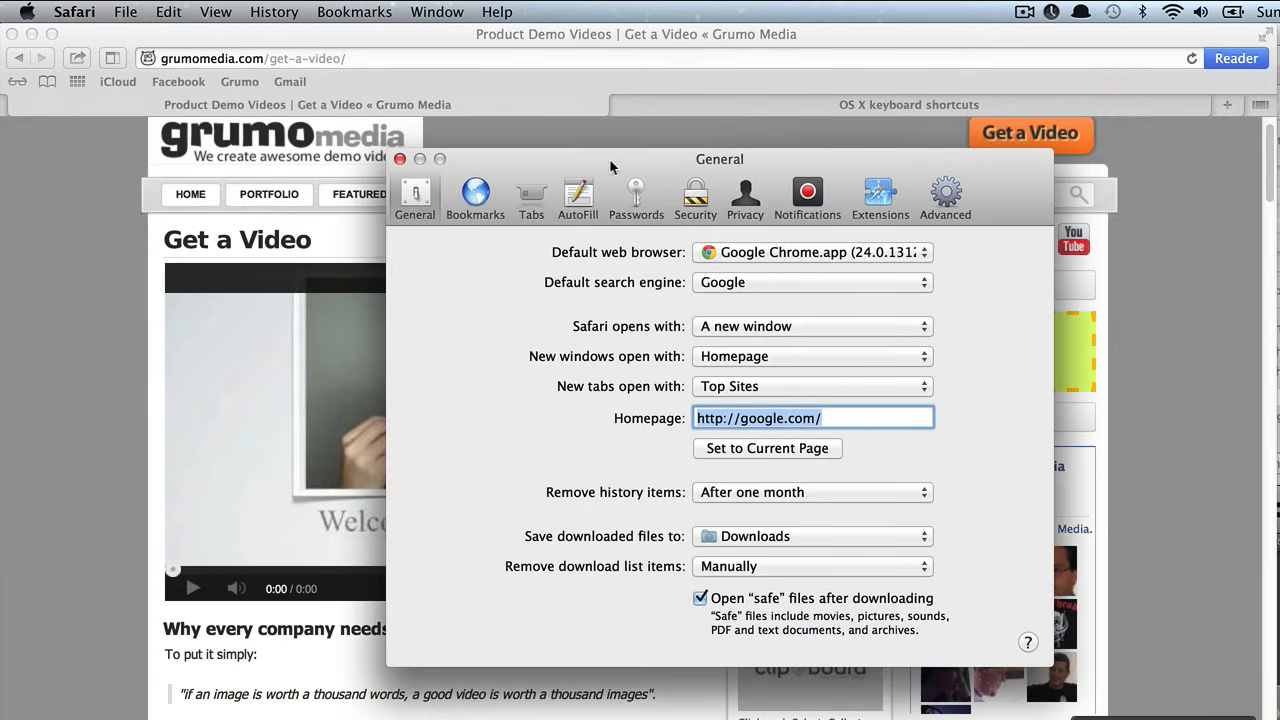
mouse_move(432, 156)
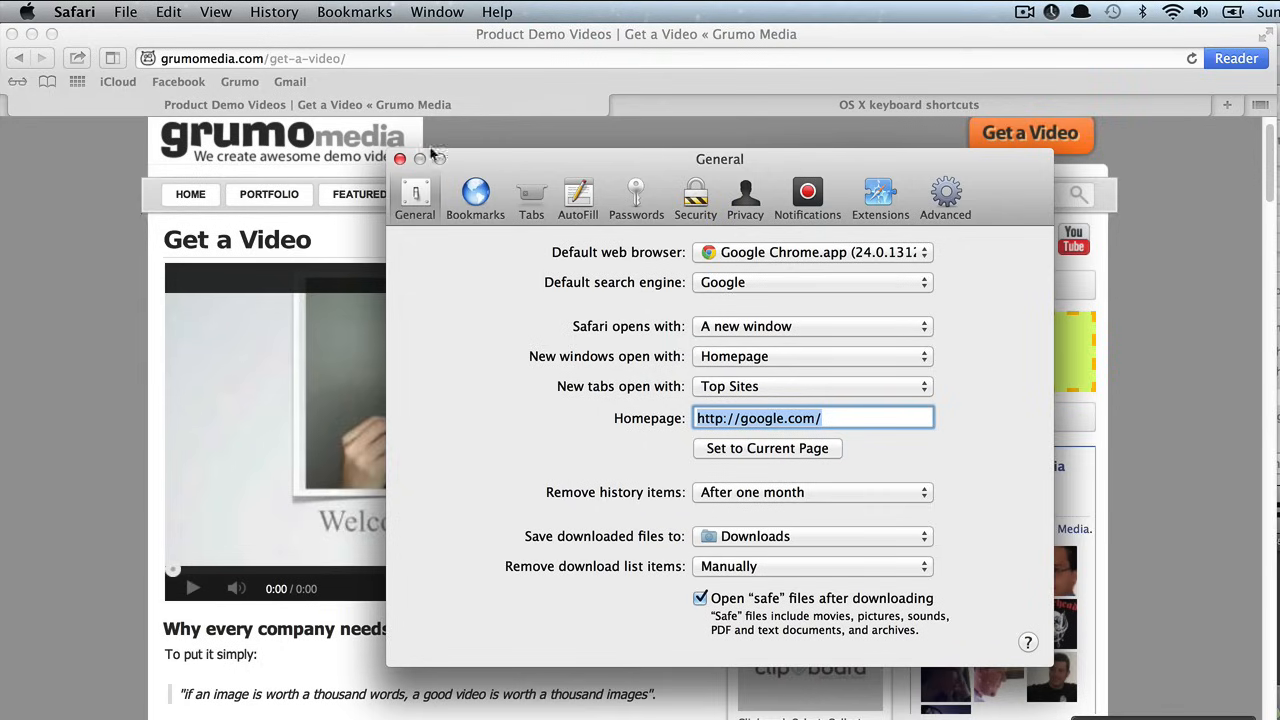
mouse_move(918, 482)
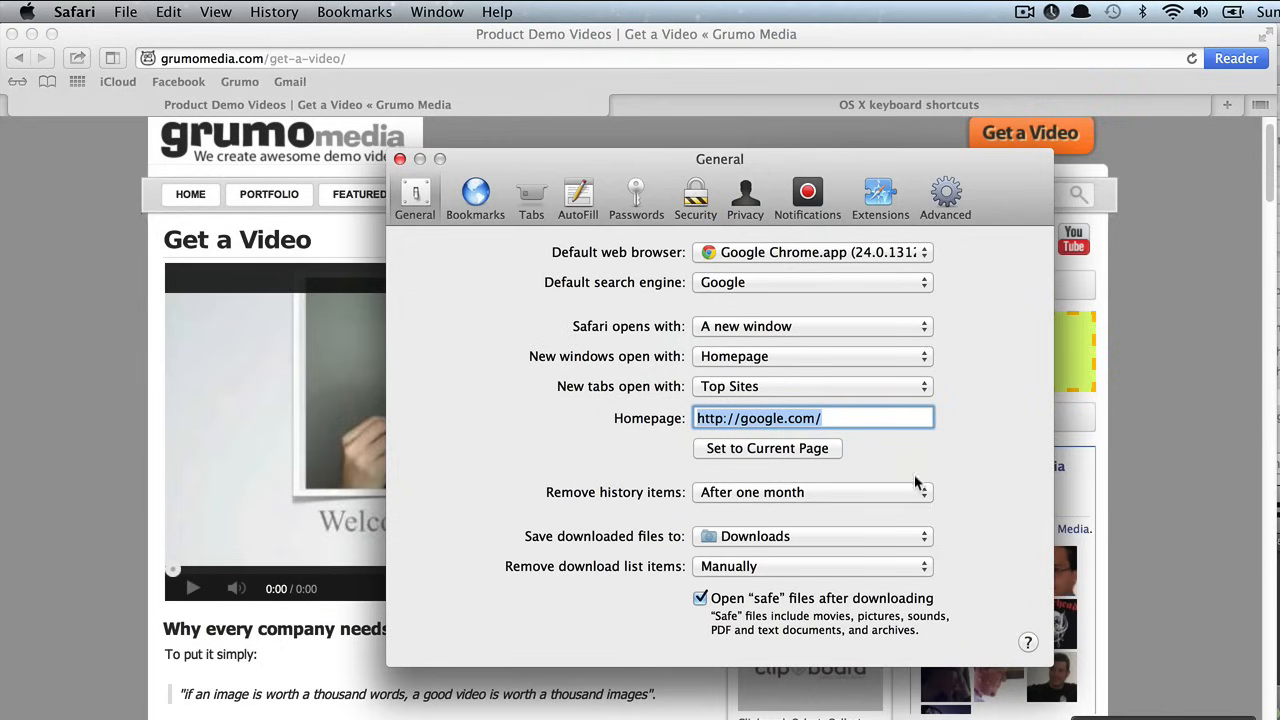
mouse_move(912, 480)
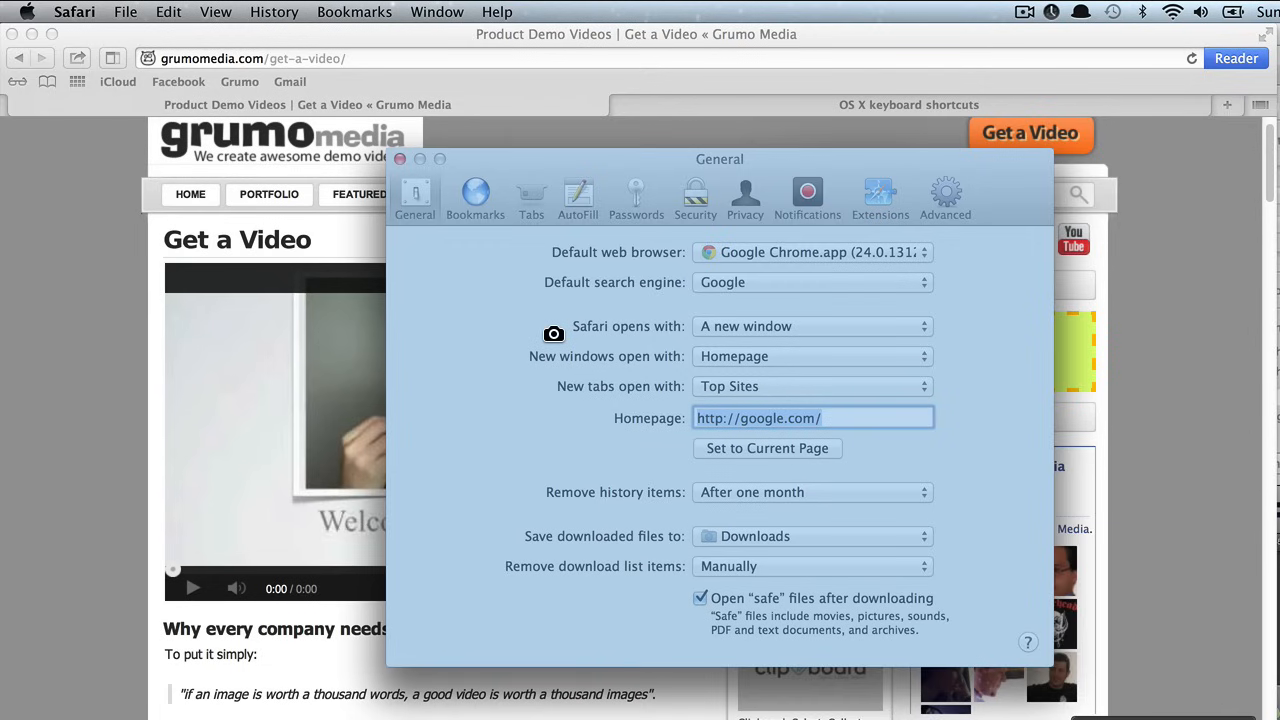
mouse_move(556, 338)
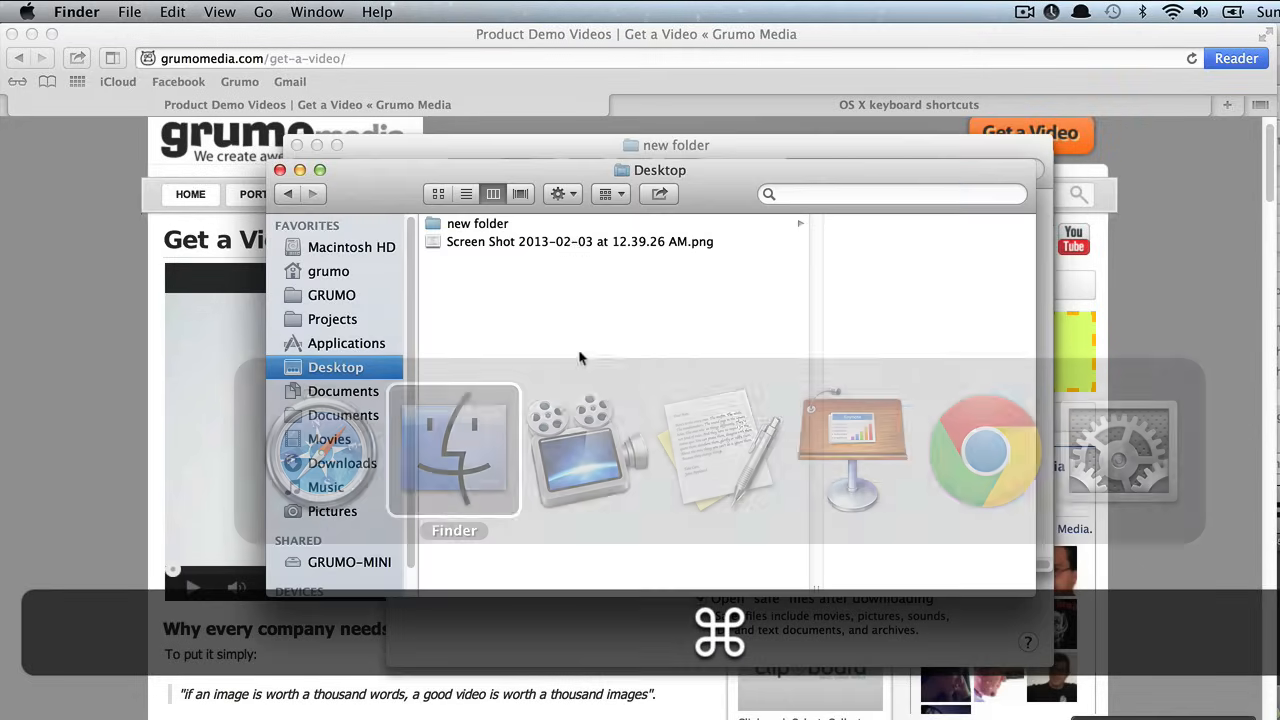
Select the window screenshot Screen Shot 2013-02-03 at 12.39.26 AM.png on the Desktop and open it in Preview.
click(580, 240)
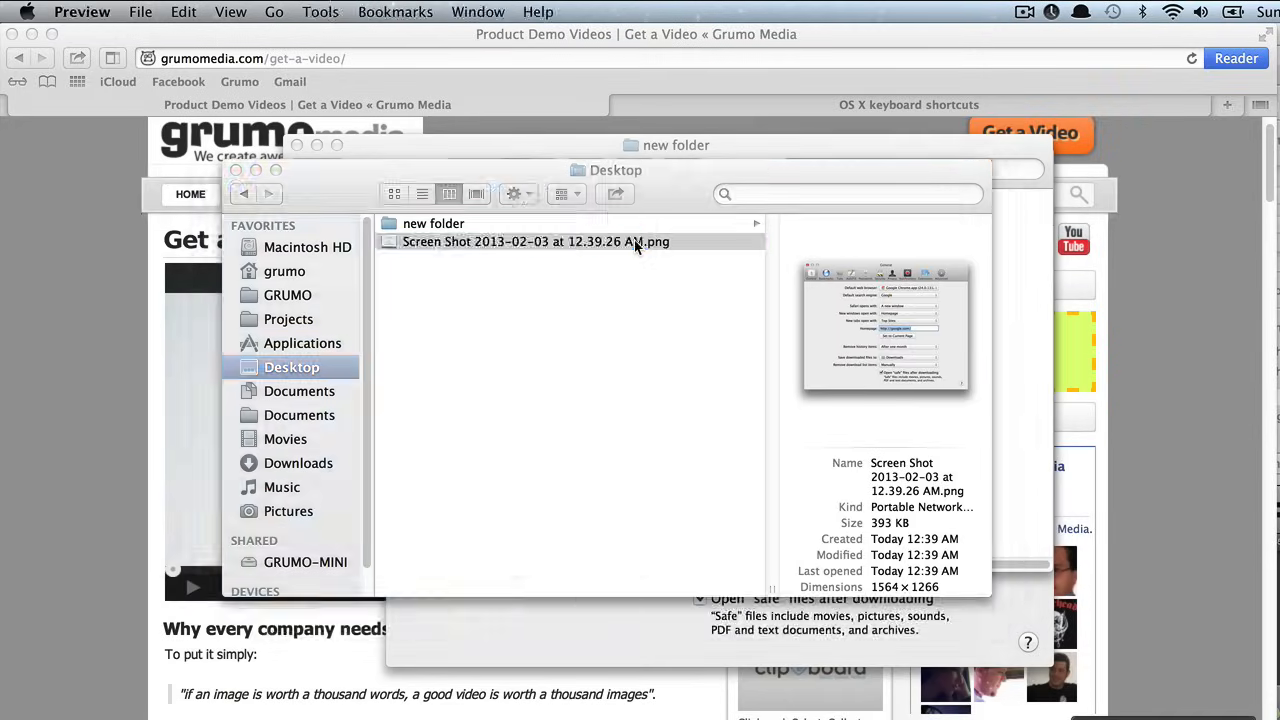
double_click(536, 240)
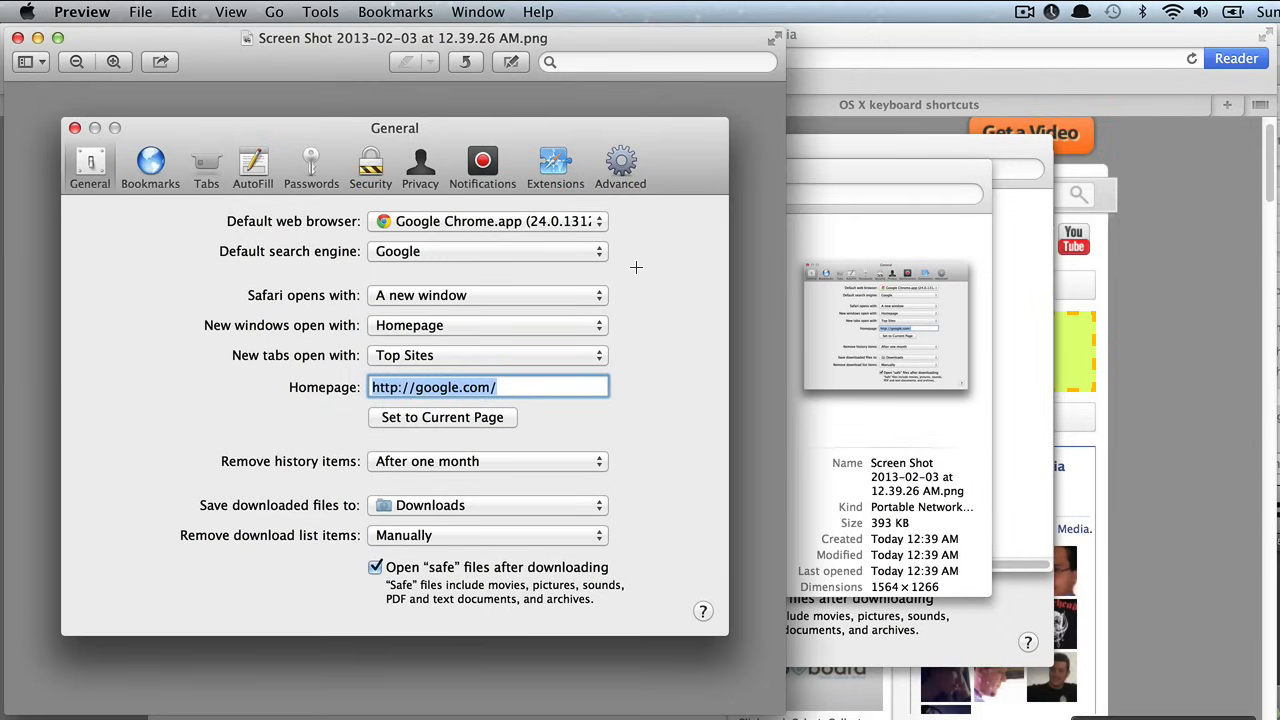